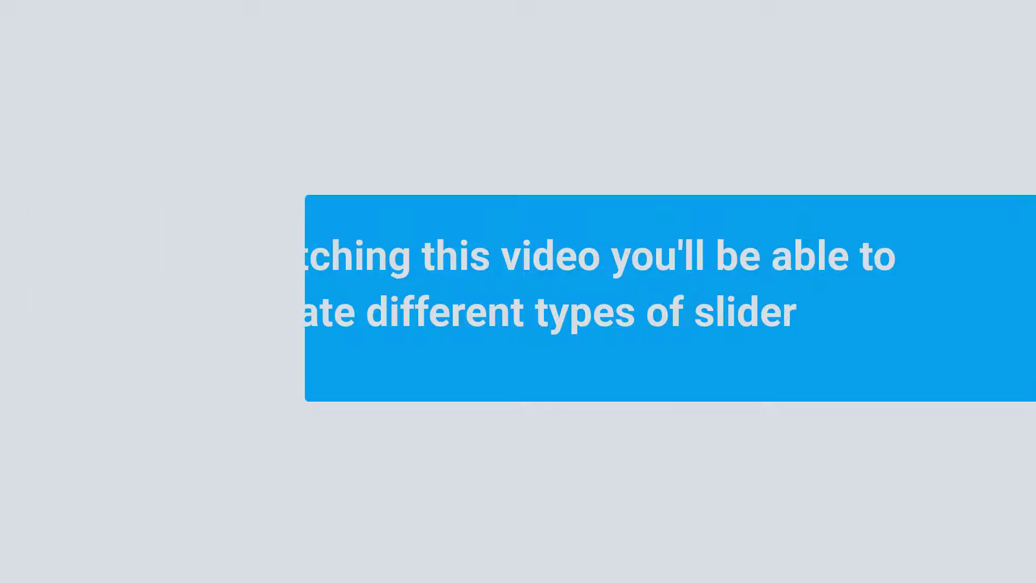
Advance the intro demo slider through its next slides
click(1007, 281)
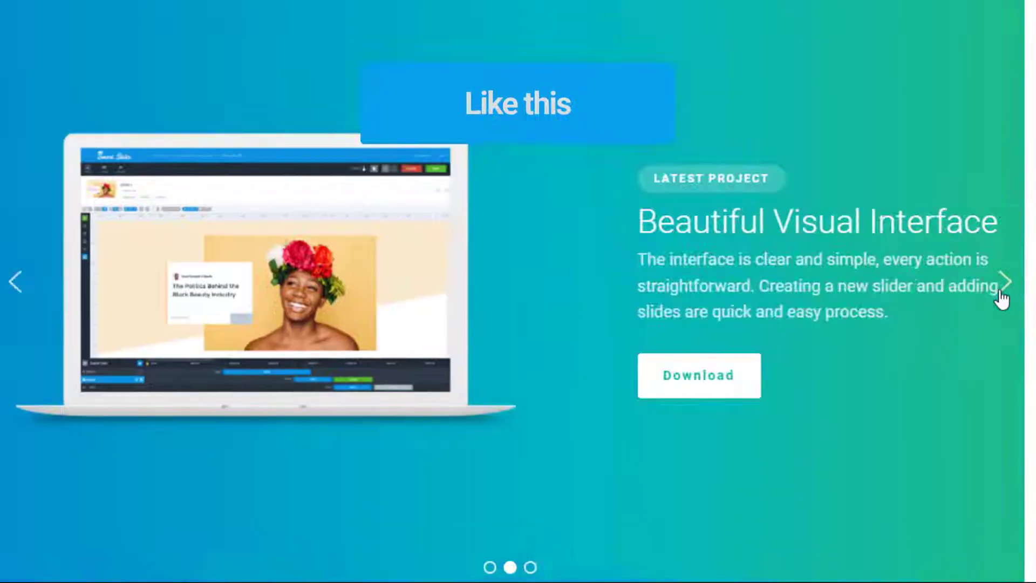
click(1007, 281)
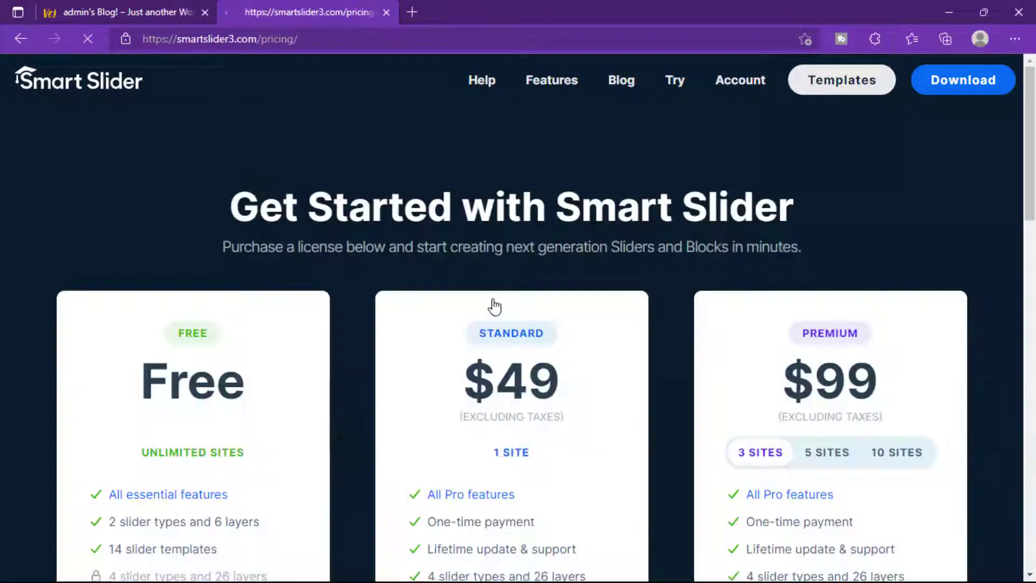
Choose the free plan, go to the WordPress download page, and download smart-slider-3.zip without subscribing
scroll(down, 3)
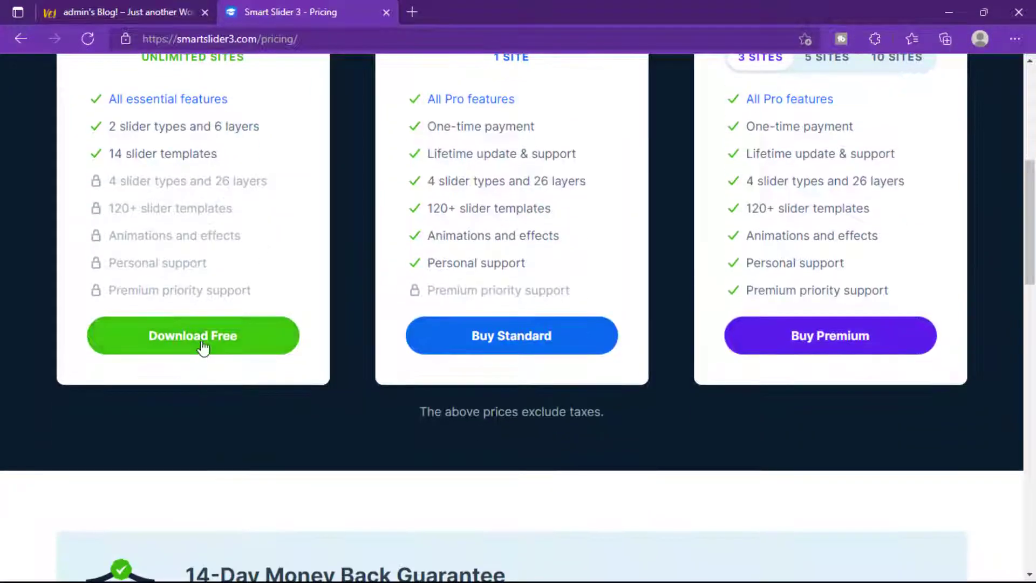
click(192, 336)
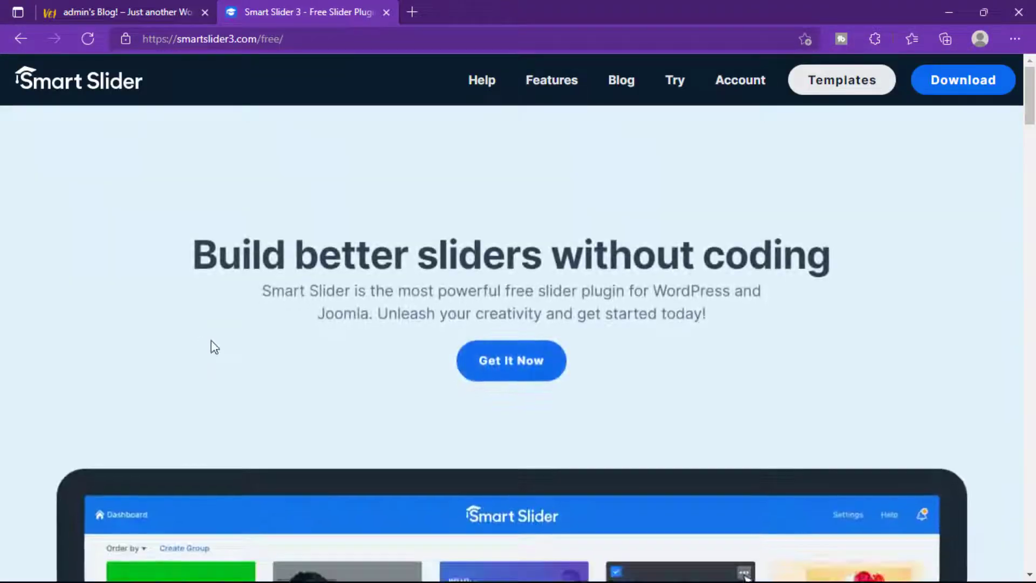
scroll(down, 3)
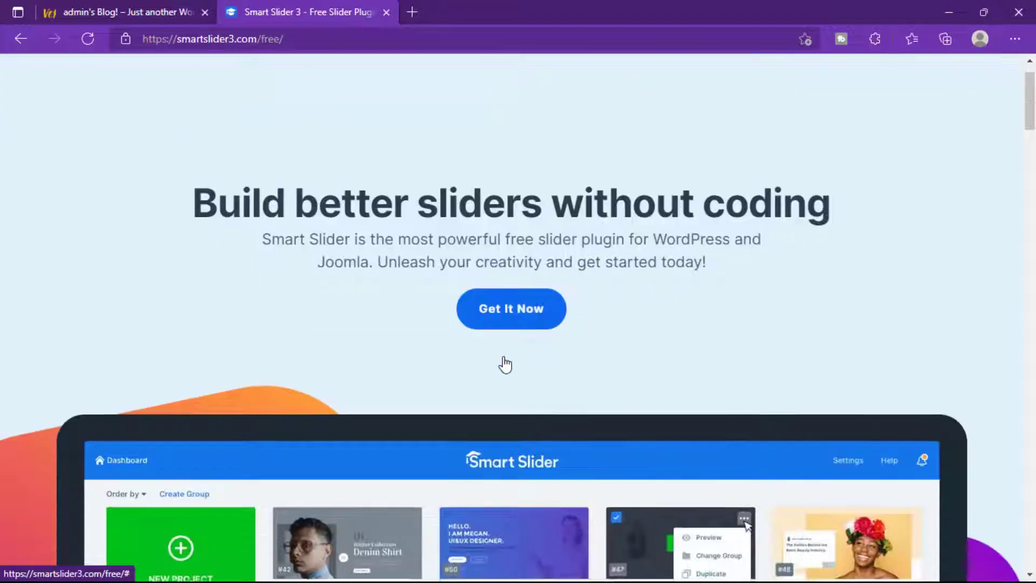
scroll(down, 3)
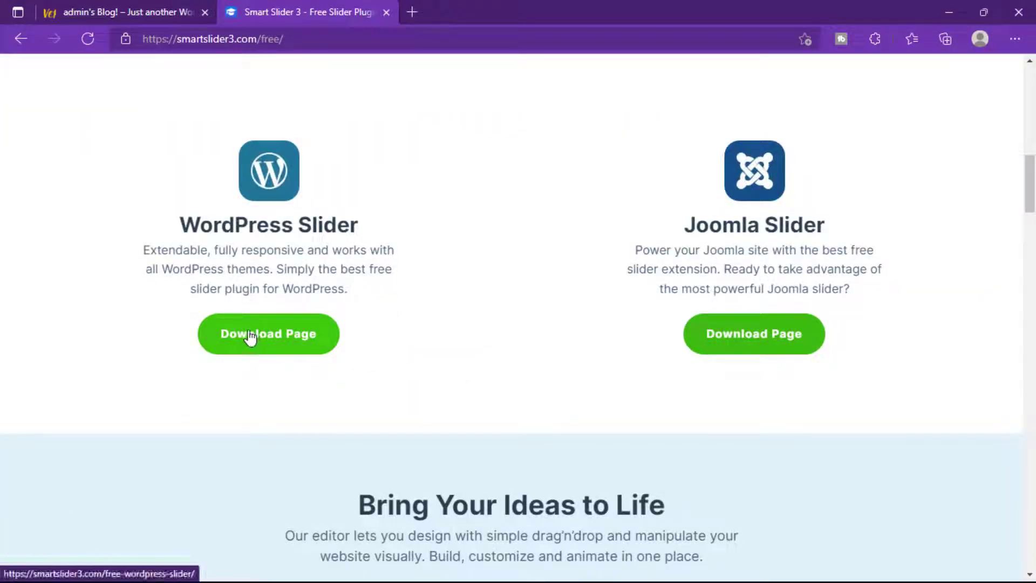
click(268, 333)
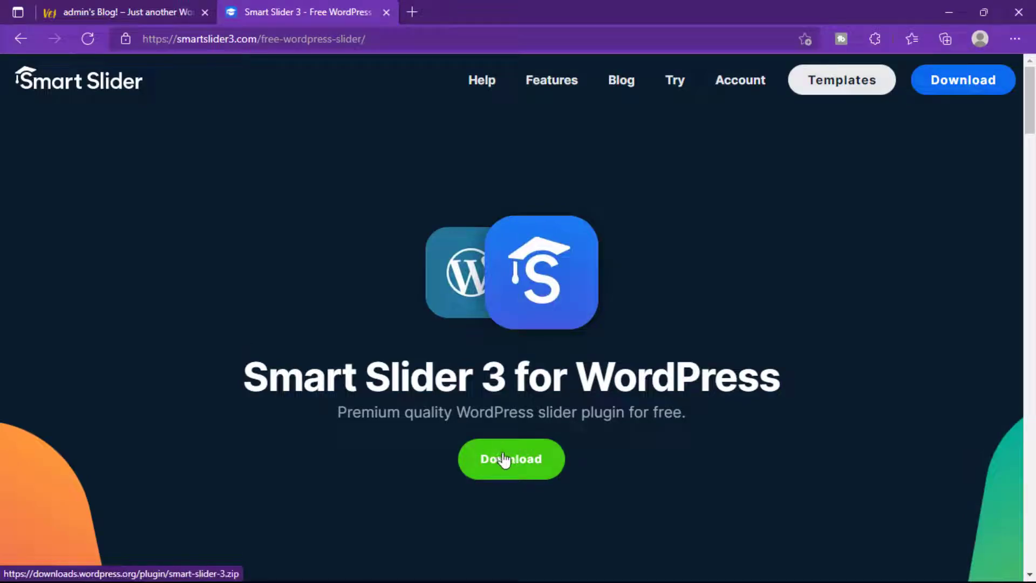
click(510, 459)
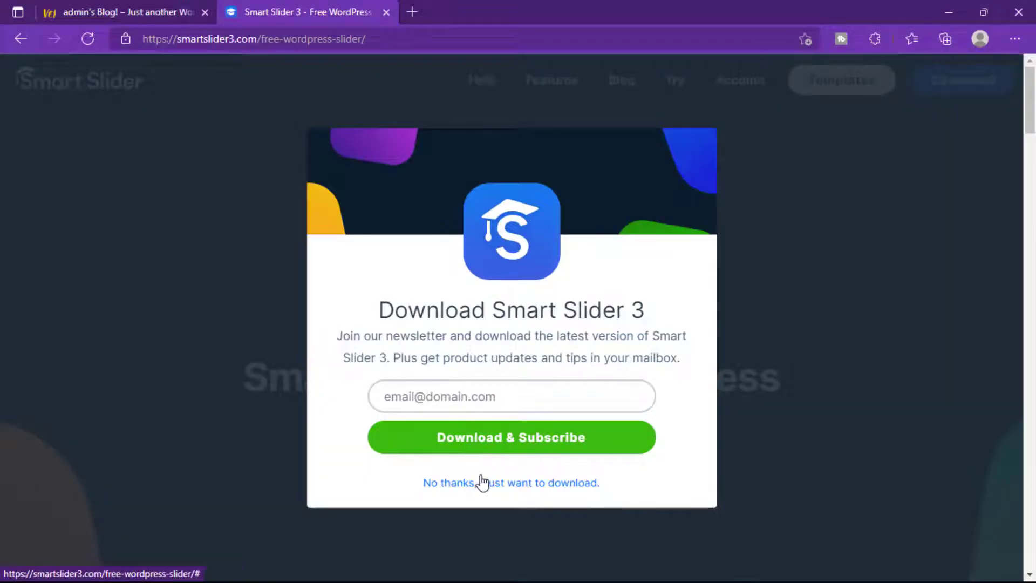
click(510, 483)
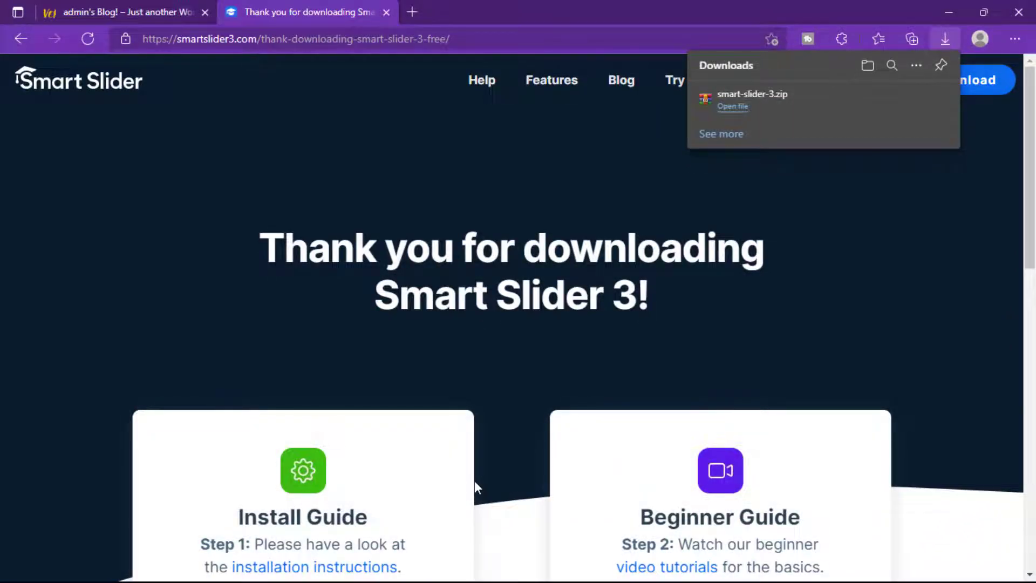
Upload smart-slider-3.zip under Plugins > Add New, install it, and activate the plugin
click(126, 12)
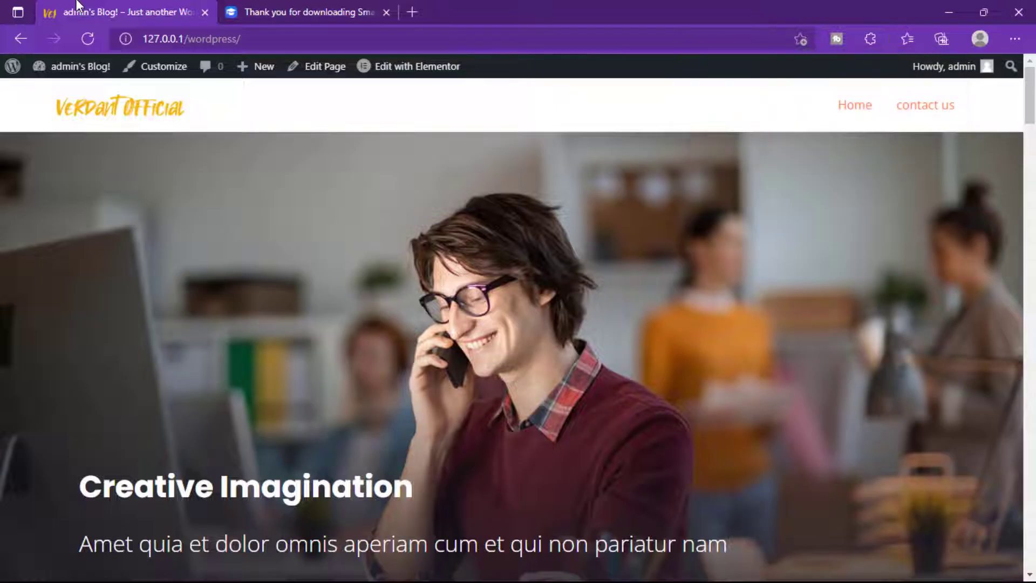
mouse_move(104, 114)
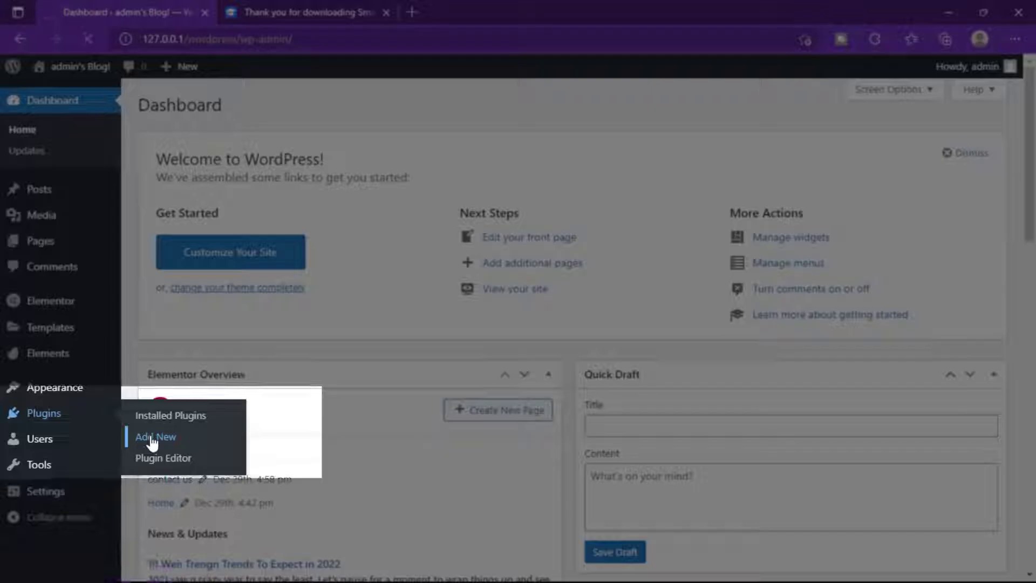
click(155, 436)
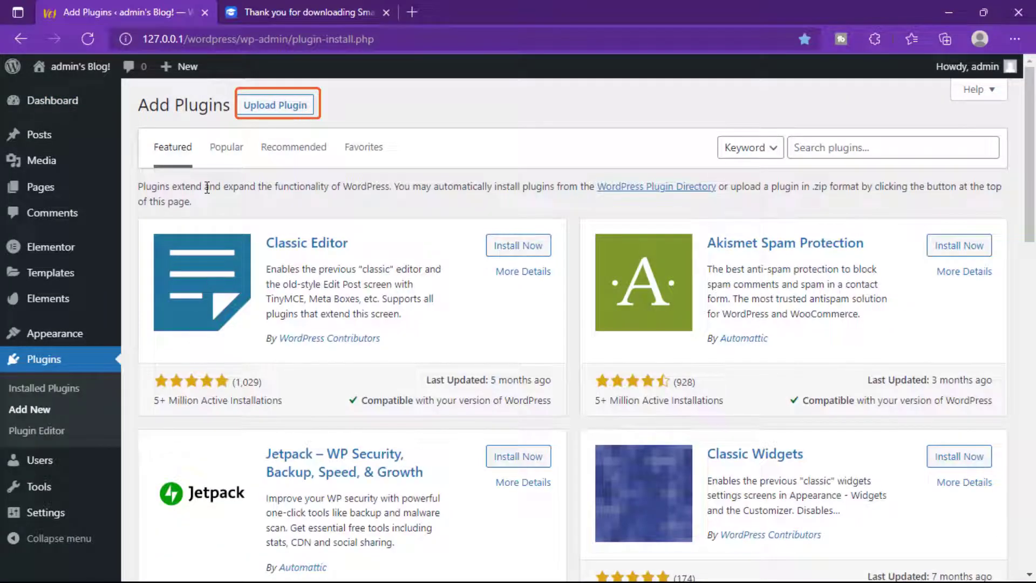
click(275, 104)
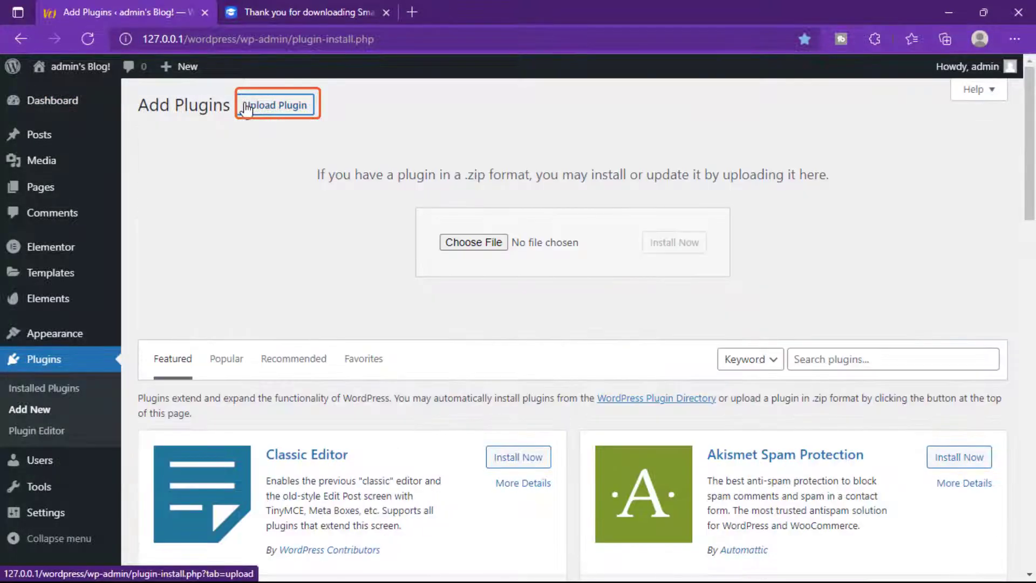
click(1017, 39)
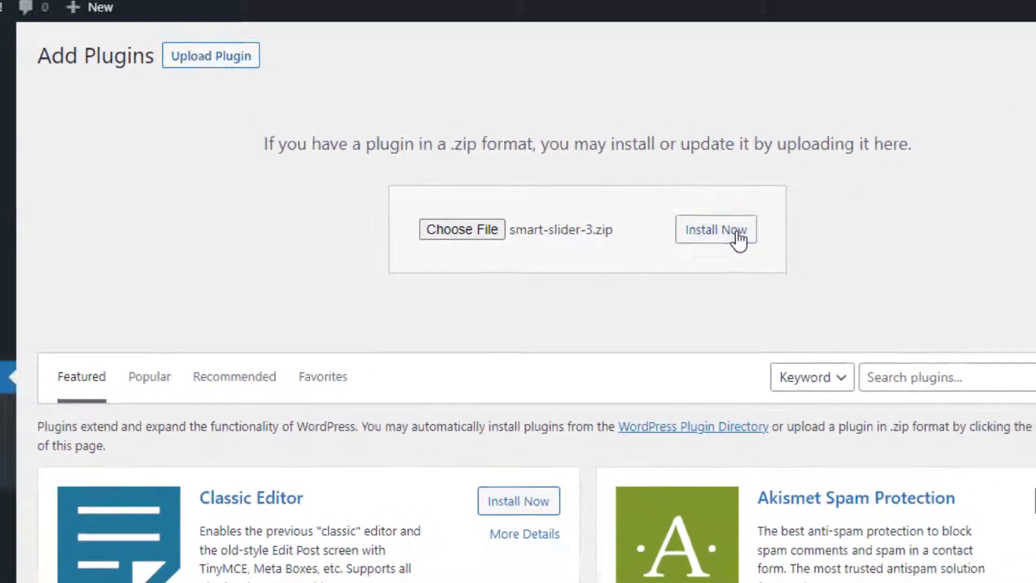
click(716, 229)
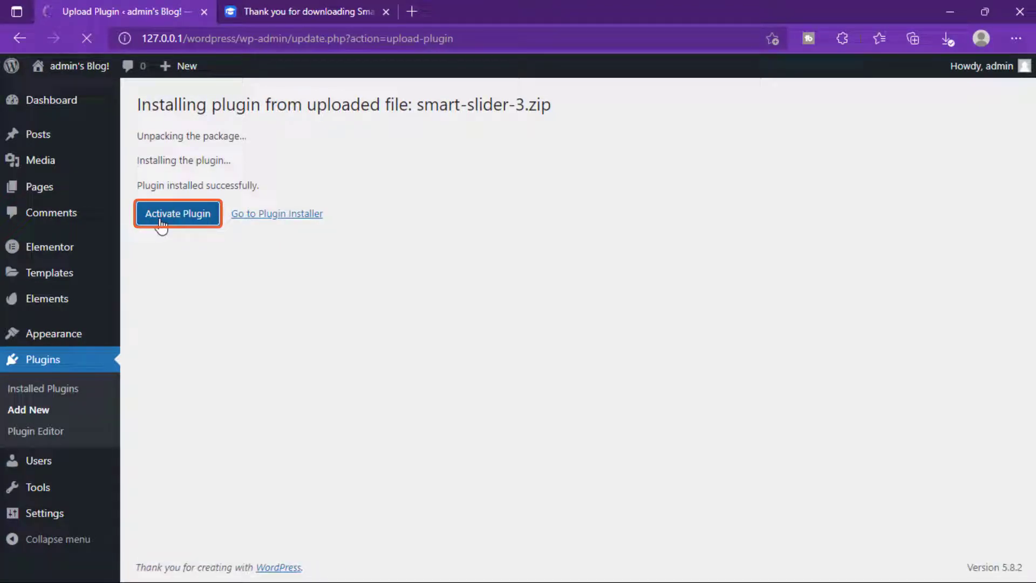
click(177, 213)
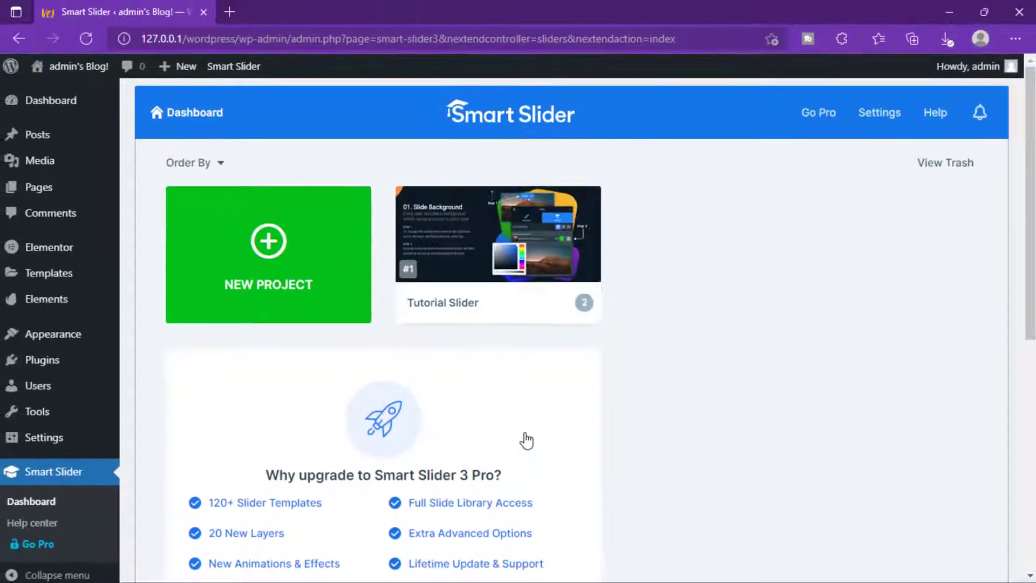
mouse_move(548, 430)
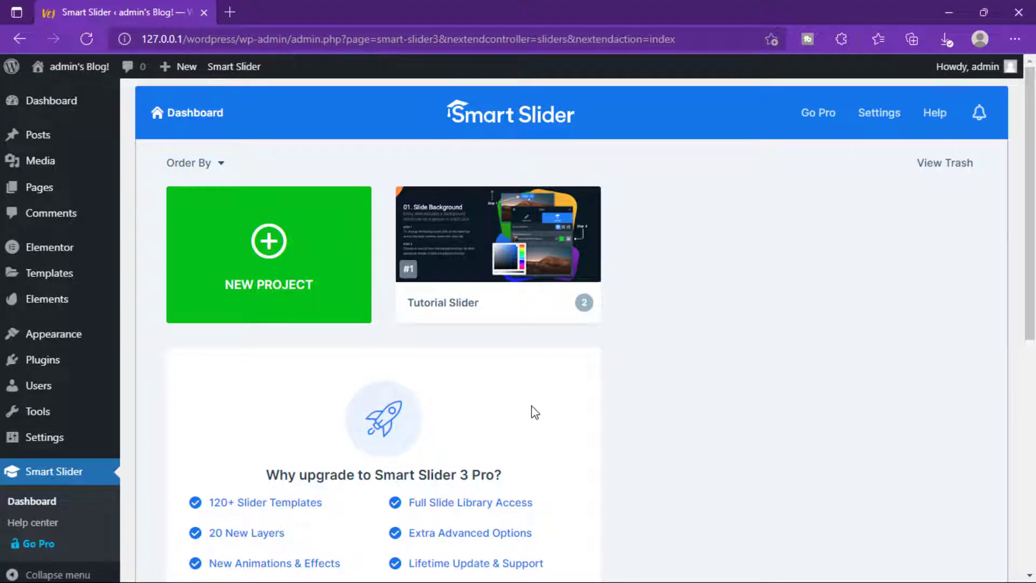
mouse_move(314, 285)
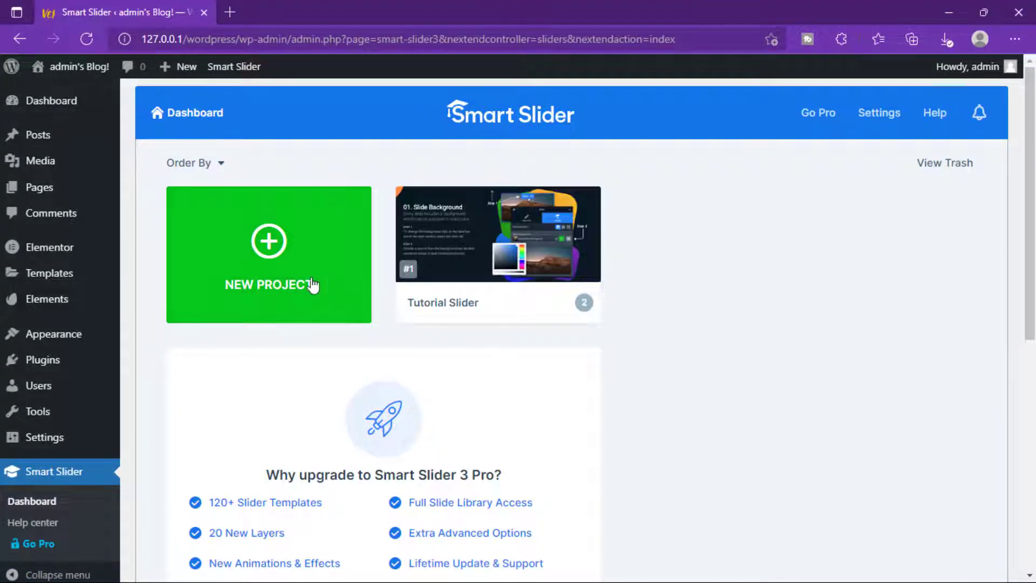
Create a new Smart Slider project using 'Start with a Template'
click(269, 254)
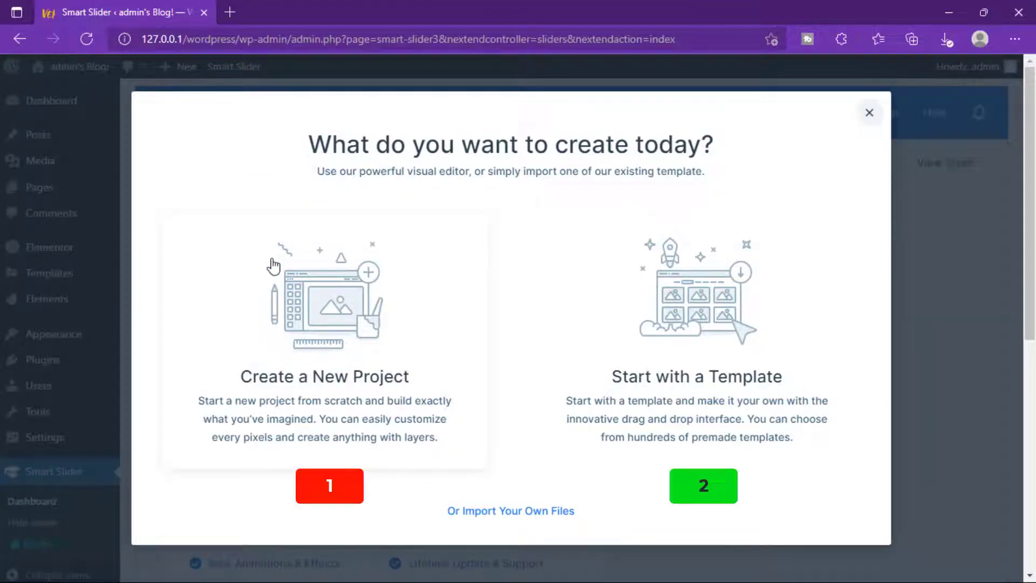
mouse_move(523, 377)
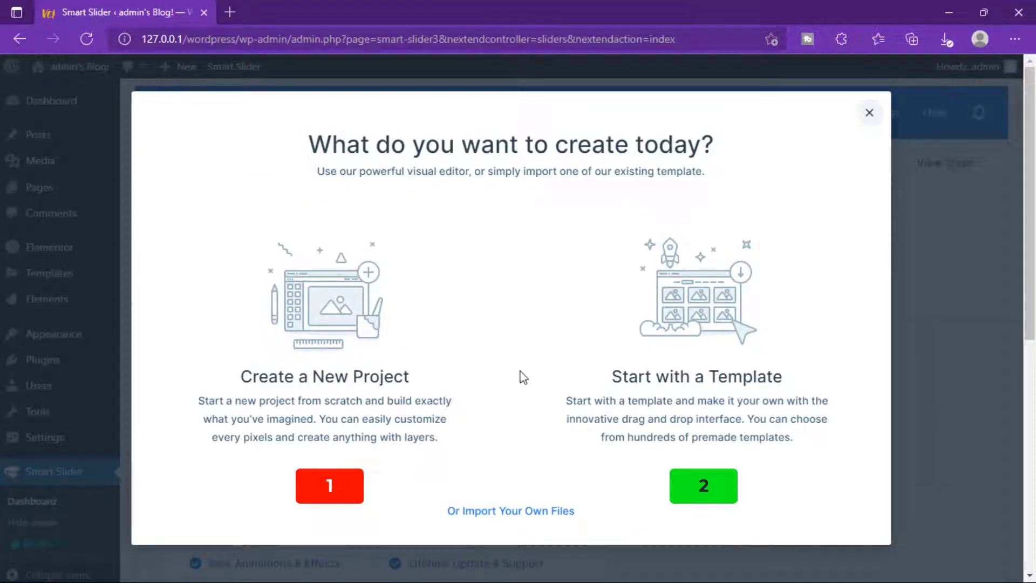
mouse_move(527, 379)
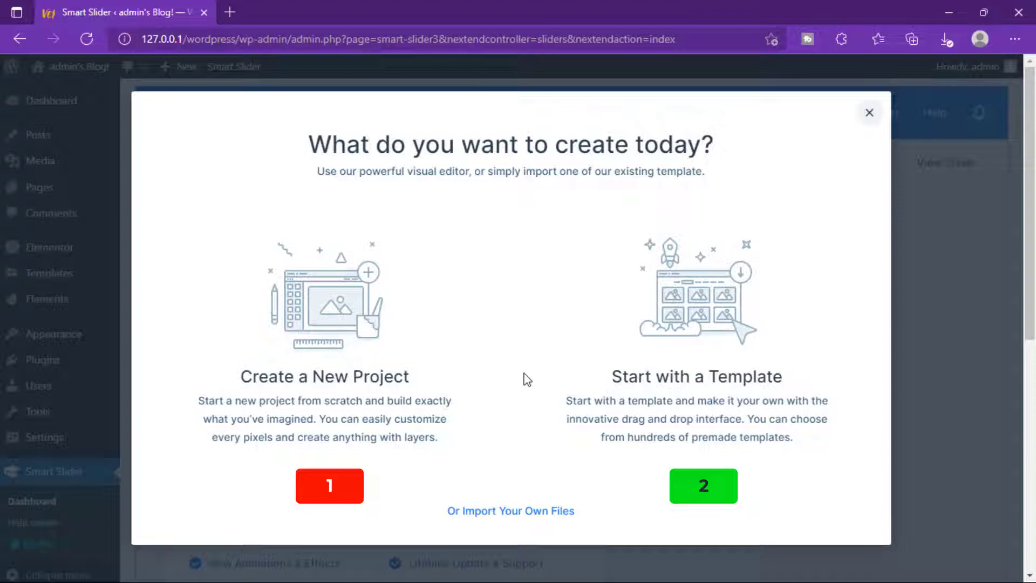
mouse_move(683, 364)
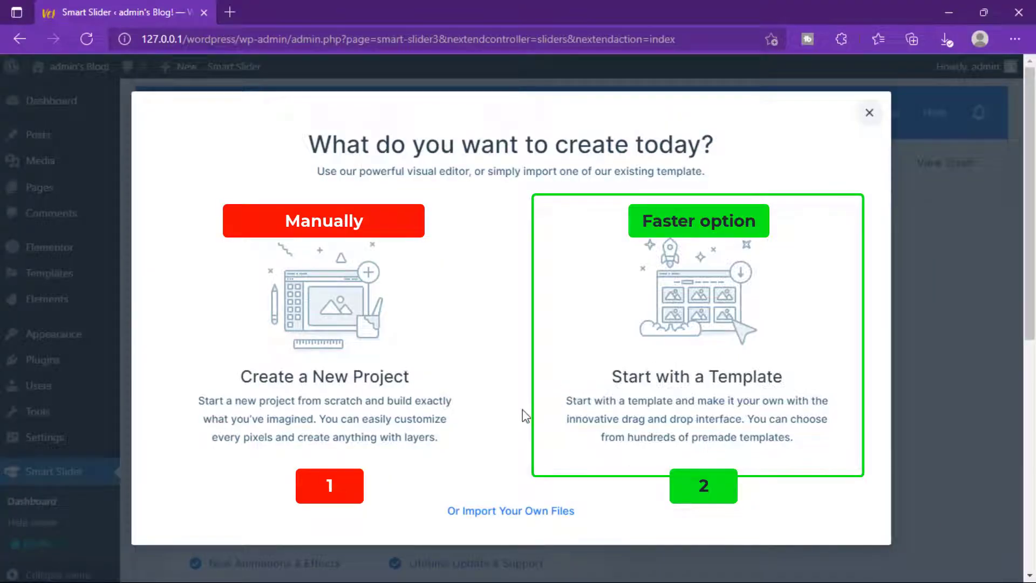
mouse_move(689, 339)
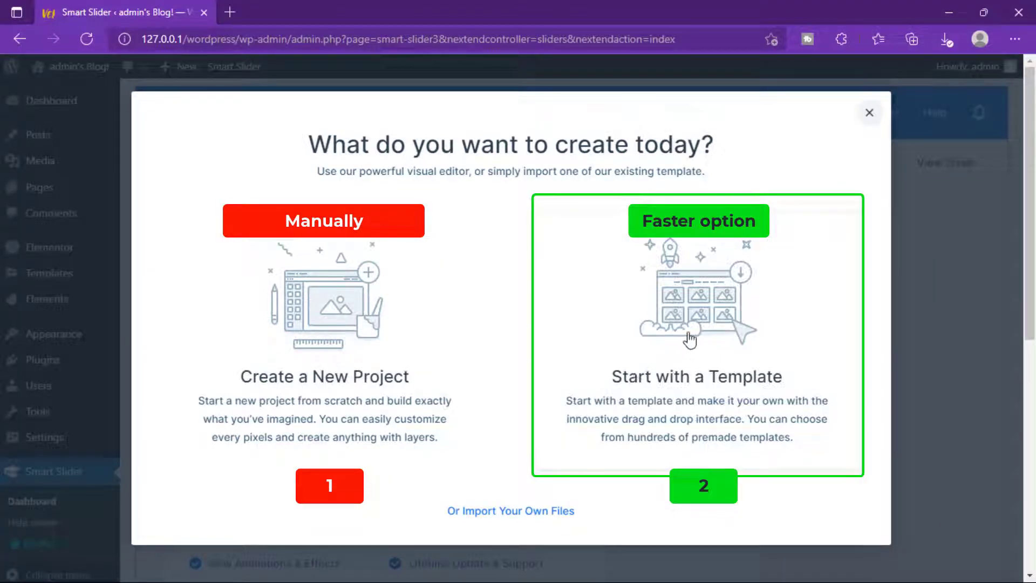
click(870, 112)
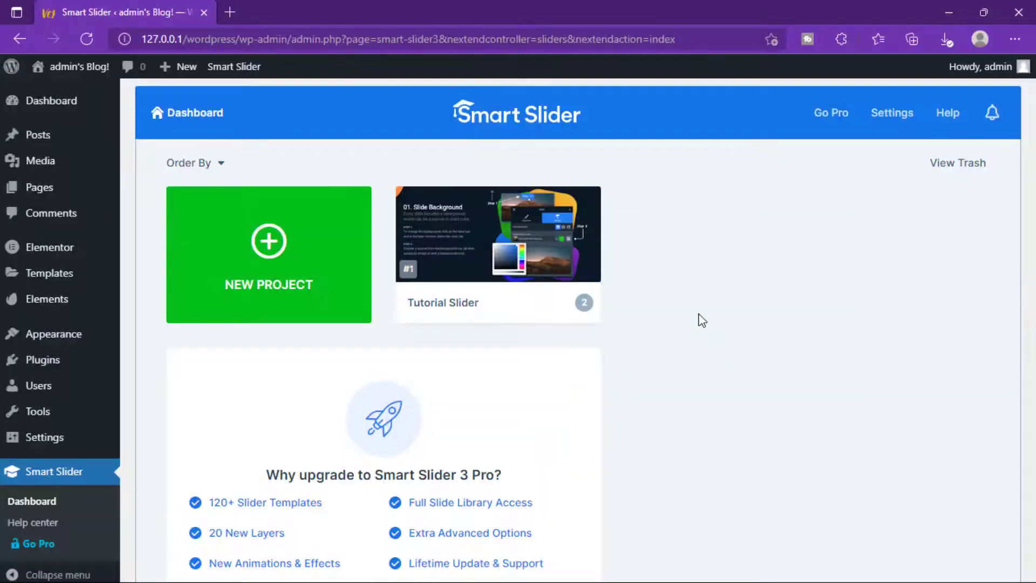
click(269, 254)
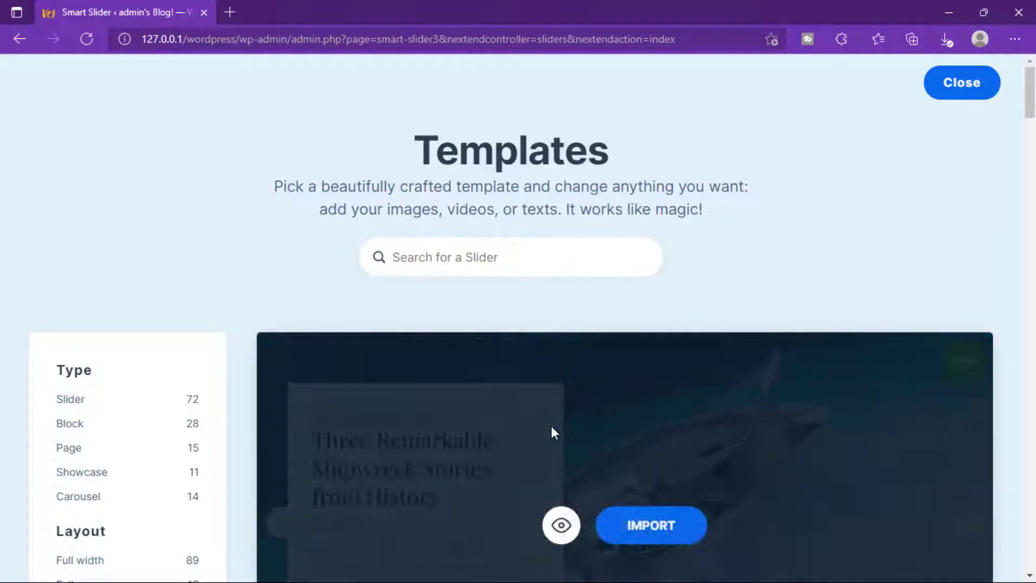
Filter templates to type Slider and price Free, then browse the 14 results
click(126, 398)
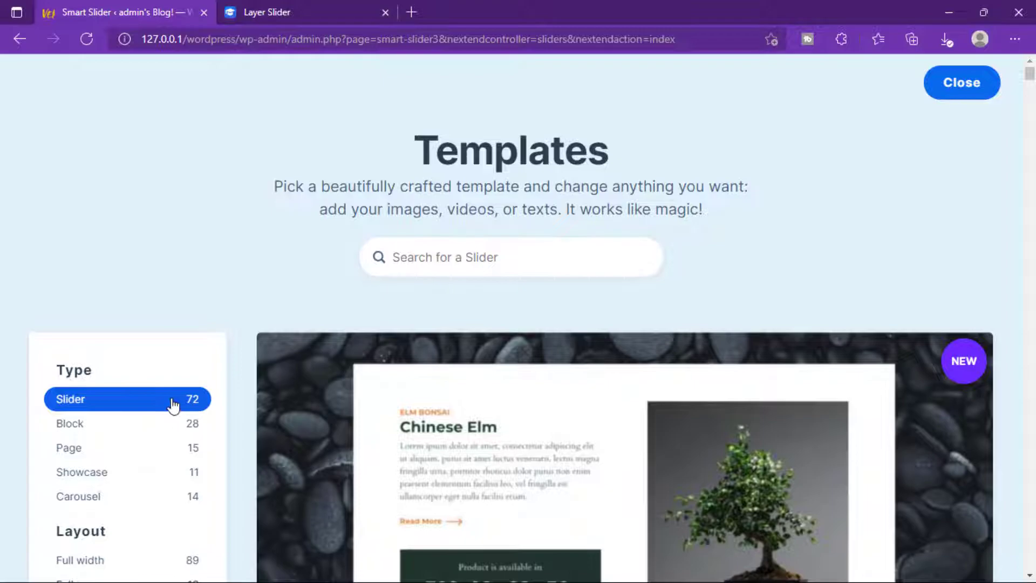
scroll(down, 3)
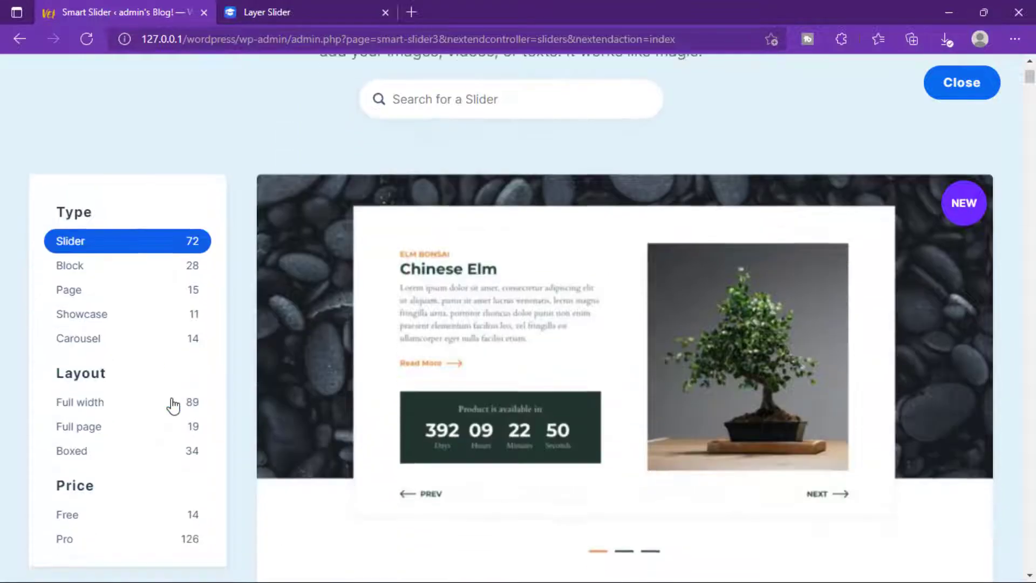
scroll(down, 3)
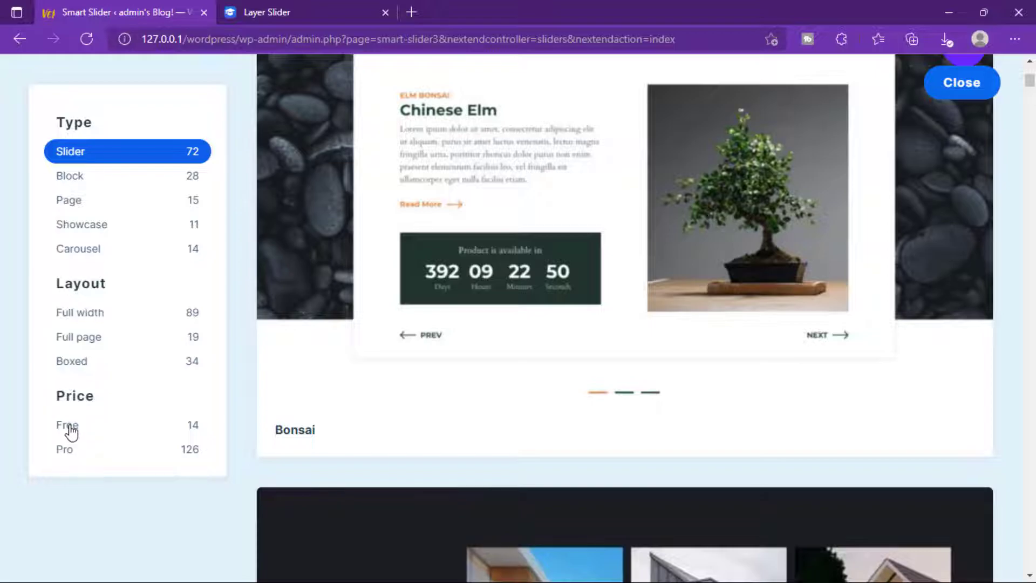
click(71, 425)
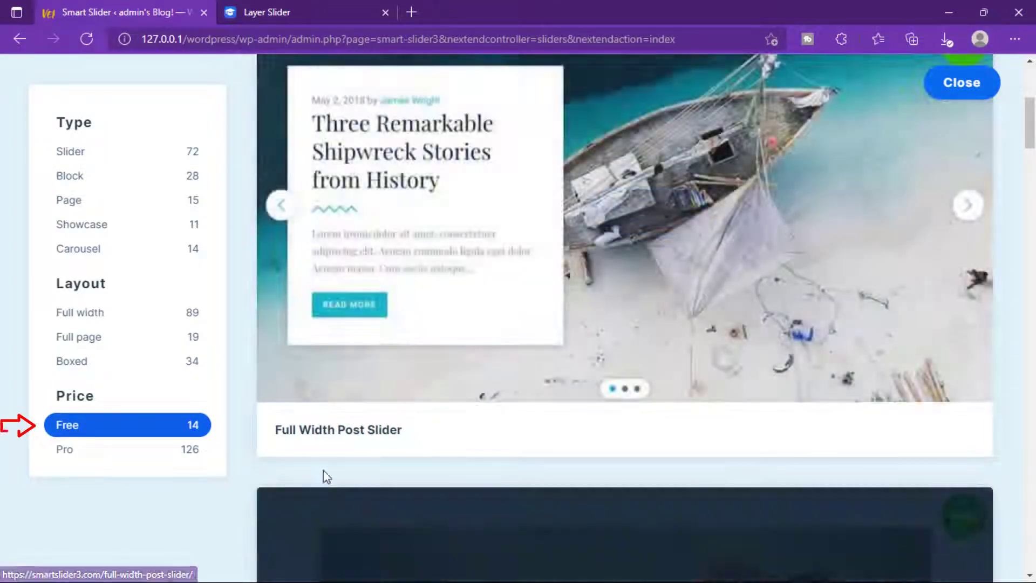
scroll(down, 3)
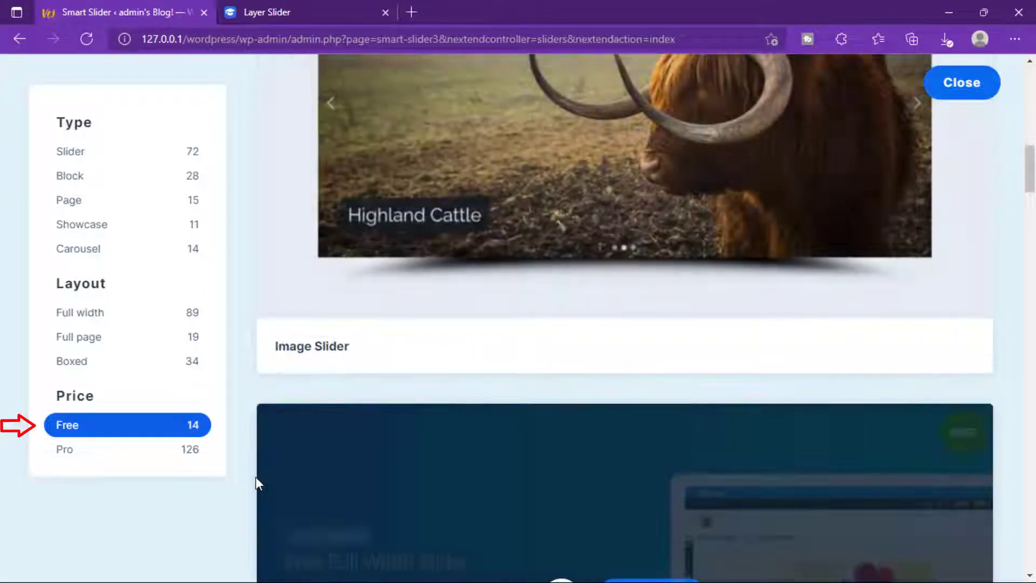
scroll(up, 3)
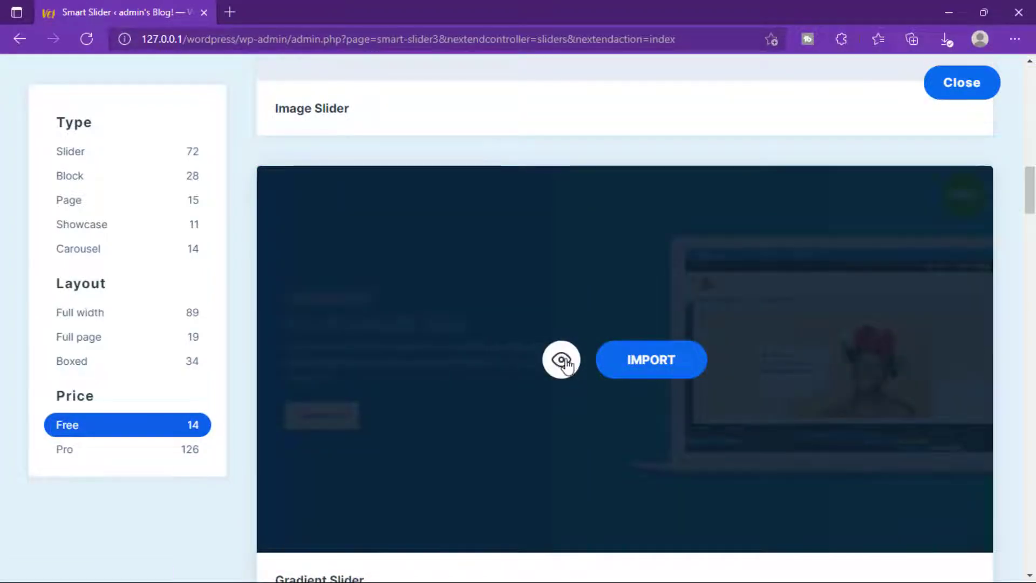
Preview the Gradient Slider demo's slides on the website, then return to the WordPress tab
click(562, 360)
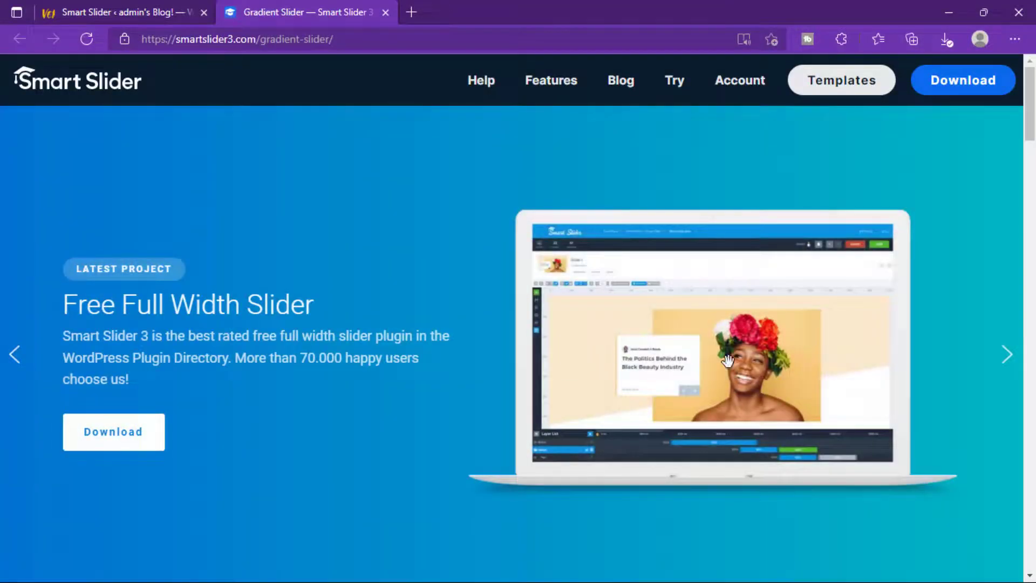
click(1007, 356)
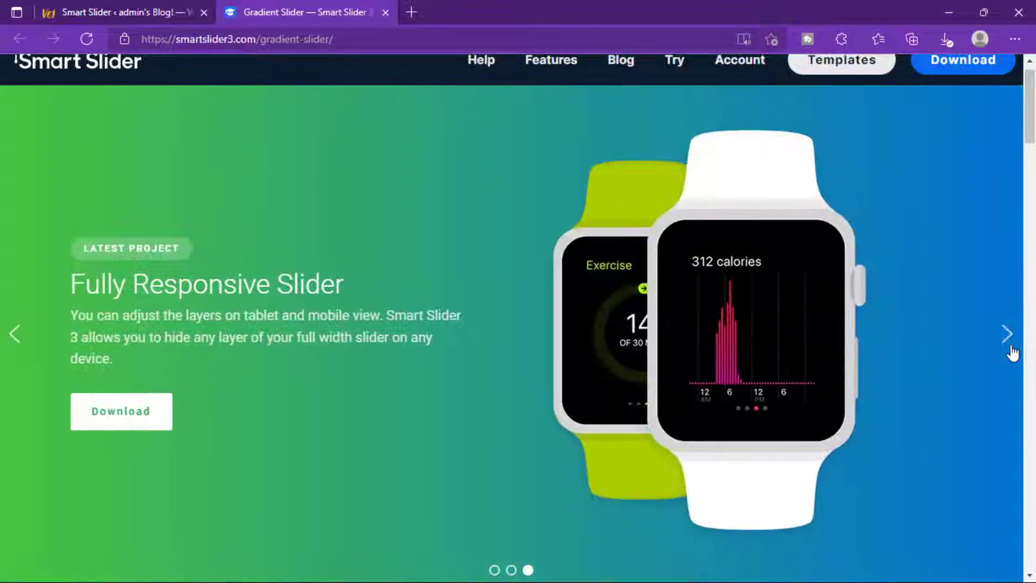
click(1007, 334)
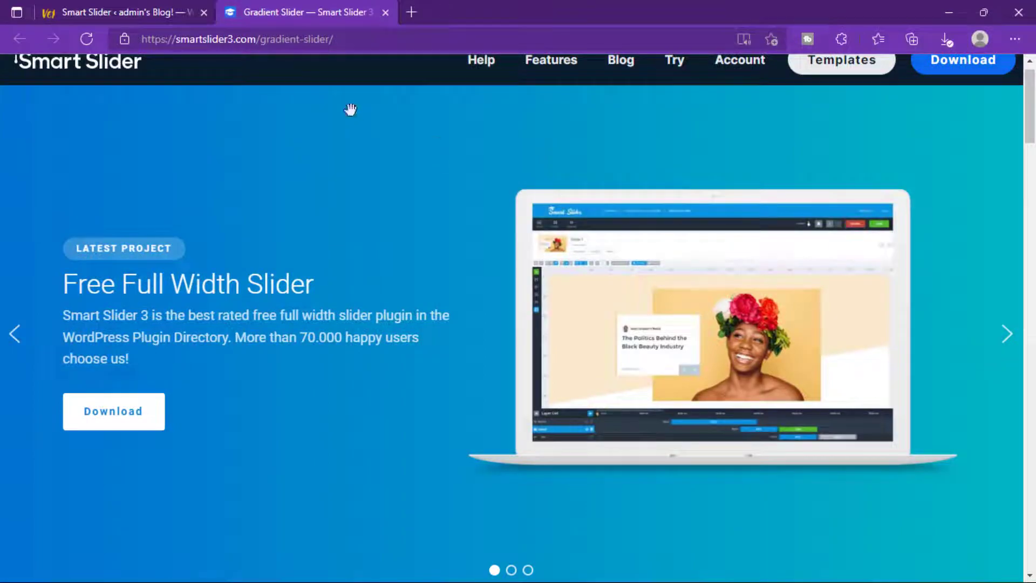
click(99, 11)
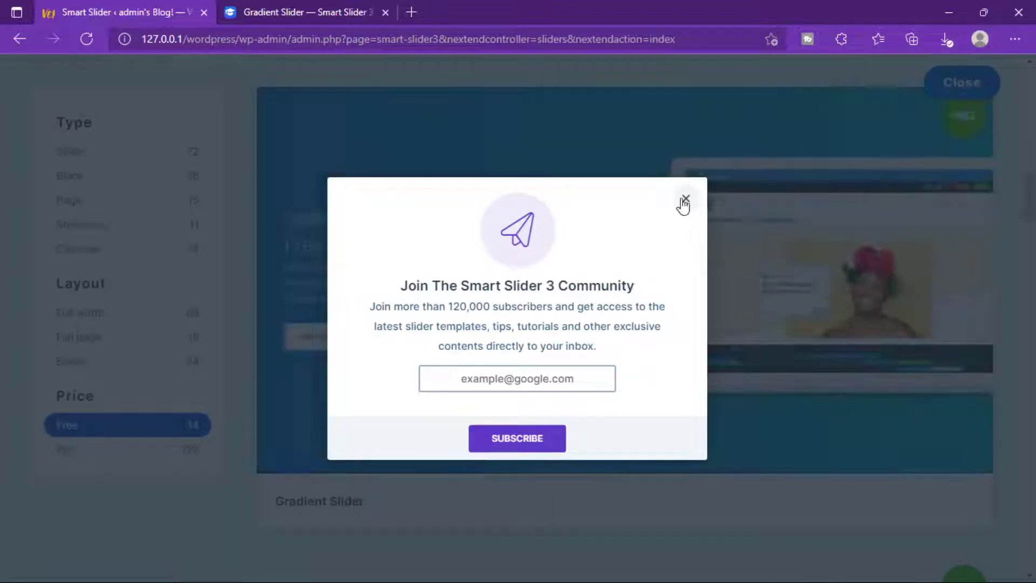
Dismiss the subscribe popup, import the Gradient Slider template, and visit the site's home page
click(685, 200)
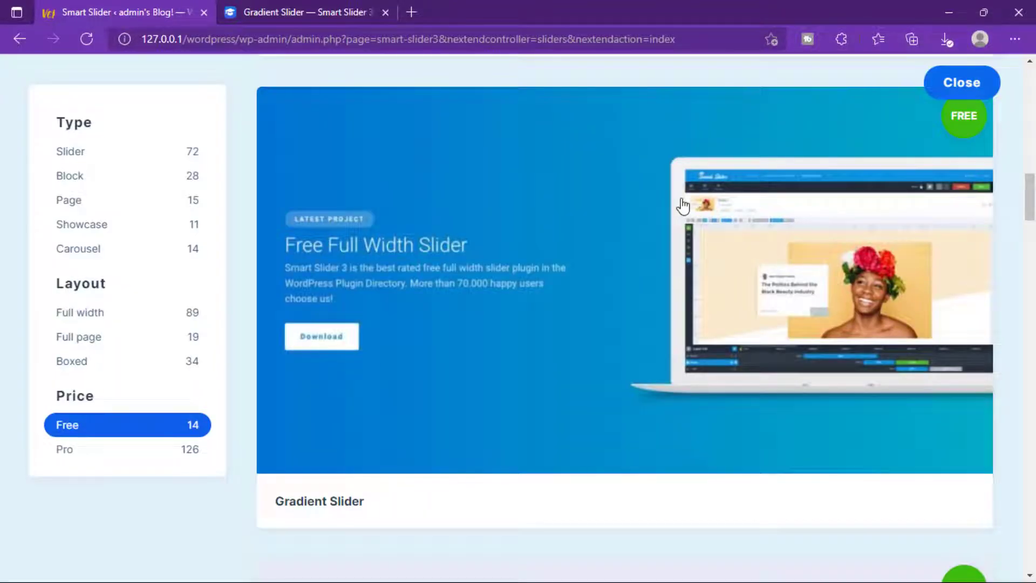
click(321, 337)
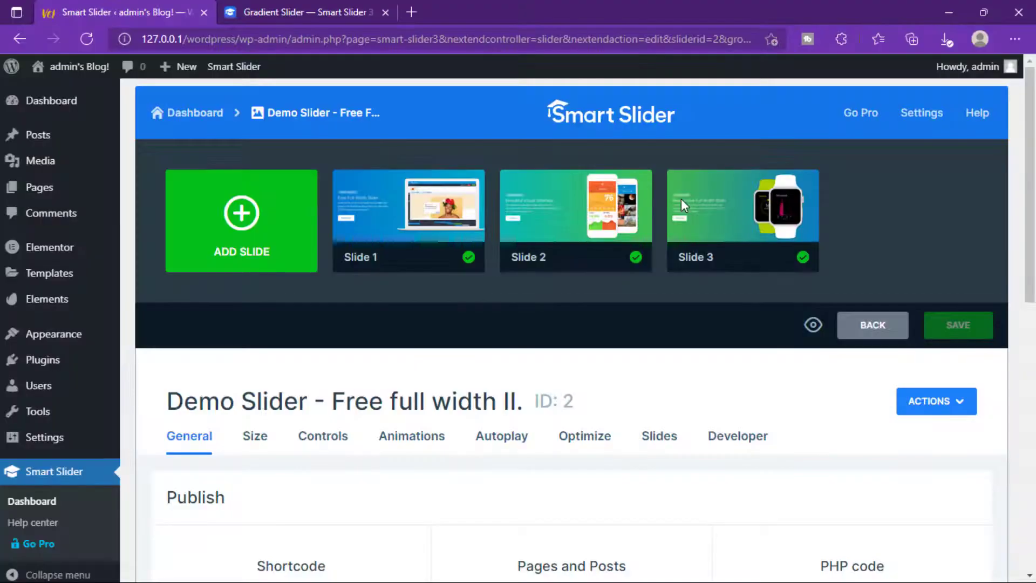
click(79, 66)
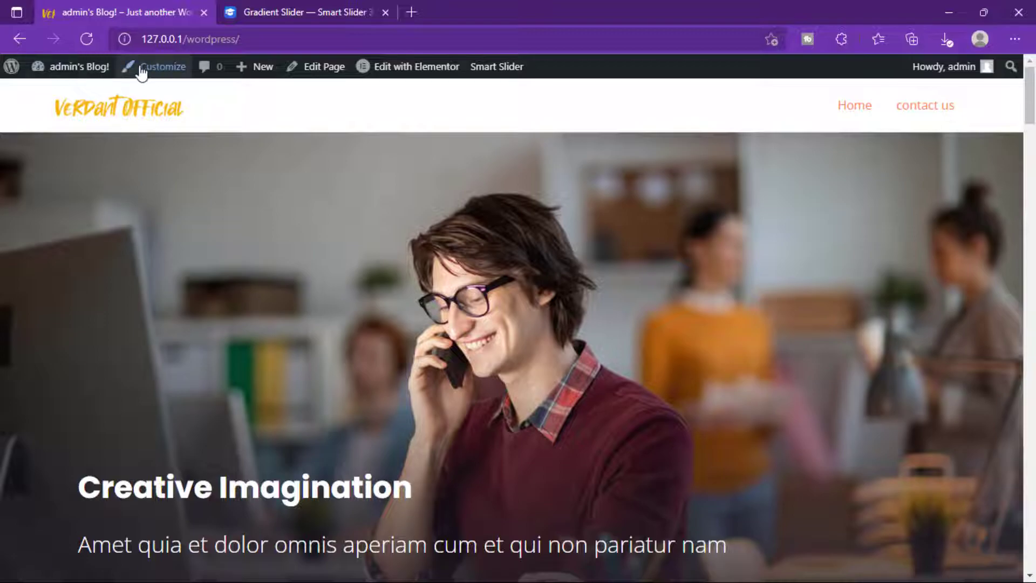
mouse_move(854, 106)
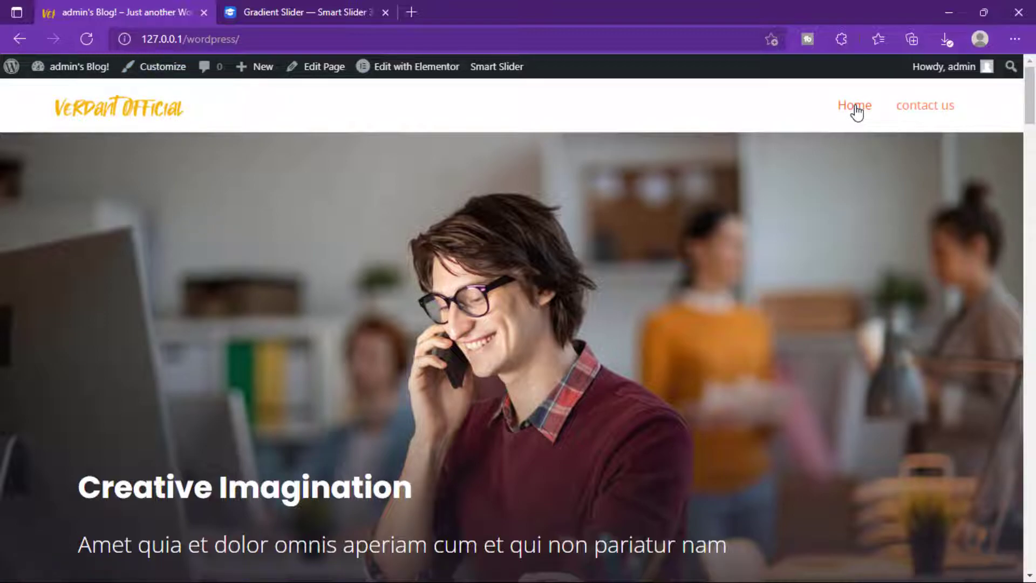
Go to the Home page and launch Edit with Elementor from the admin bar
click(854, 106)
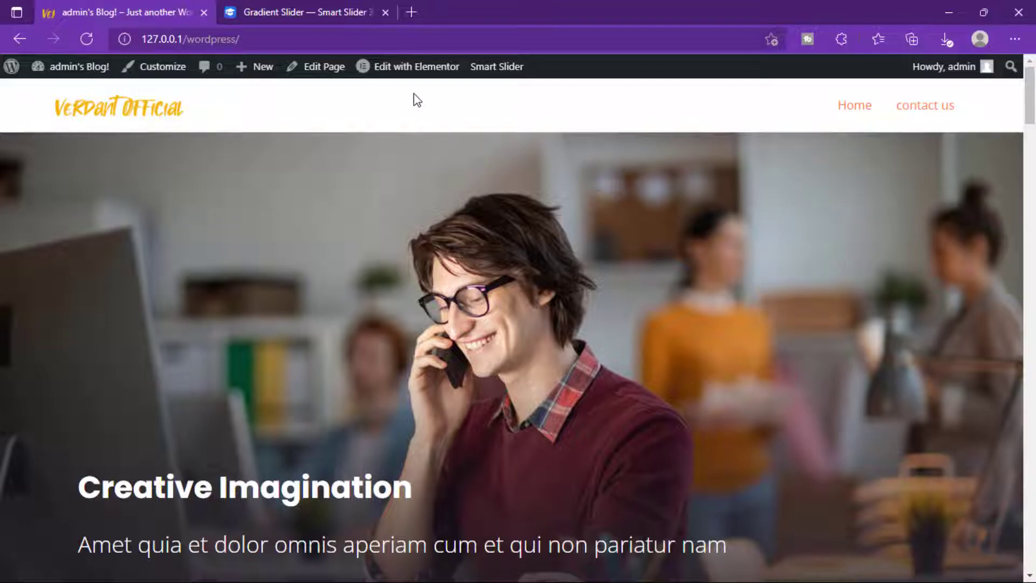
click(415, 65)
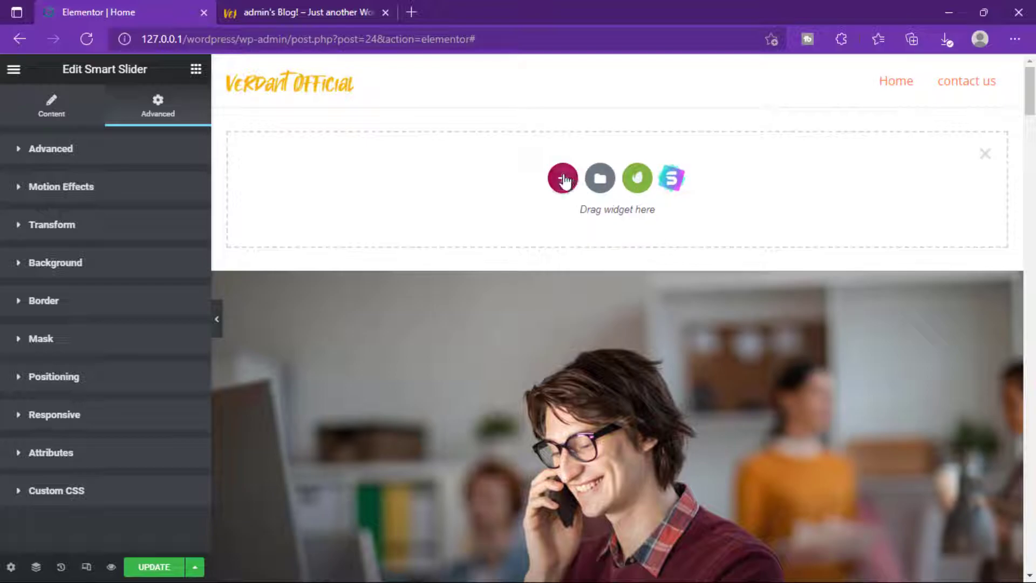
Add a one-column top section holding the Smart Slider widget with Demo Slider, then Update
click(563, 177)
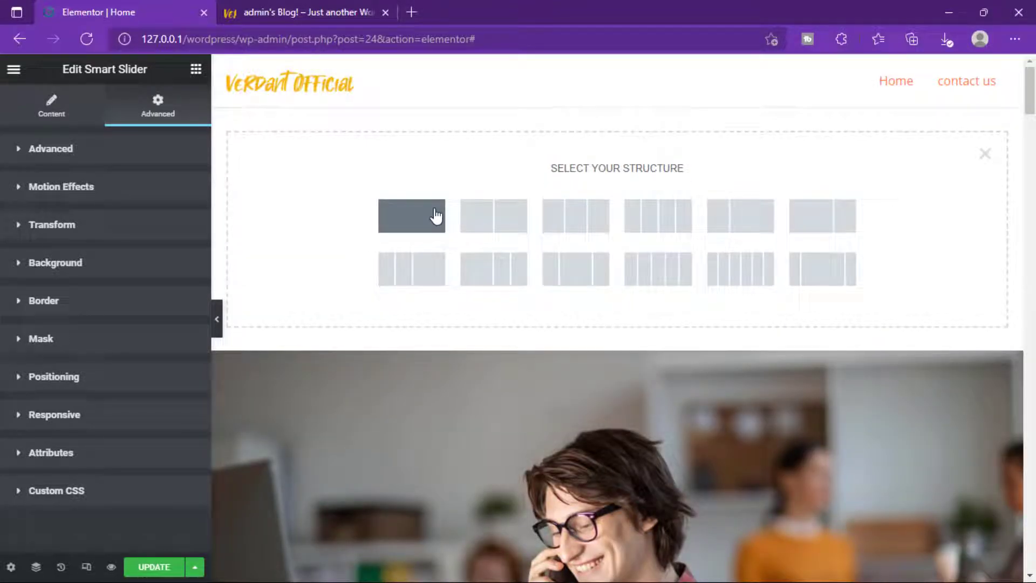
click(412, 215)
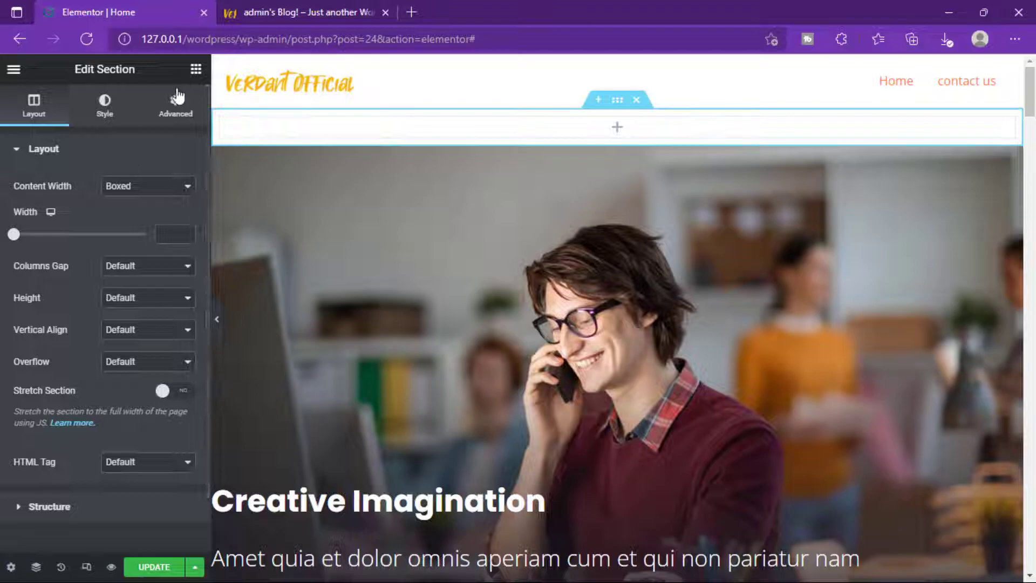
click(194, 69)
text(smart)
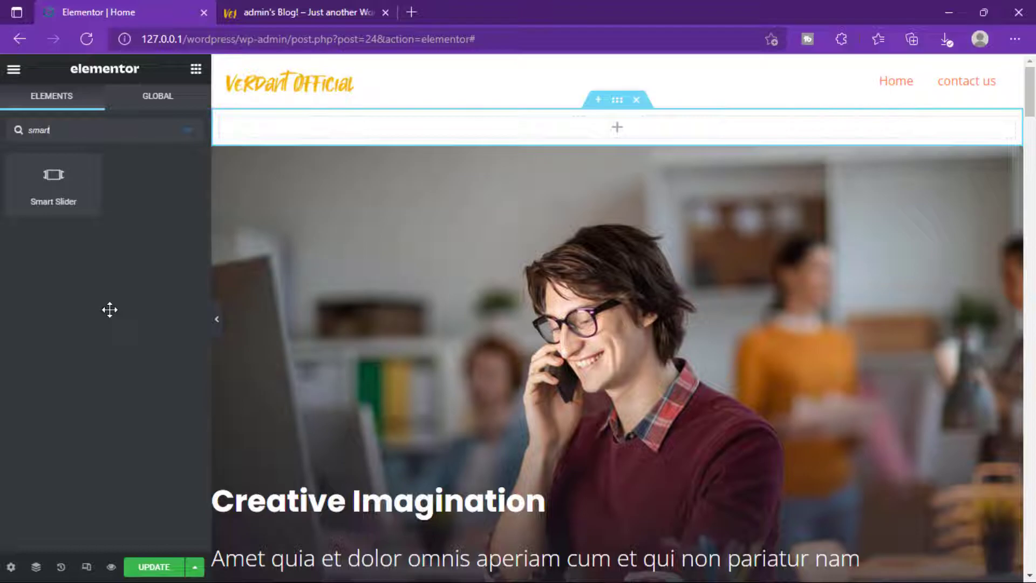
mouse_move(53, 183)
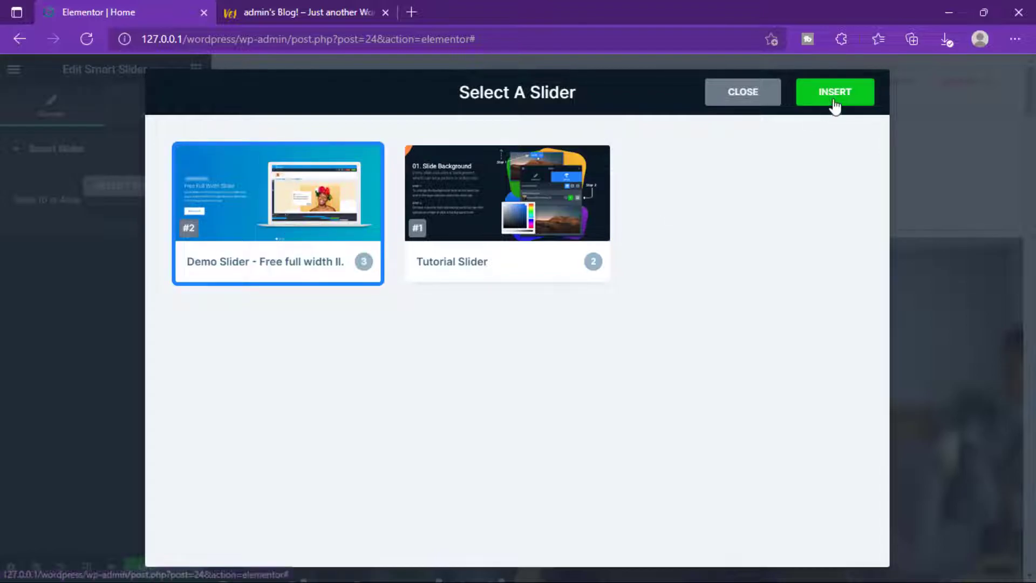
click(835, 91)
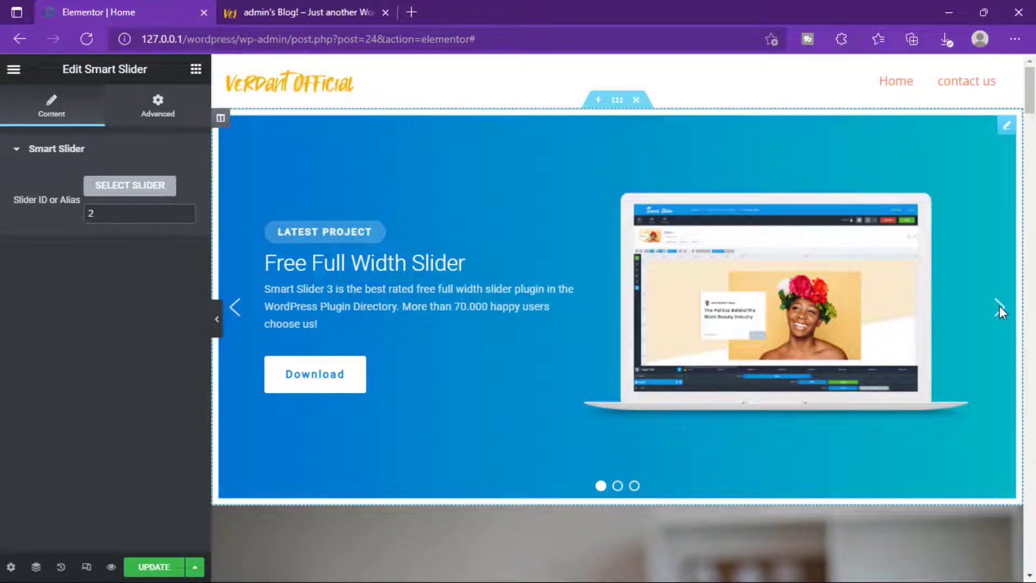
mouse_move(282, 220)
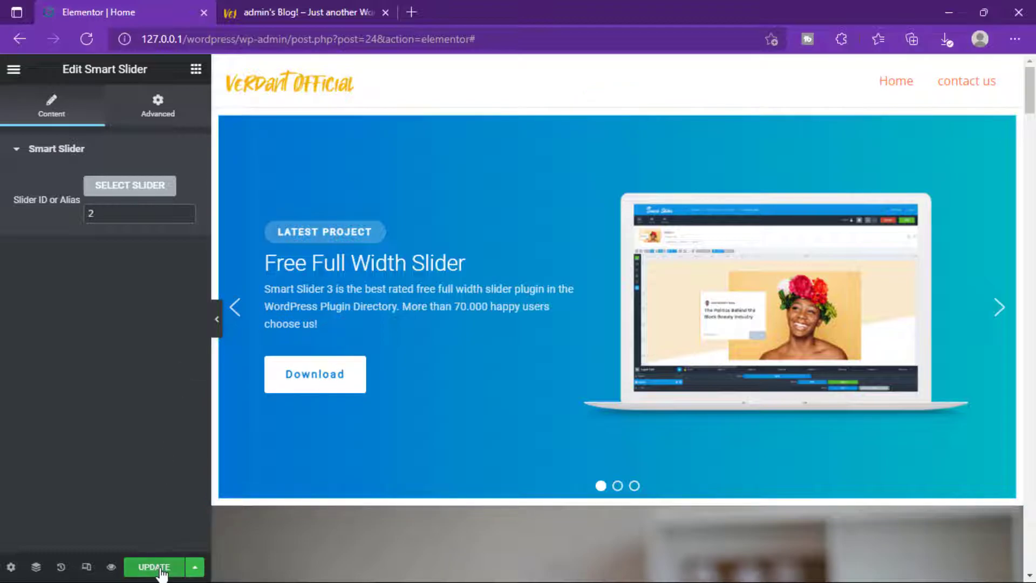
click(153, 567)
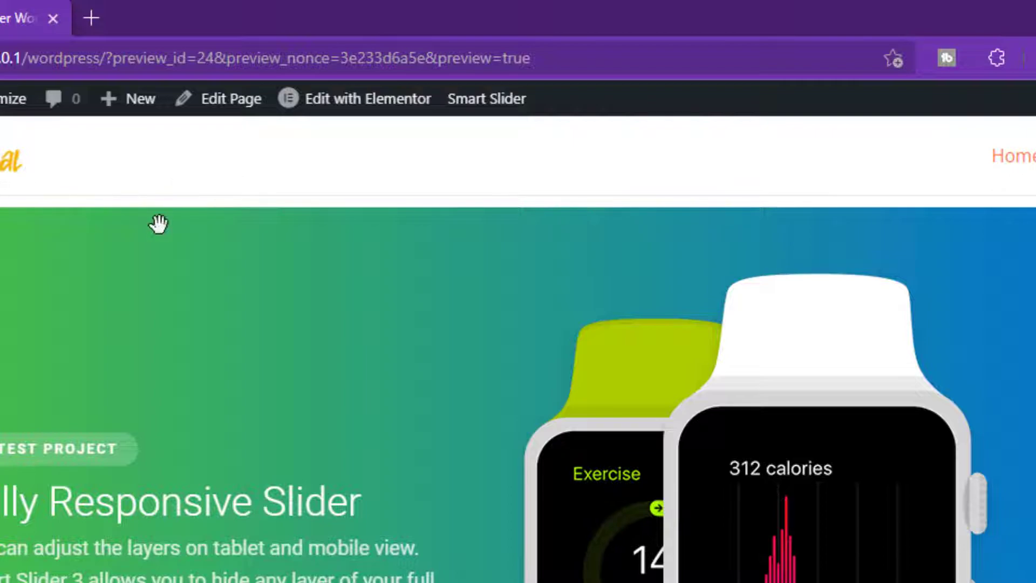
Open '#2 Demo Slider' from the admin bar's Smart Slider menu and edit Slide 1
click(486, 98)
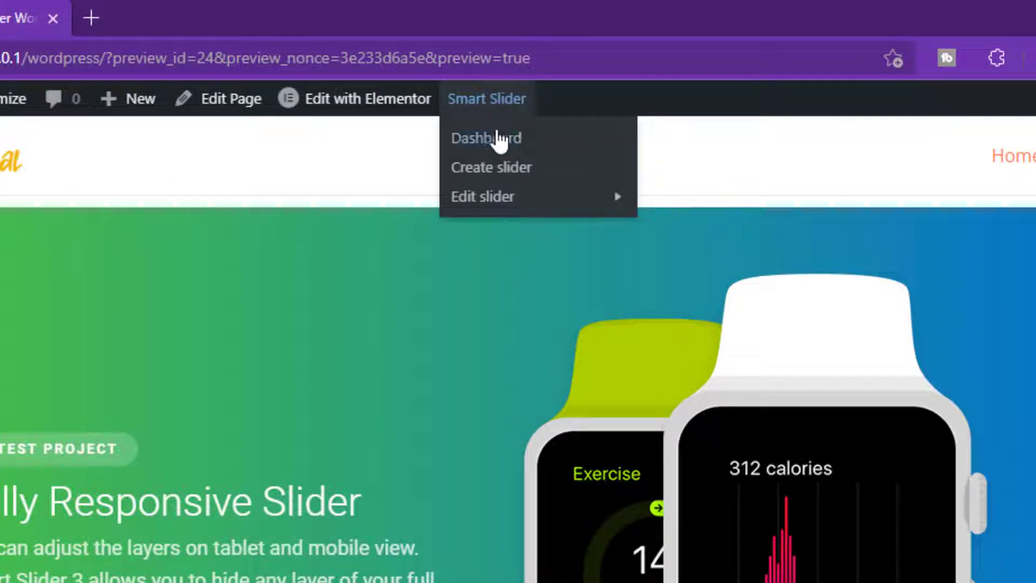
mouse_move(483, 196)
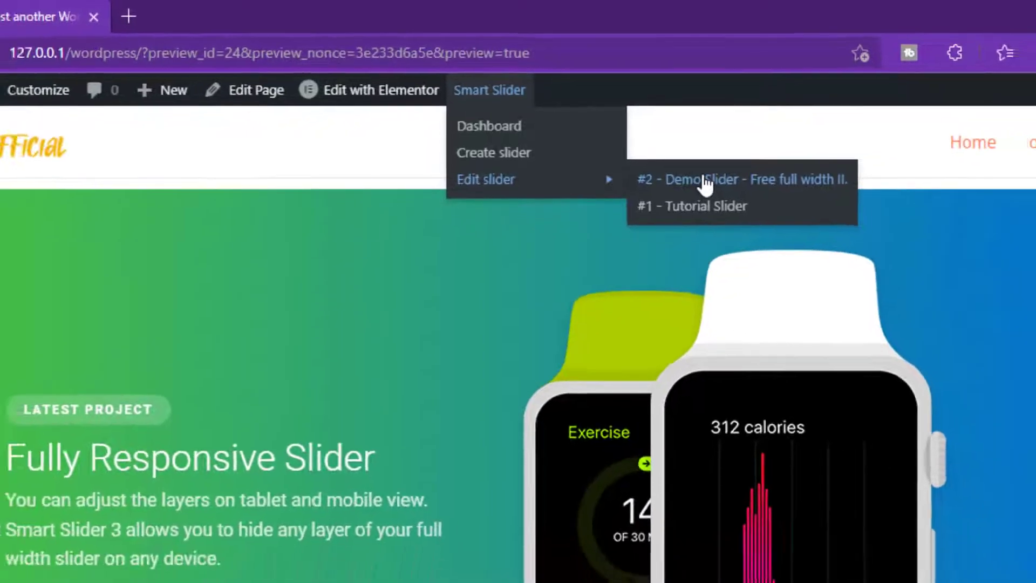
click(740, 179)
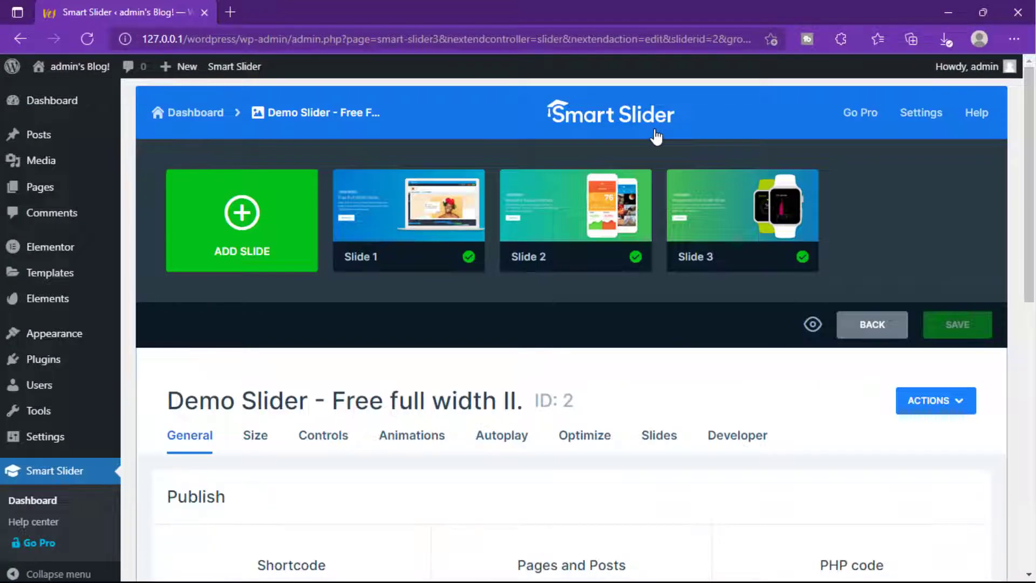
mouse_move(408, 211)
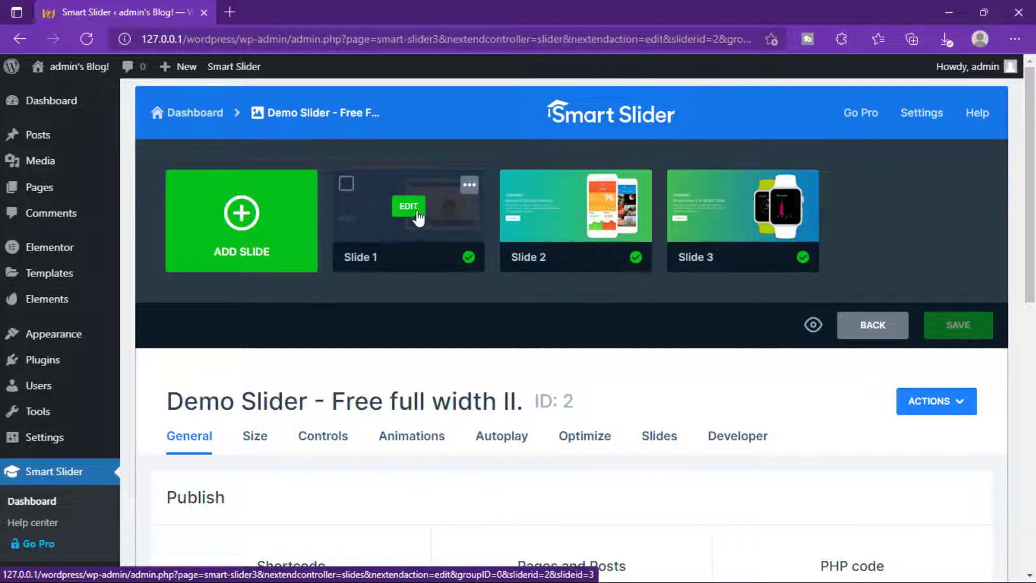
click(409, 207)
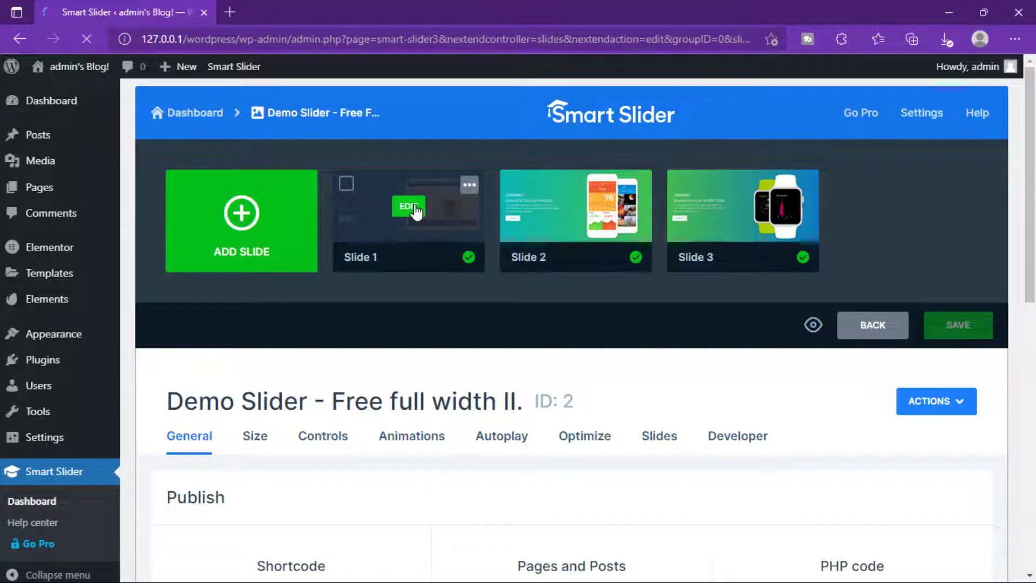
Replace the 'Free Full Width Slider' heading text with 'Free website Design', keeping the H2 tag
click(408, 206)
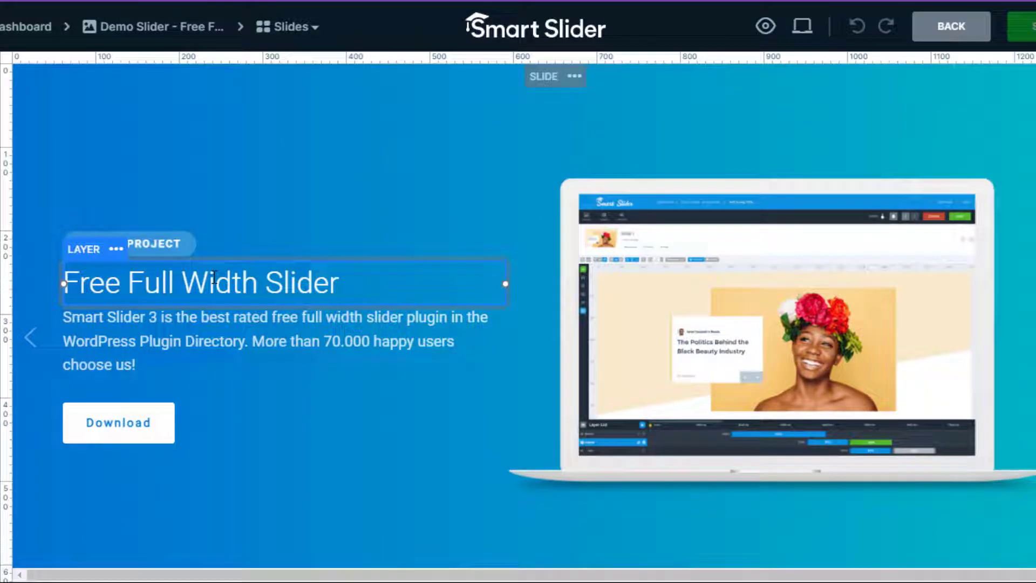
double_click(200, 282)
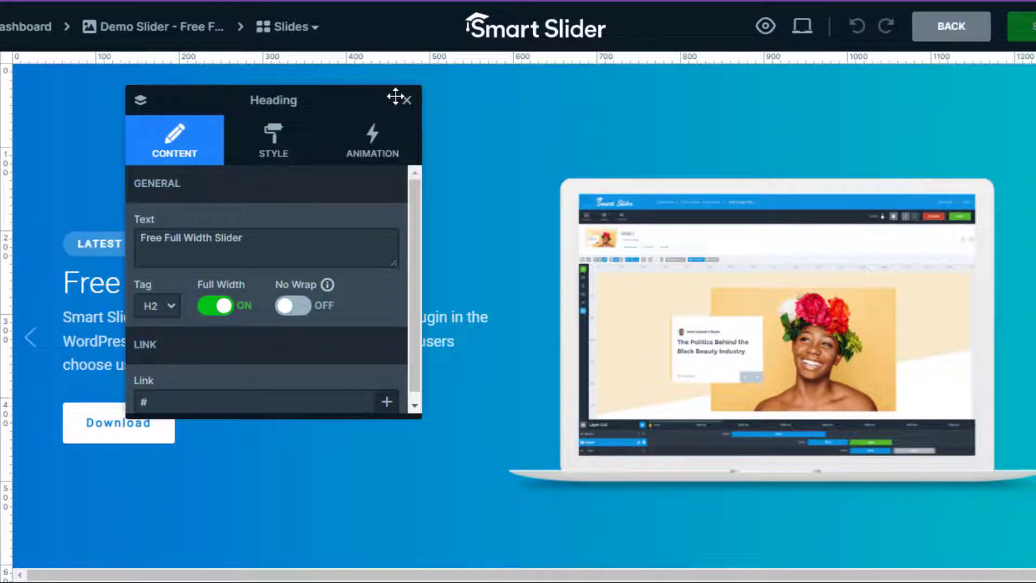
click(266, 248)
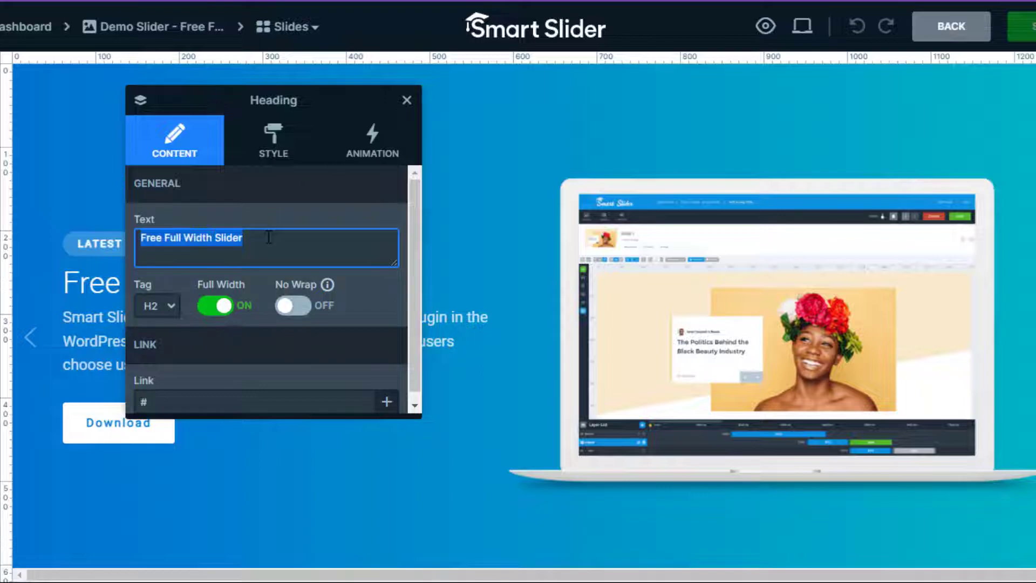
text(Free w)
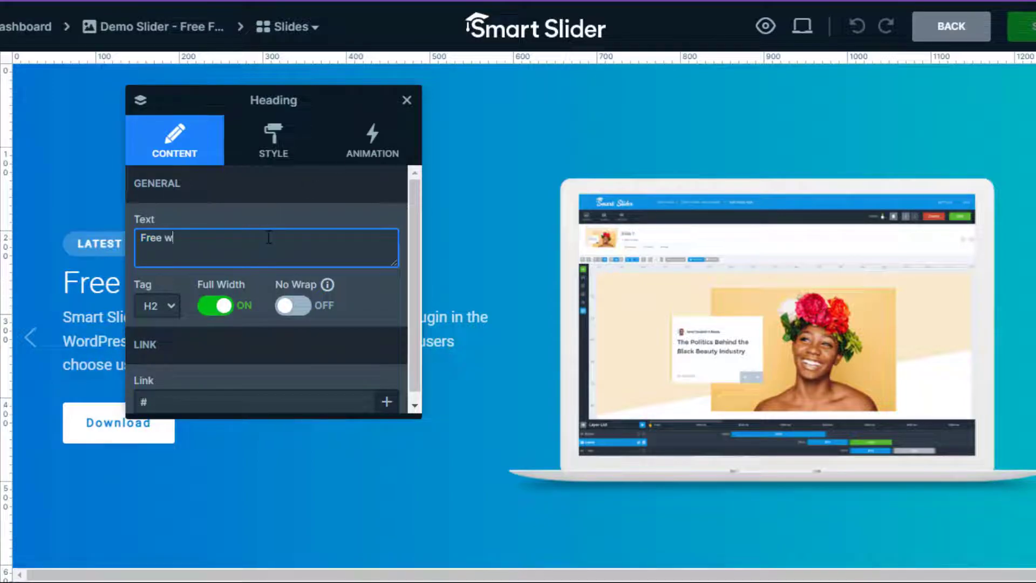
text(ebsite Design)
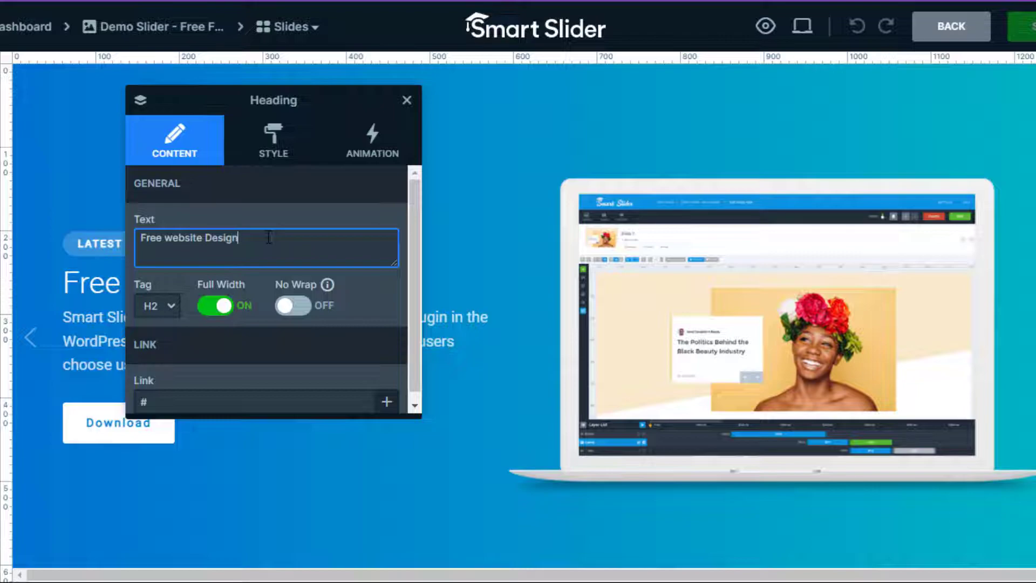
mouse_move(251, 235)
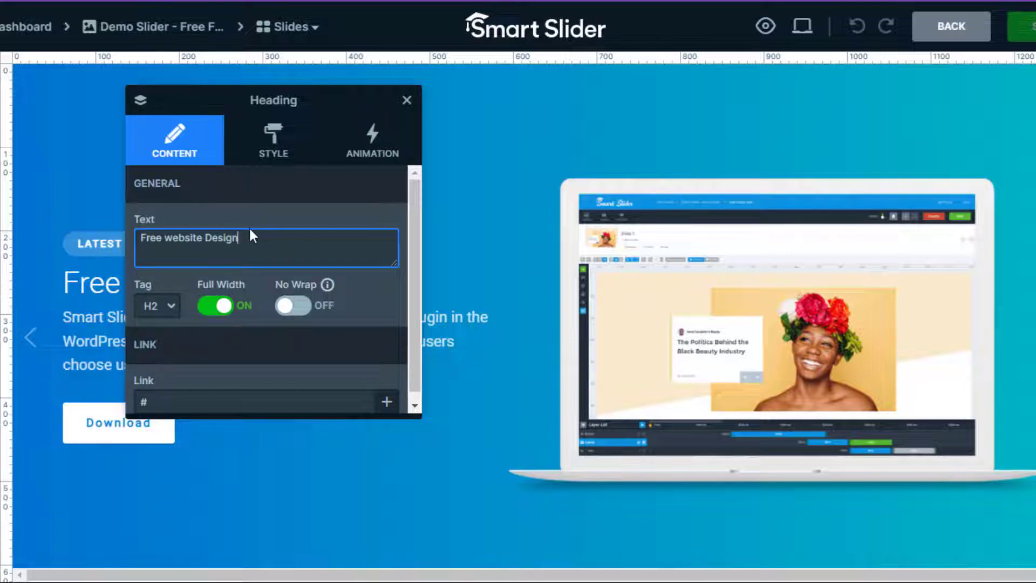
mouse_move(238, 214)
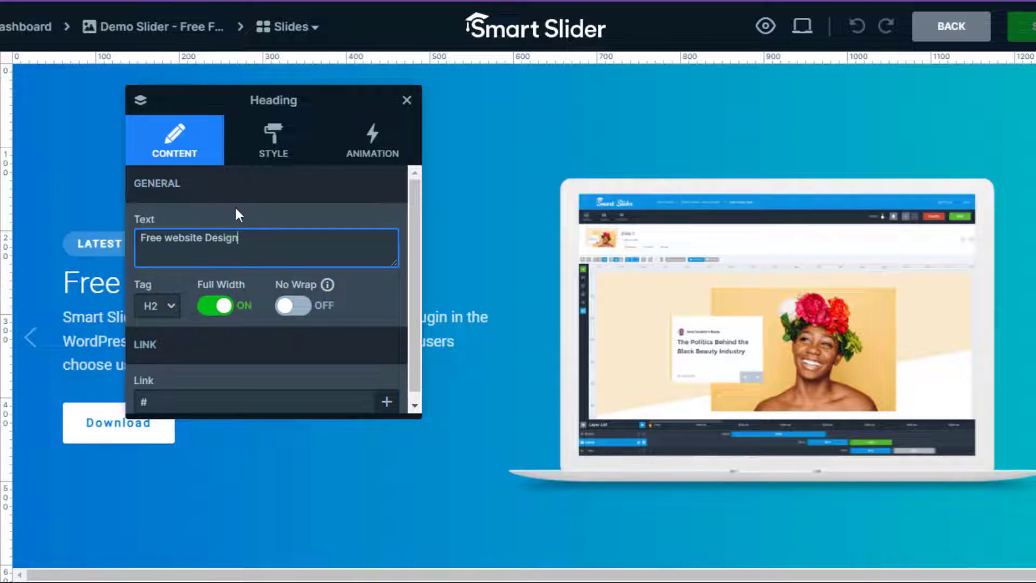
click(157, 305)
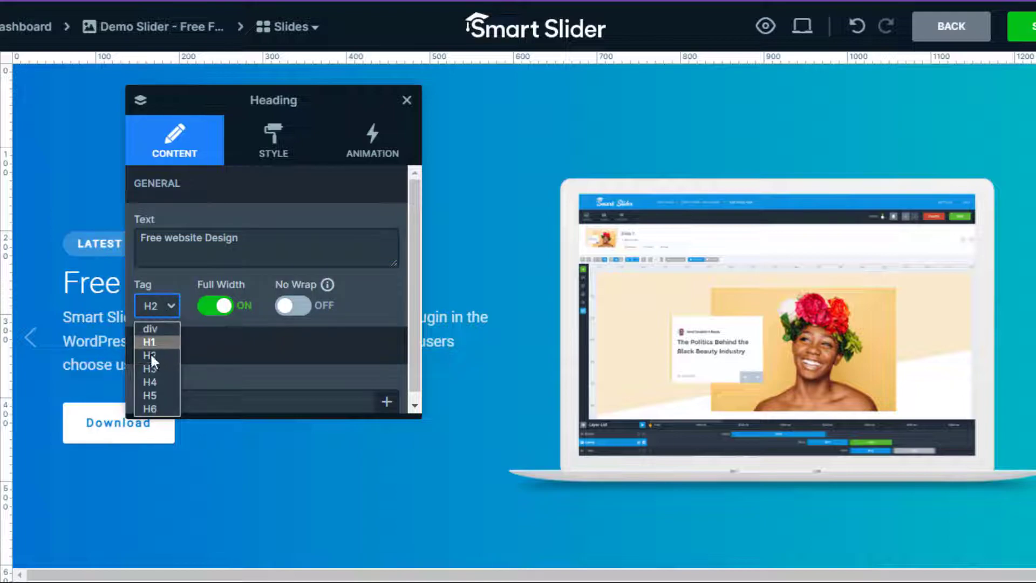
click(149, 355)
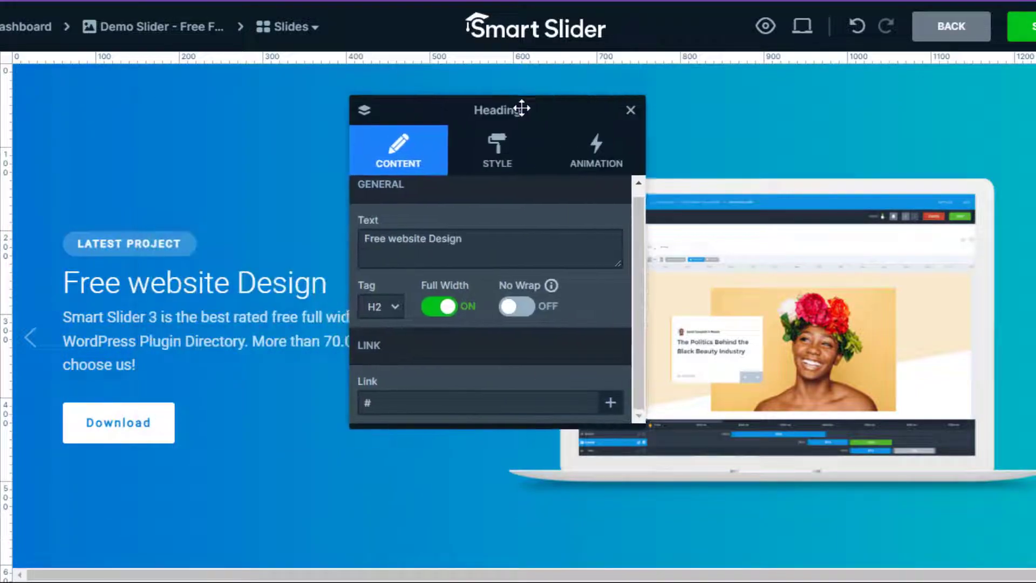
click(489, 248)
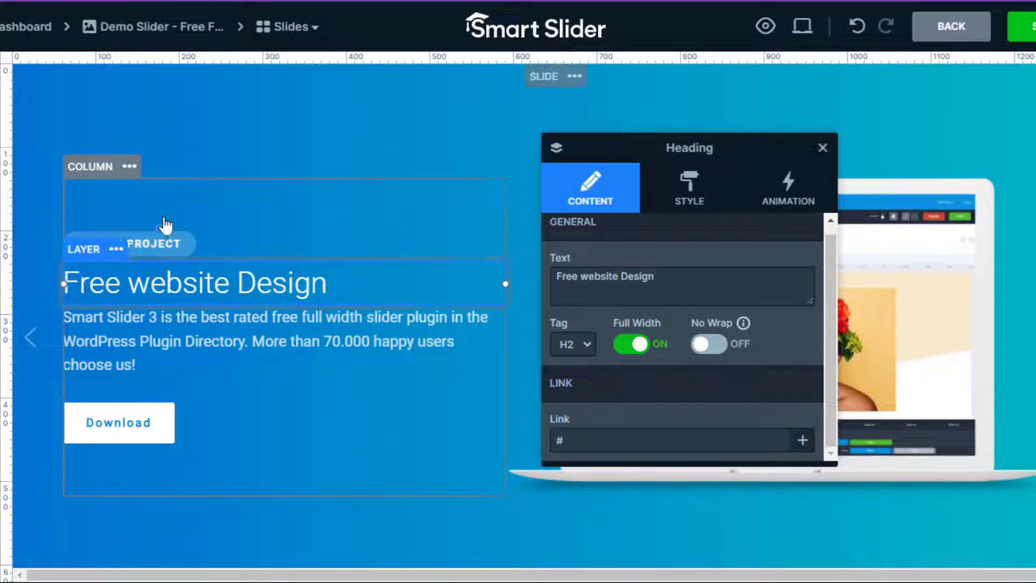
Rewrite the description as 'We create simple and easy to make learning website' and relabel the LATEST PROJECT badge 'Verdant Official'
click(198, 341)
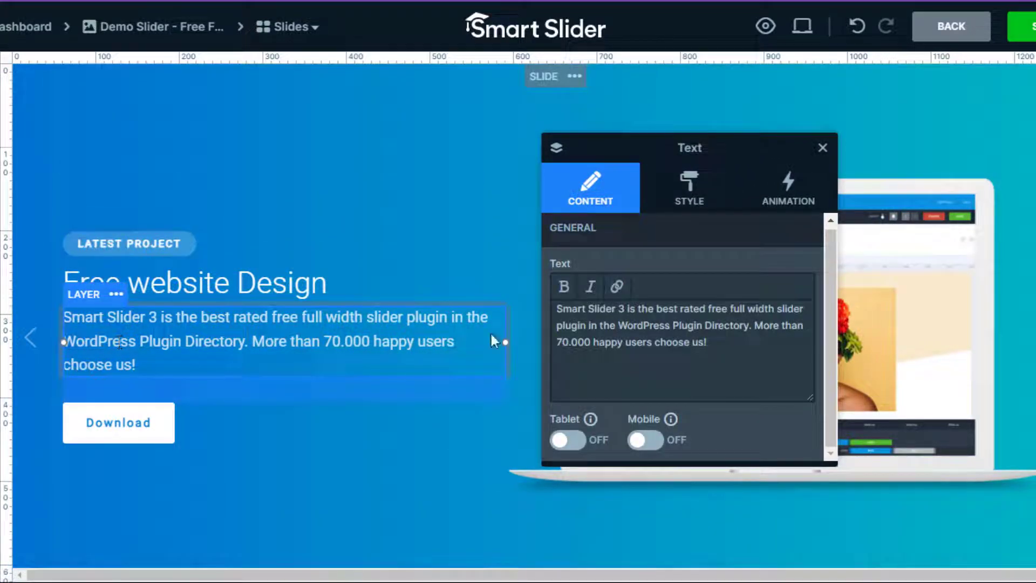
click(681, 324)
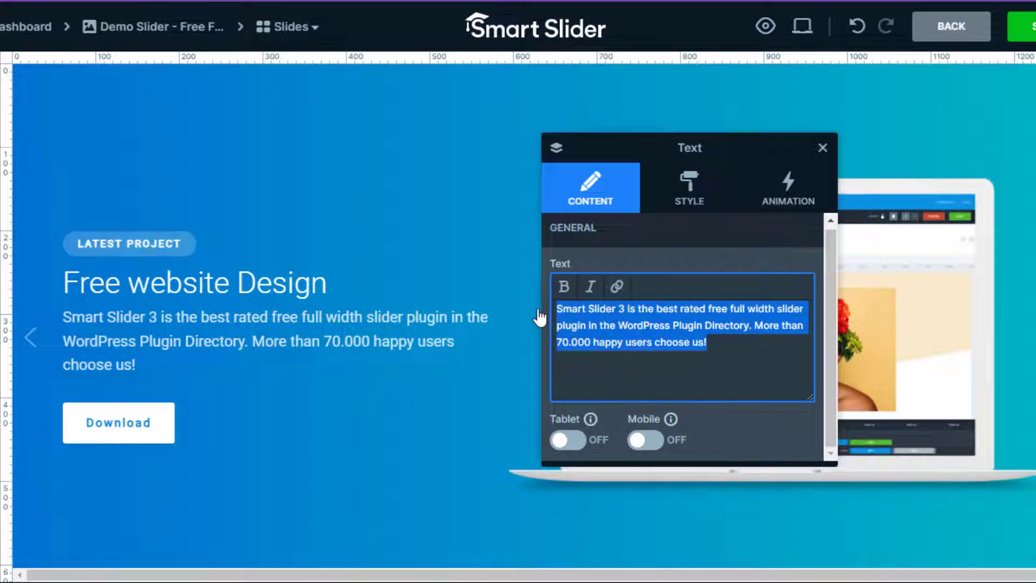
text(We create simple and easy to)
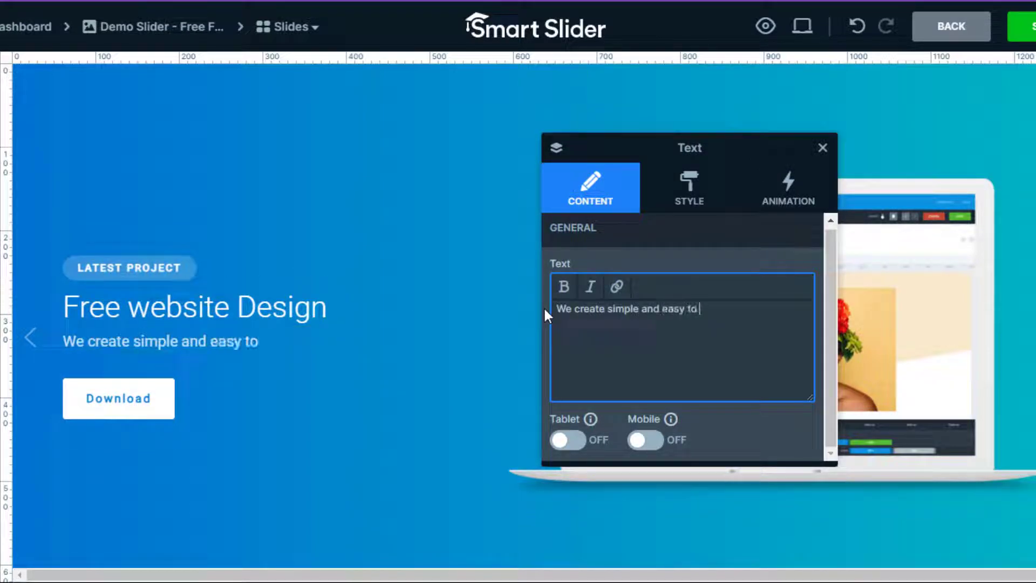
text(make learning website)
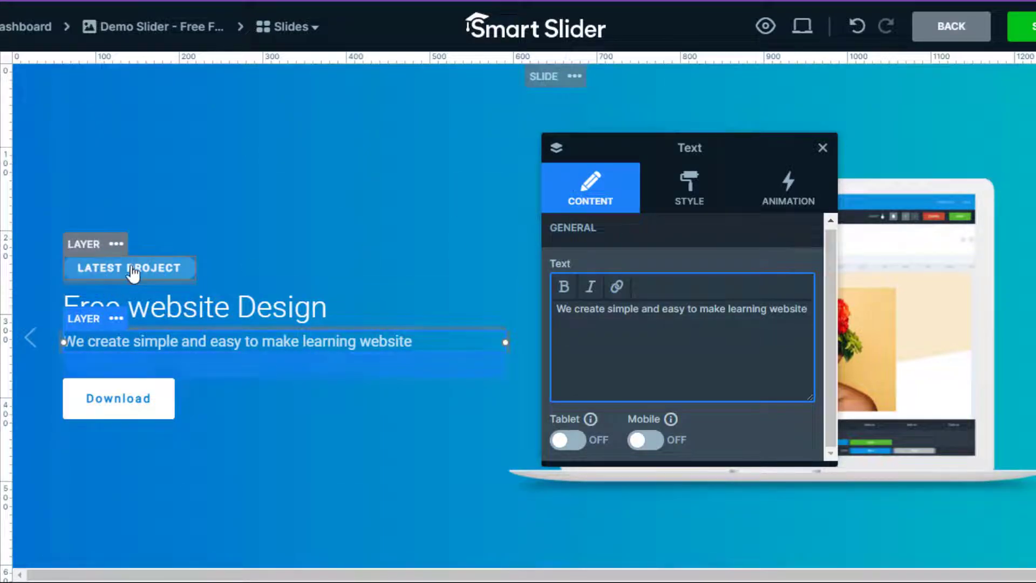
click(129, 267)
text(Verdant Off)
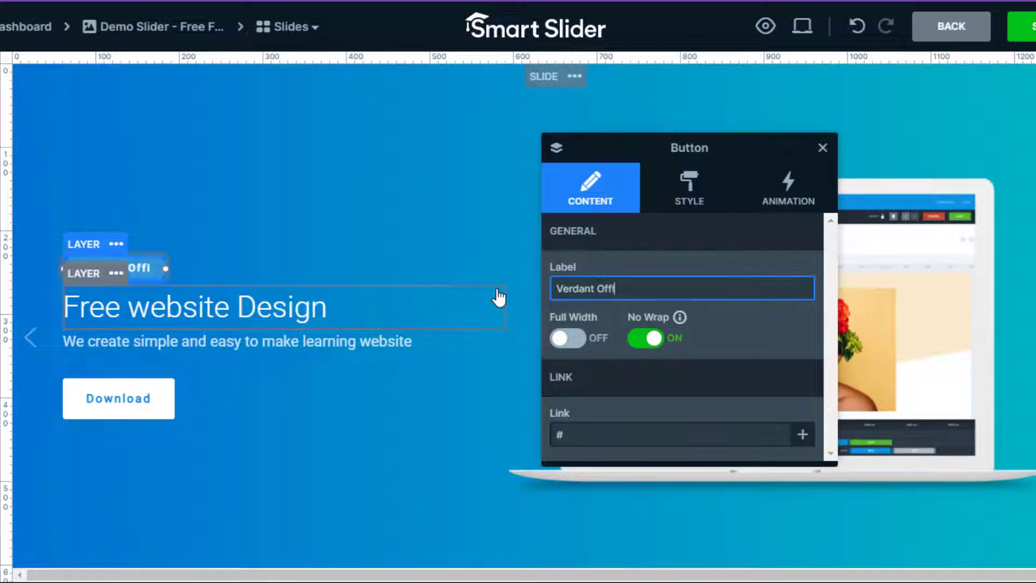
text(icial)
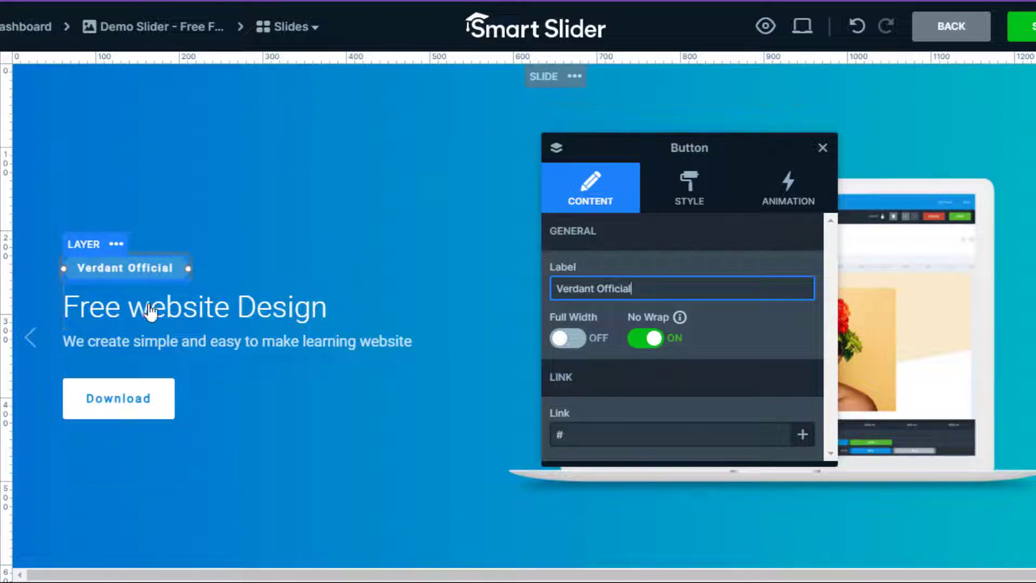
Change the Download button's label to 'subscribe' and its text colour to #F16232
click(117, 399)
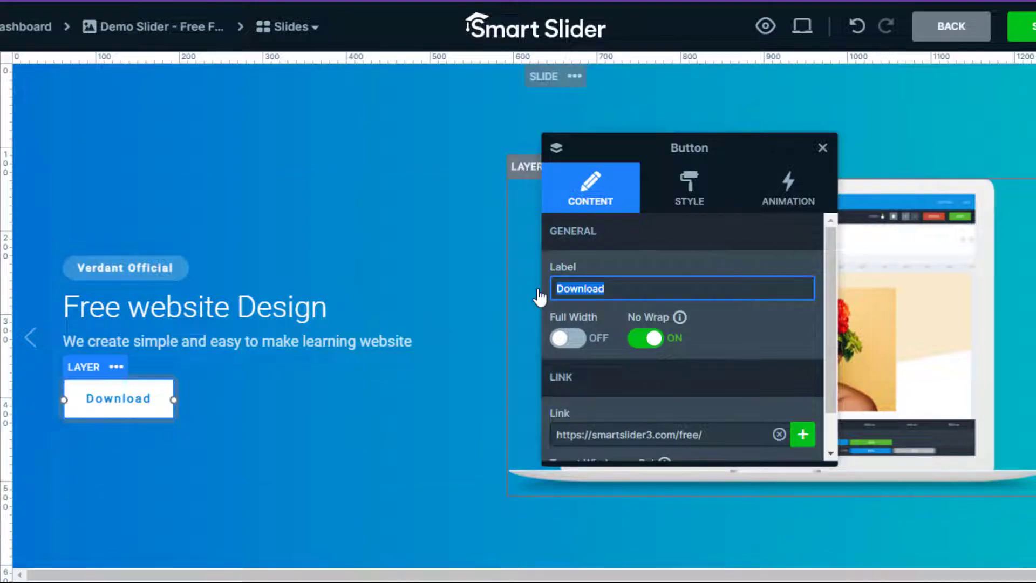
text(subscribe)
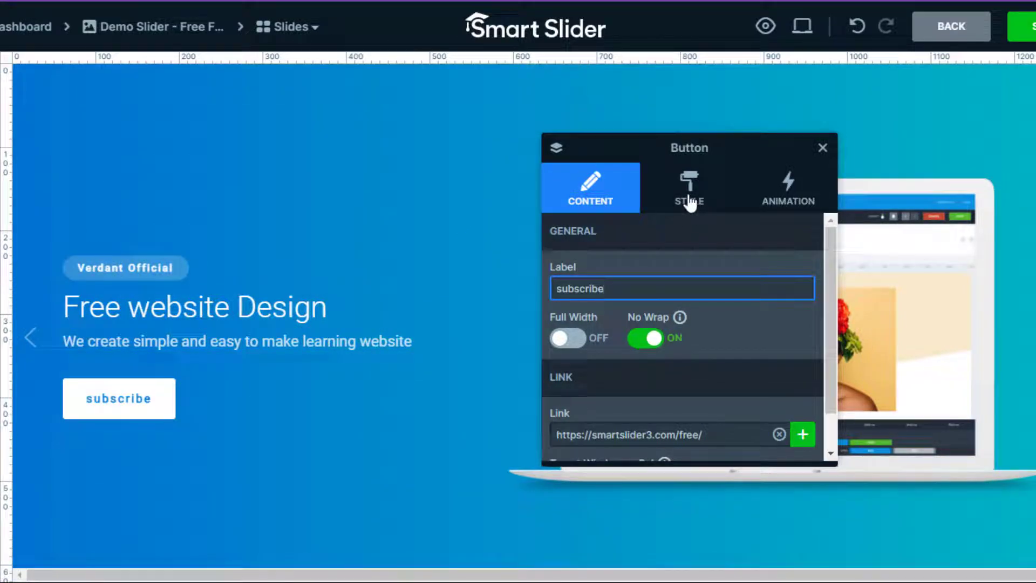
click(689, 187)
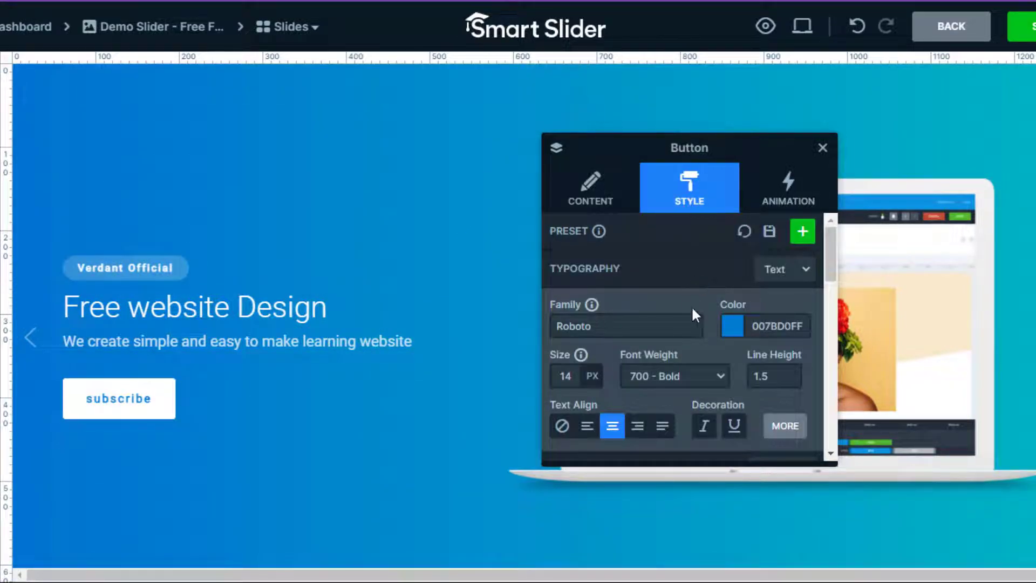
click(733, 325)
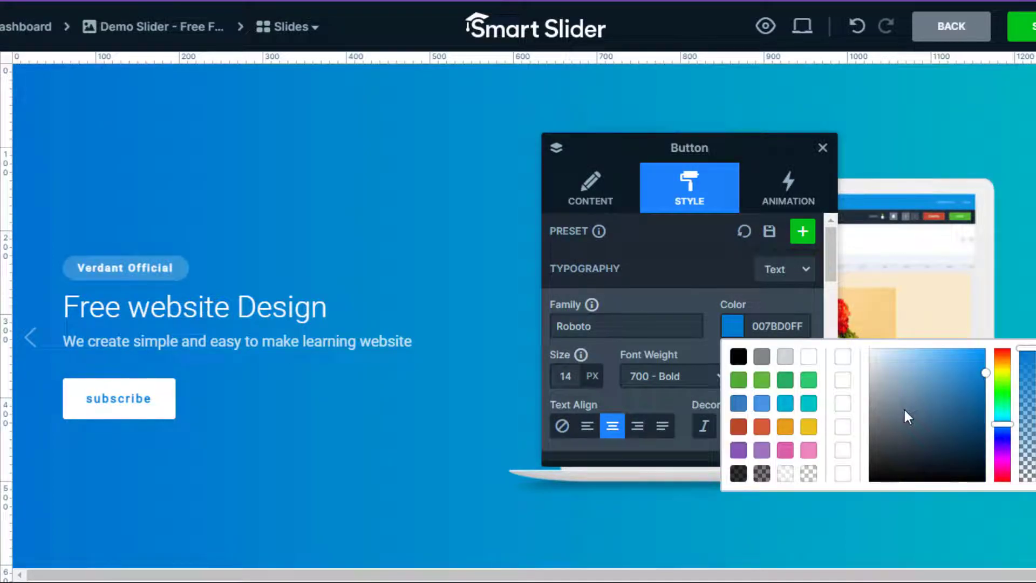
click(765, 325)
text(#F)
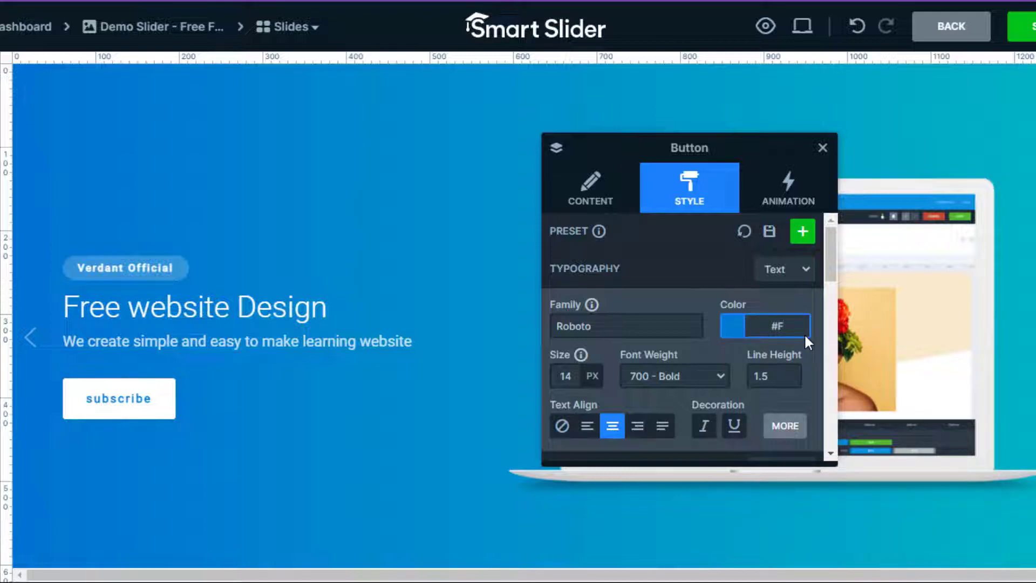
text(16)
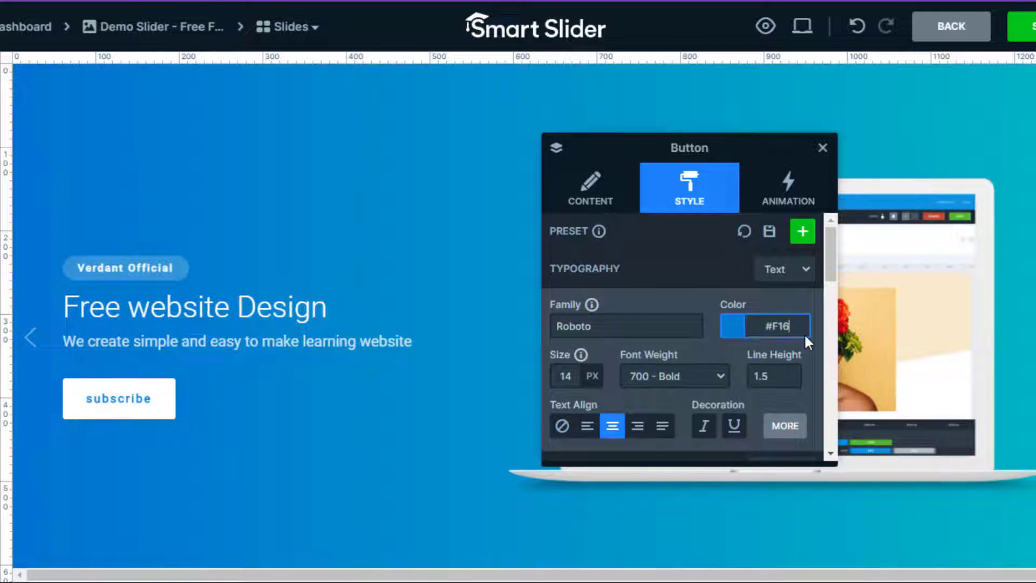
text(232)
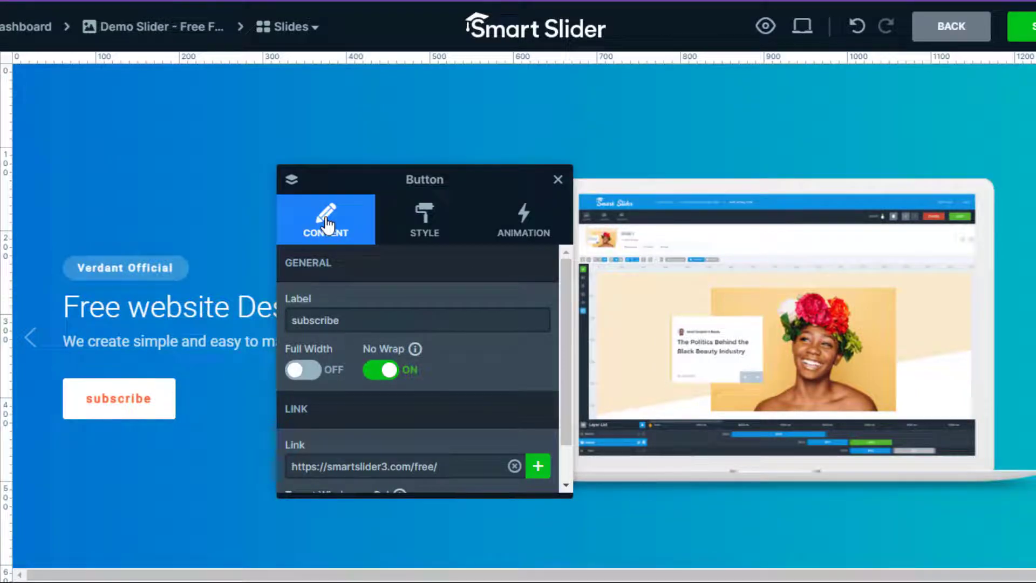
scroll(down, 3)
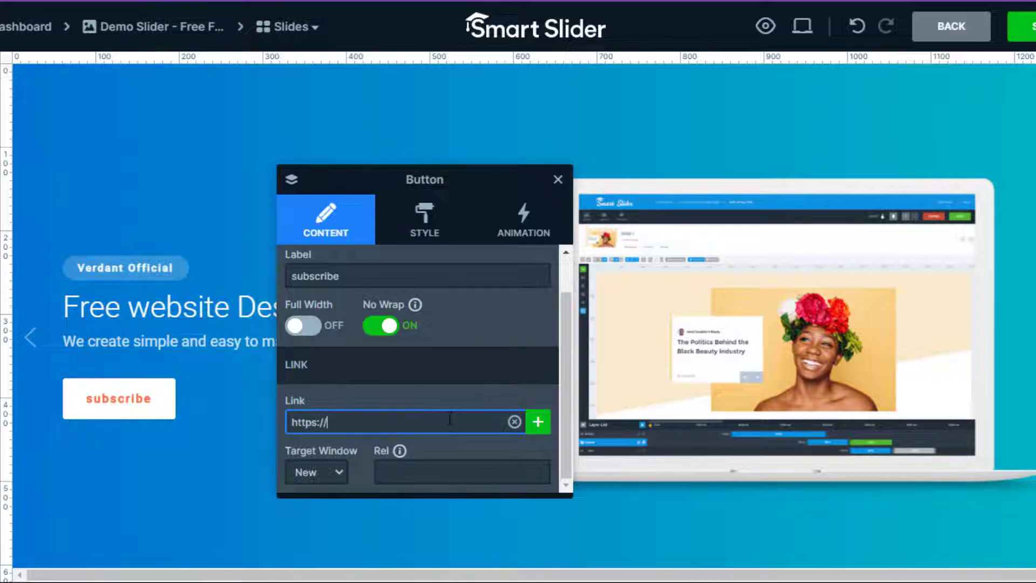
text(facebook.com/)
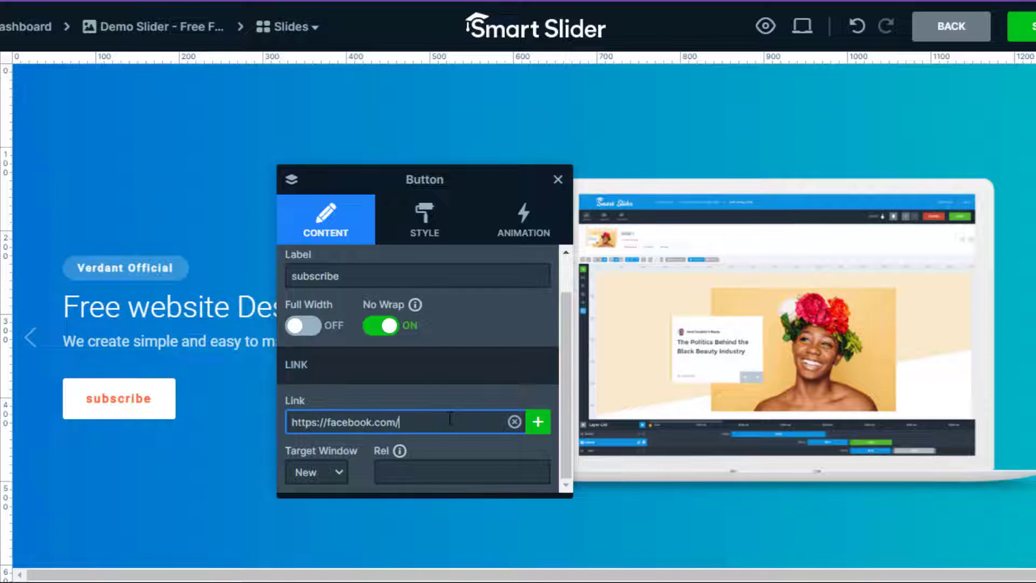
text(wordpressbasic101)
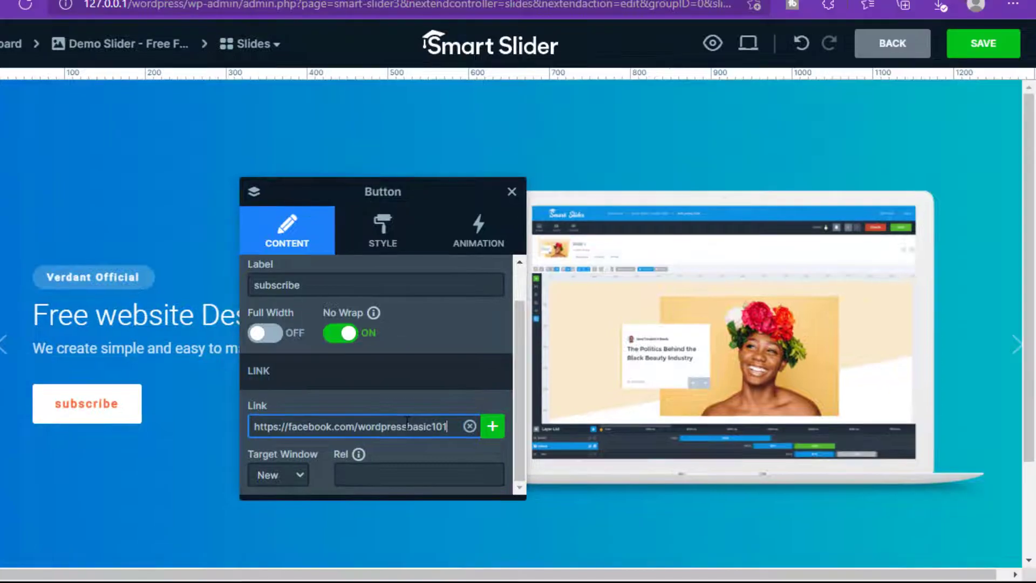
click(277, 475)
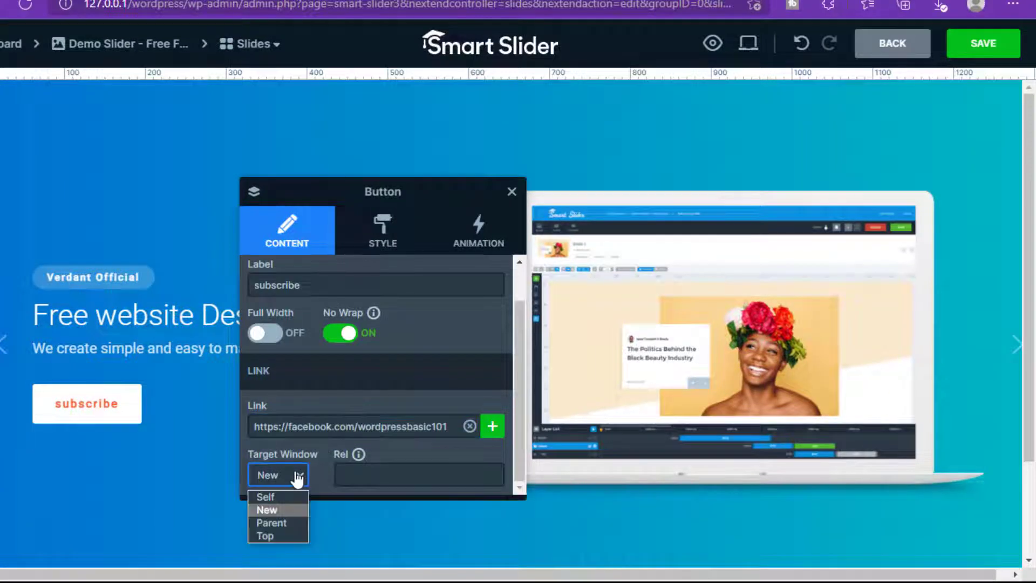
click(266, 510)
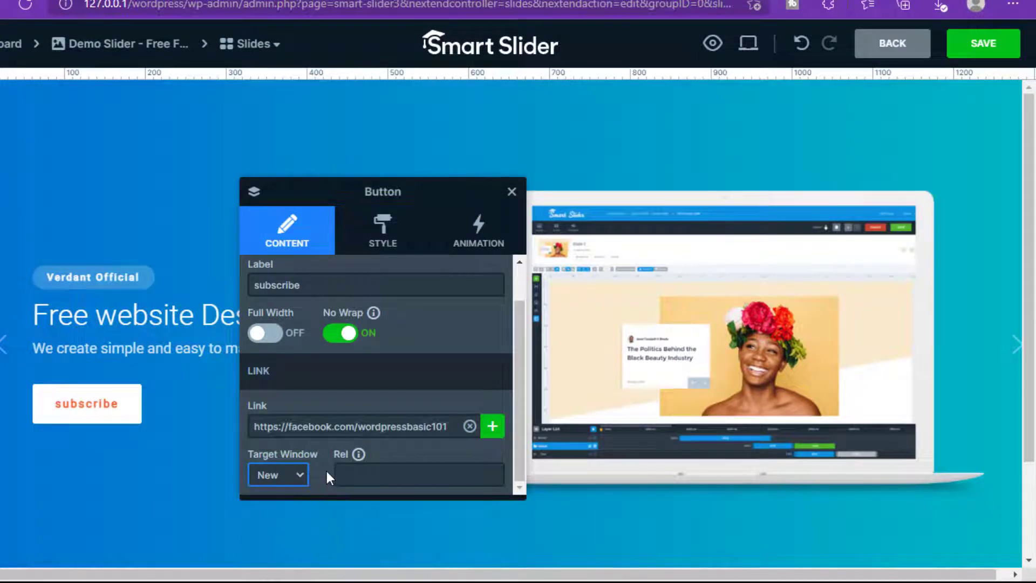
mouse_move(426, 441)
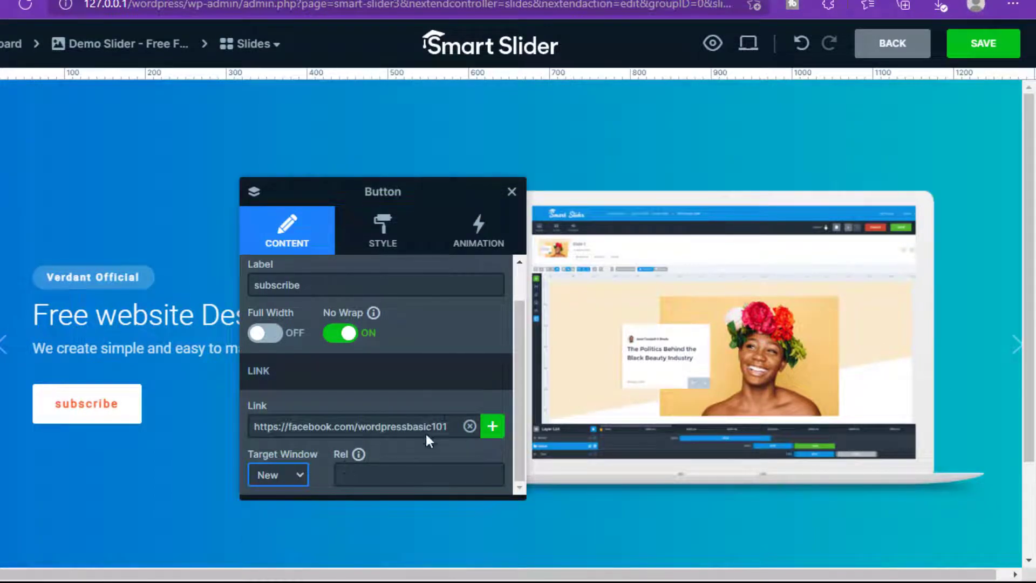
click(477, 230)
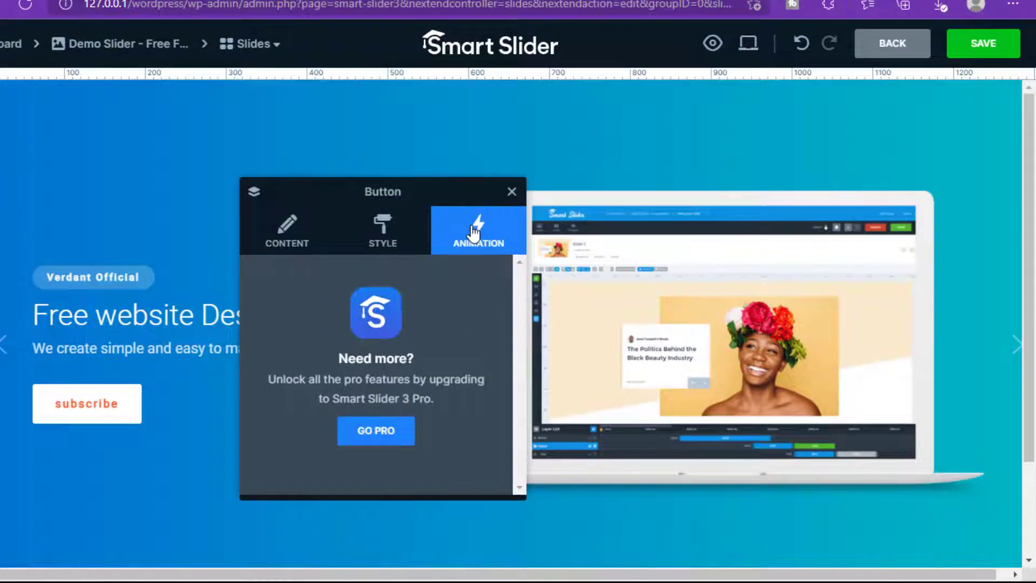
click(382, 230)
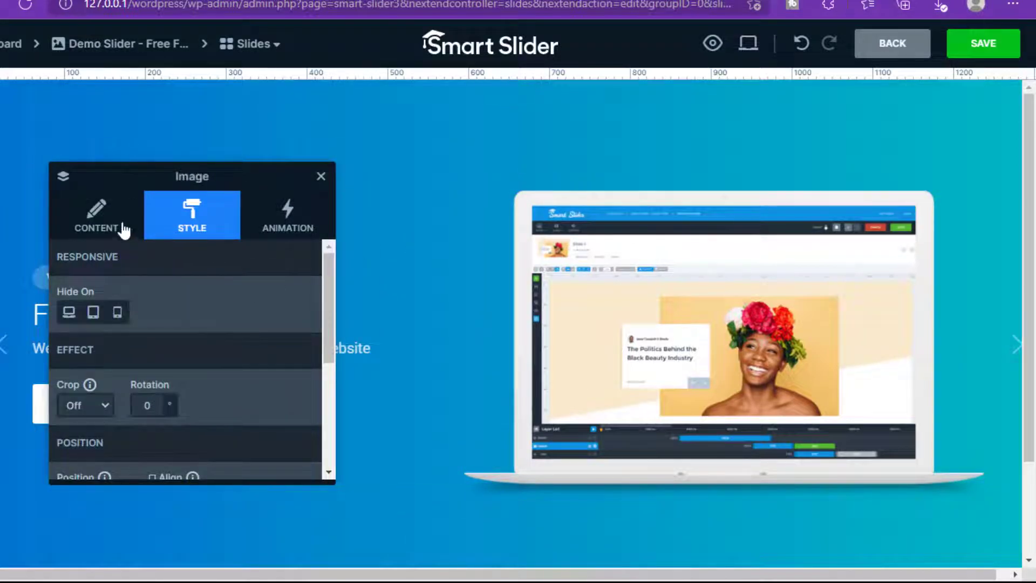
Swap the laptop image for wordpress-basic-101-full-course.jpg uploaded through the Media Library
click(96, 215)
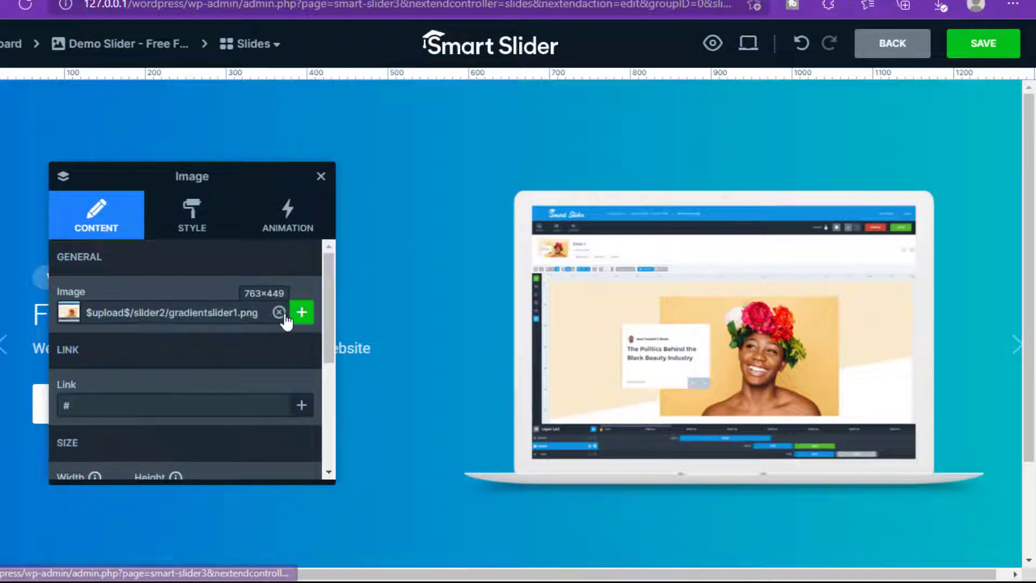
click(279, 312)
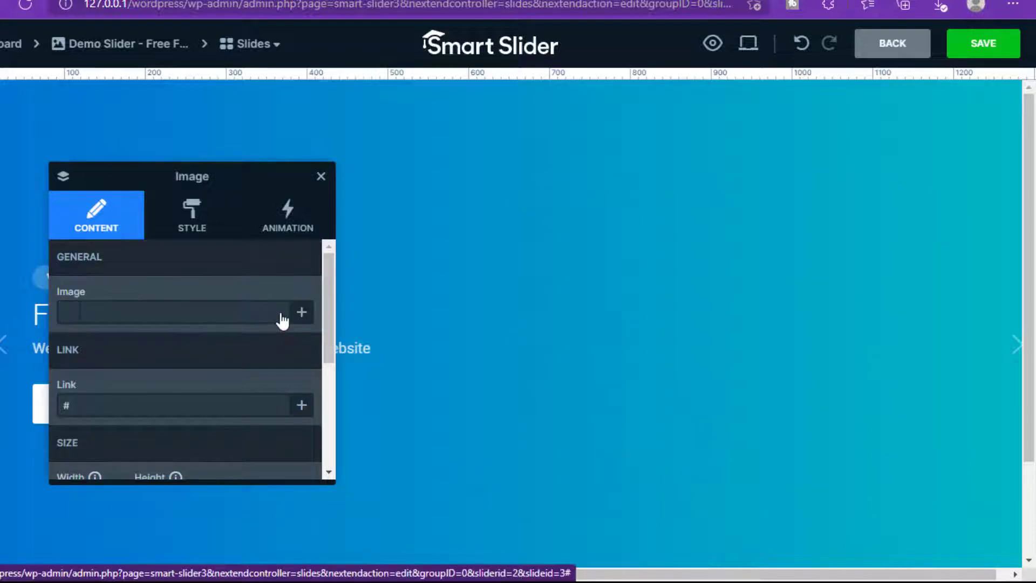
click(302, 311)
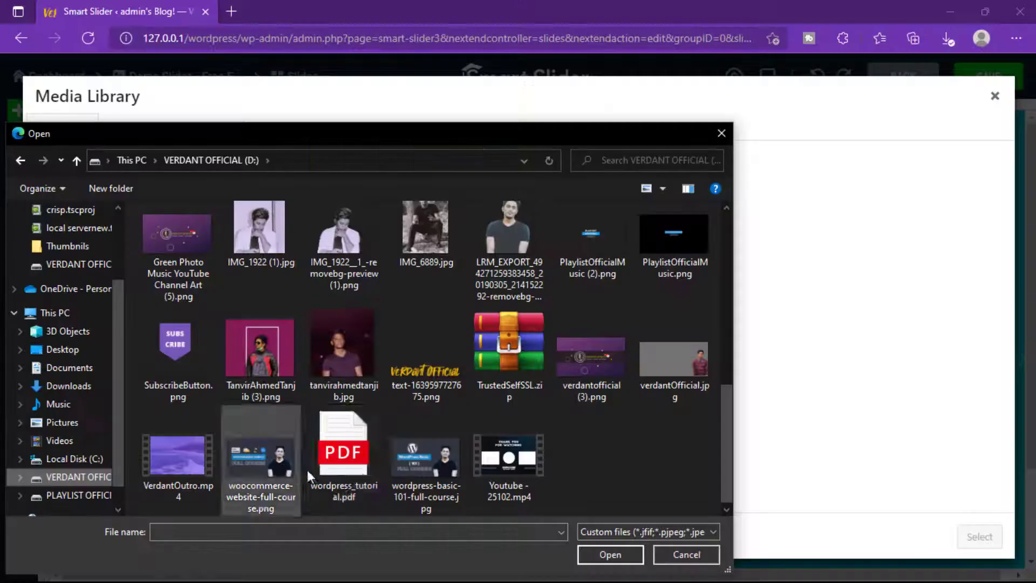
click(426, 456)
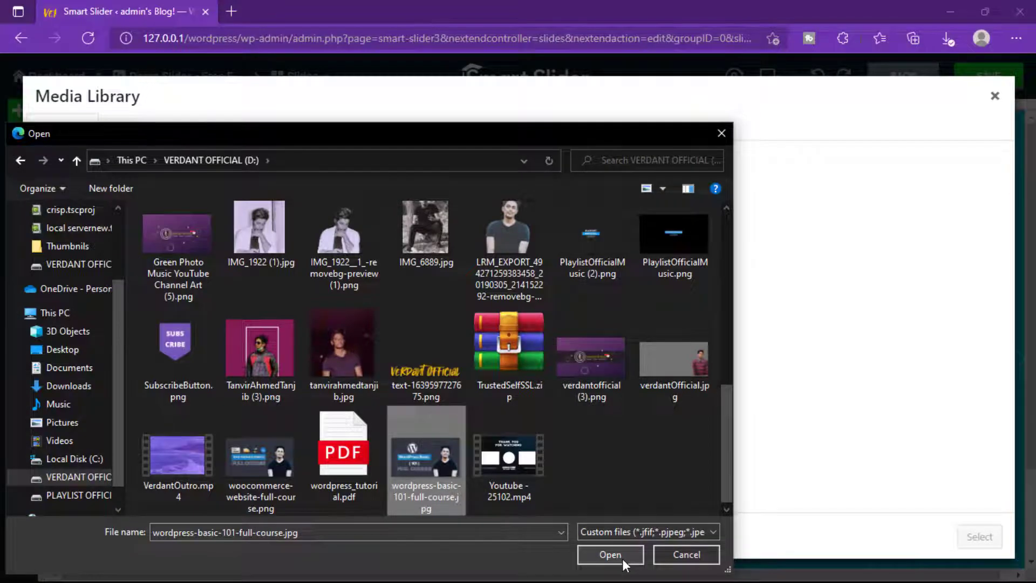
click(609, 555)
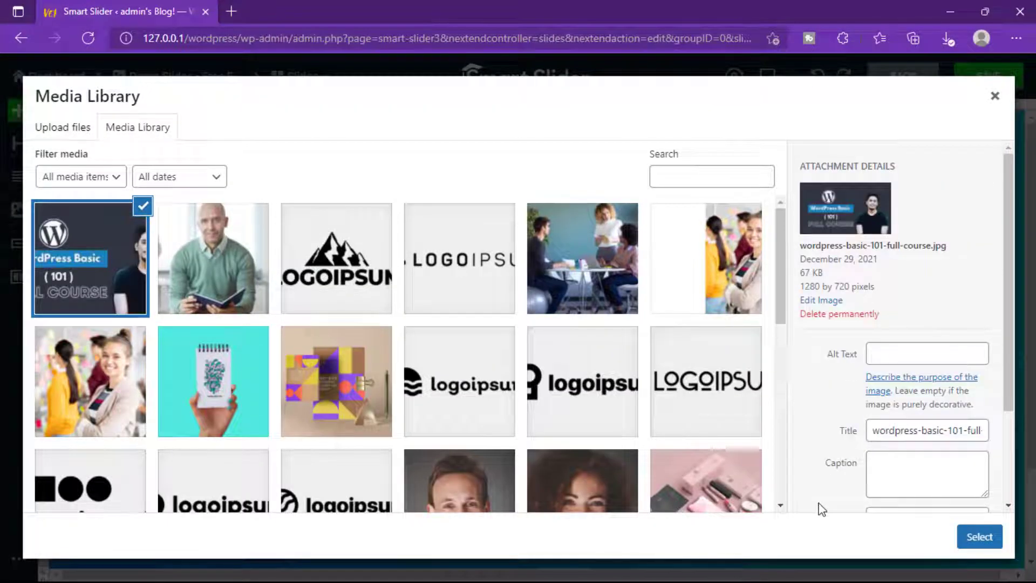
click(980, 536)
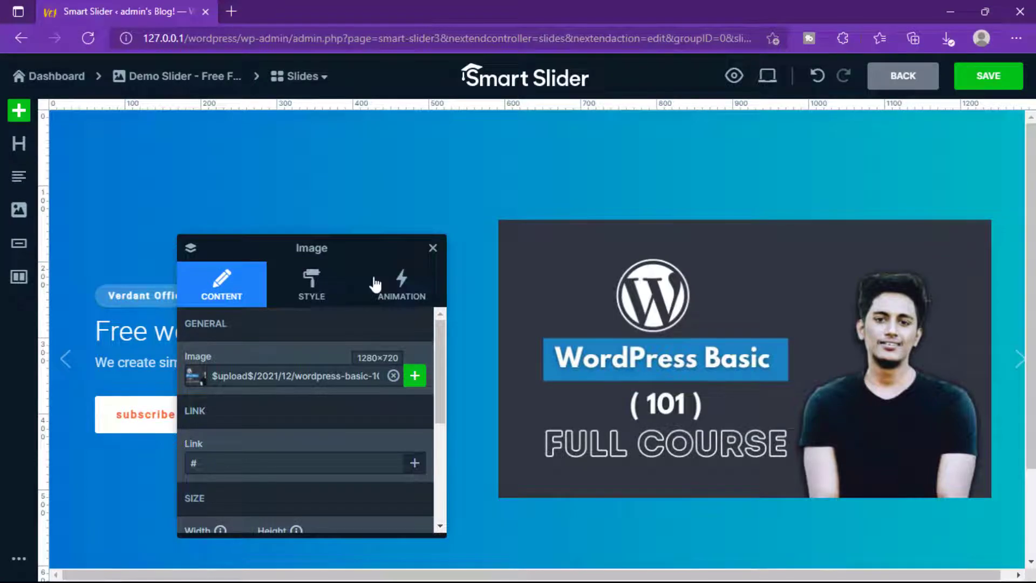
mouse_move(985, 76)
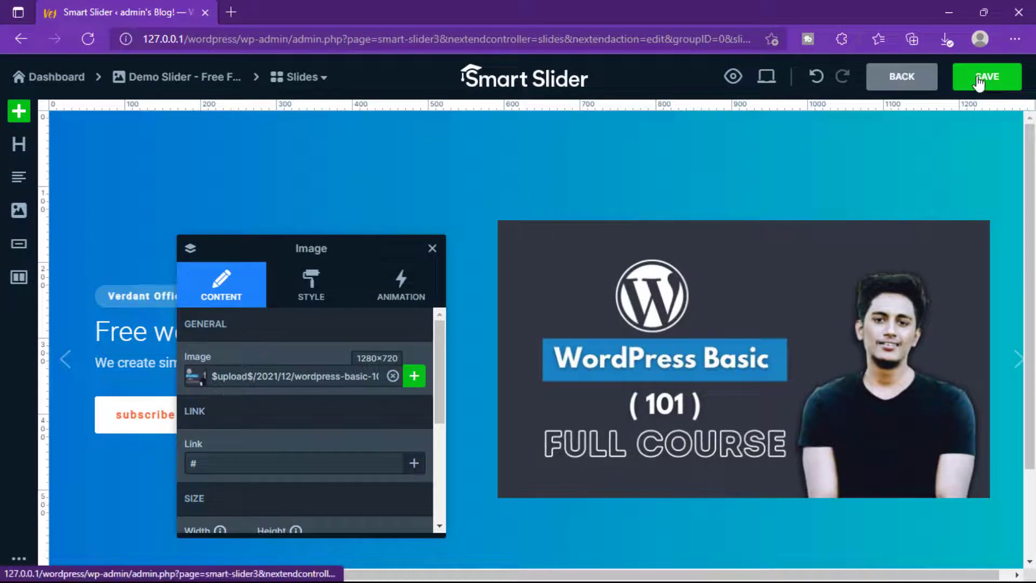
Save the slide and return to the slider's overview page
click(987, 76)
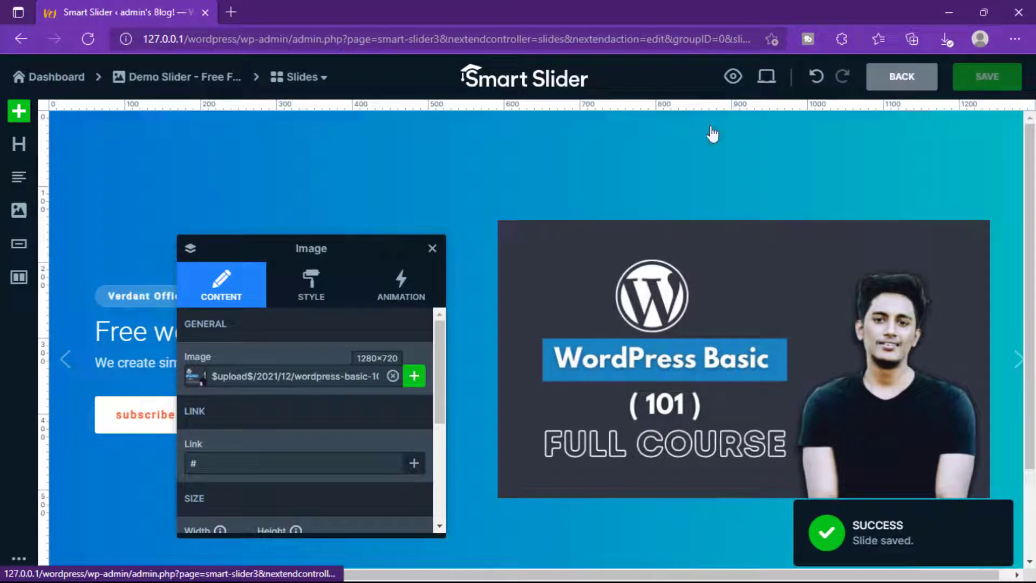
click(433, 248)
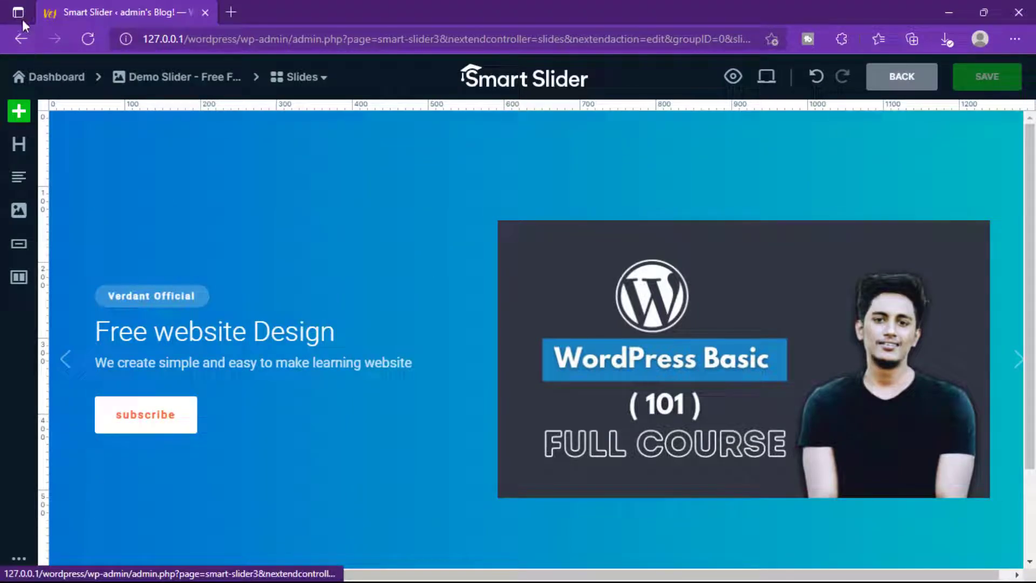
click(21, 38)
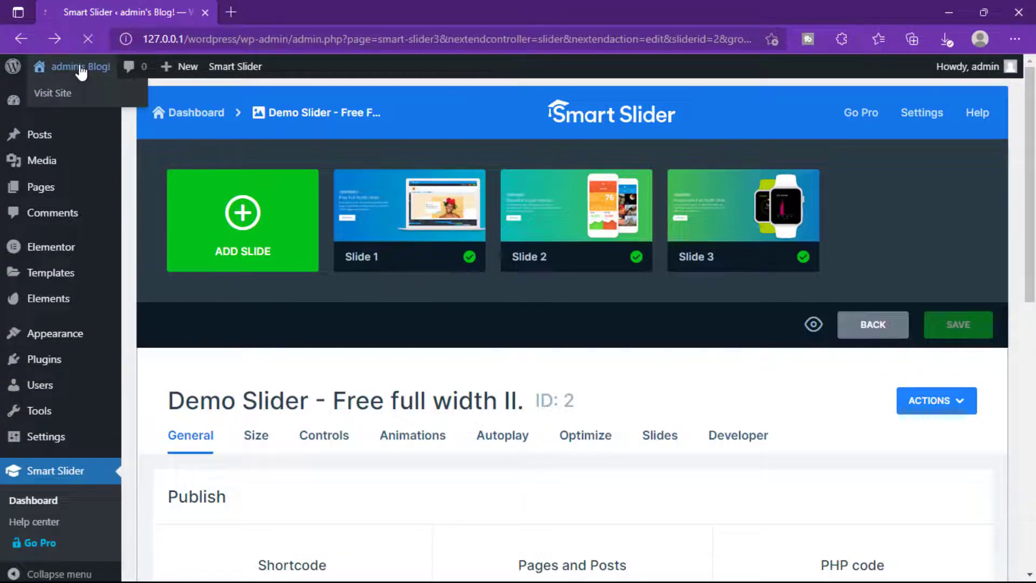
On the live home page, cycle the slider arrows and follow the subscribe button to Facebook
click(53, 92)
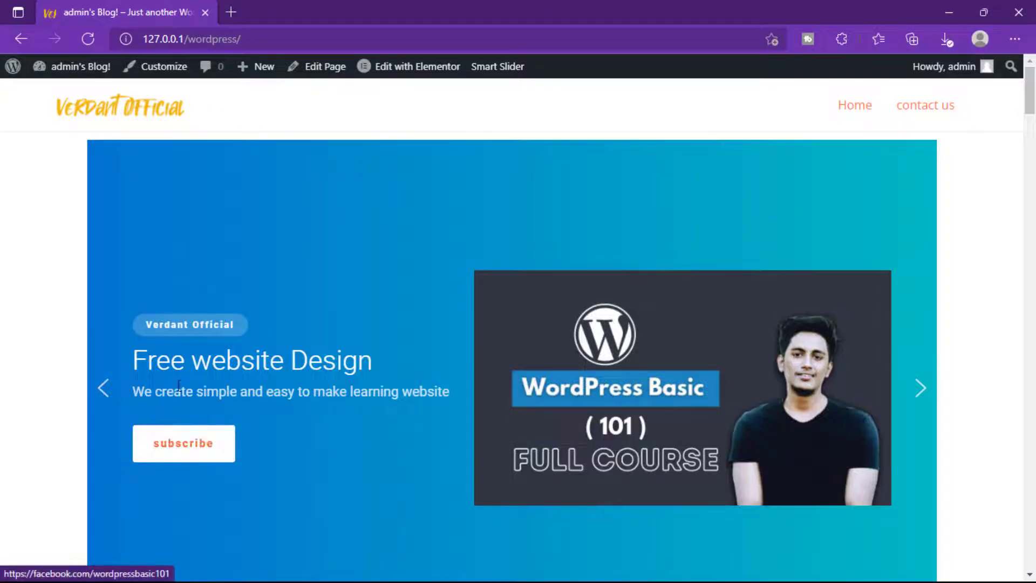
mouse_move(922, 388)
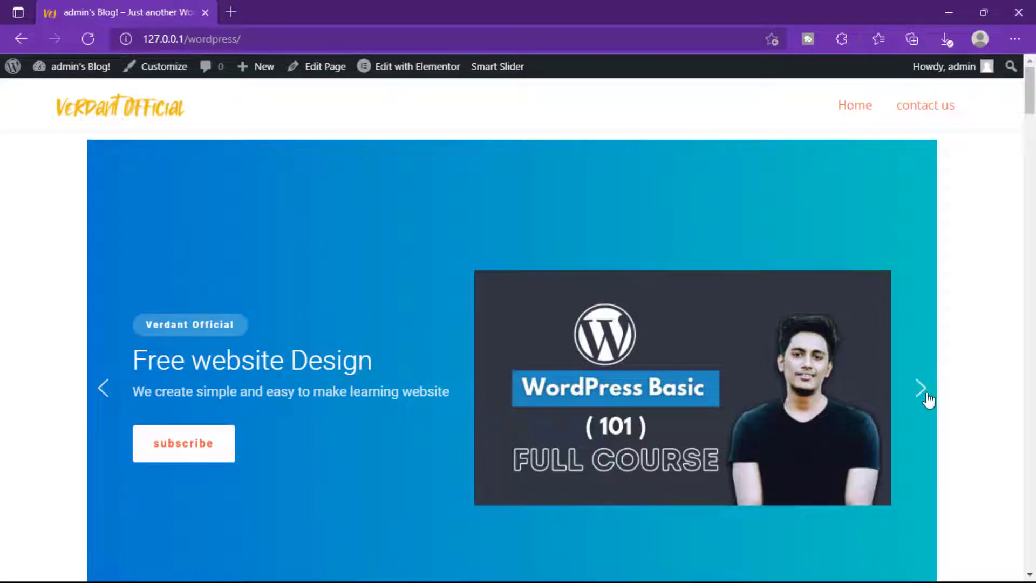
click(922, 389)
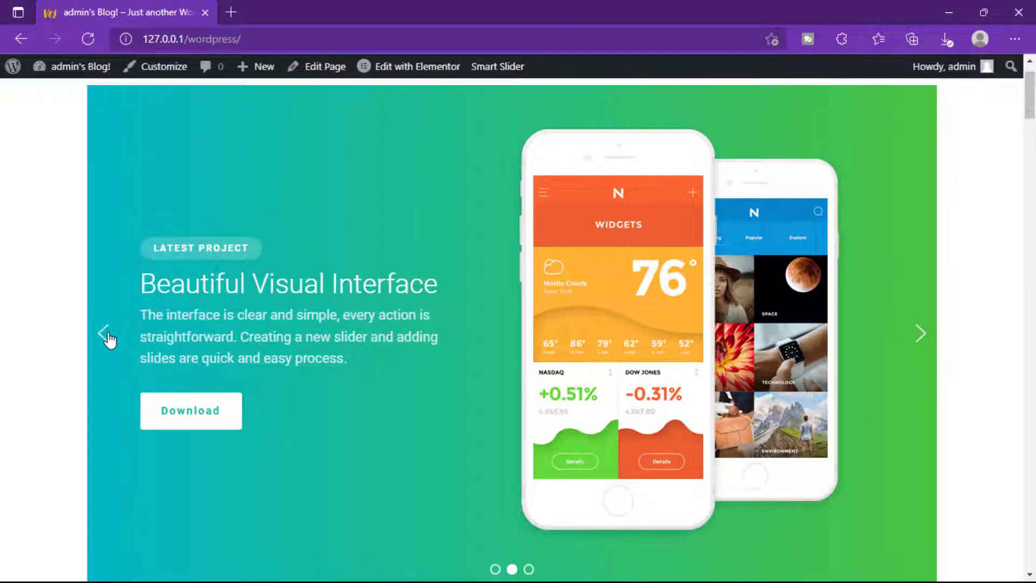
click(107, 333)
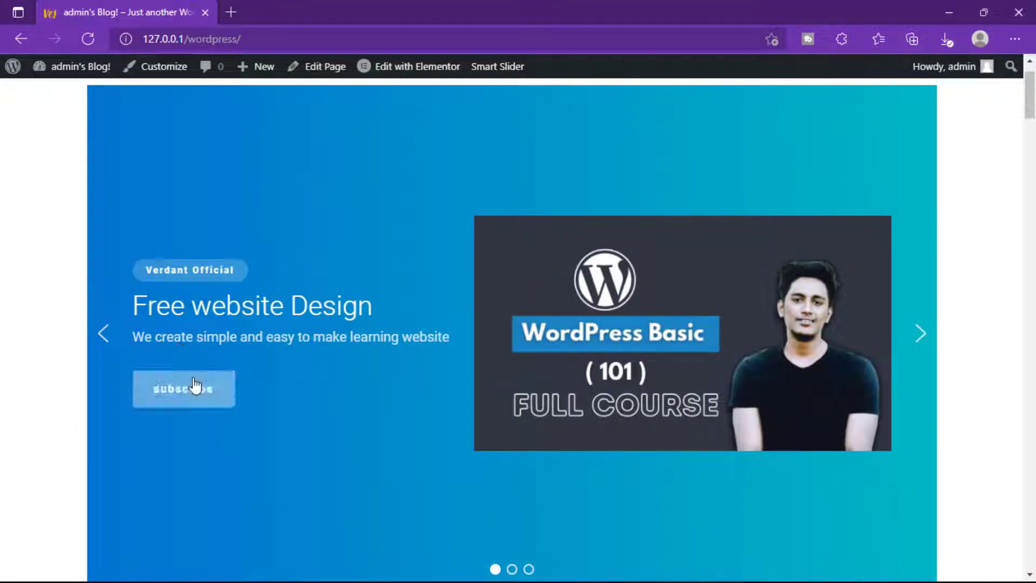
click(184, 389)
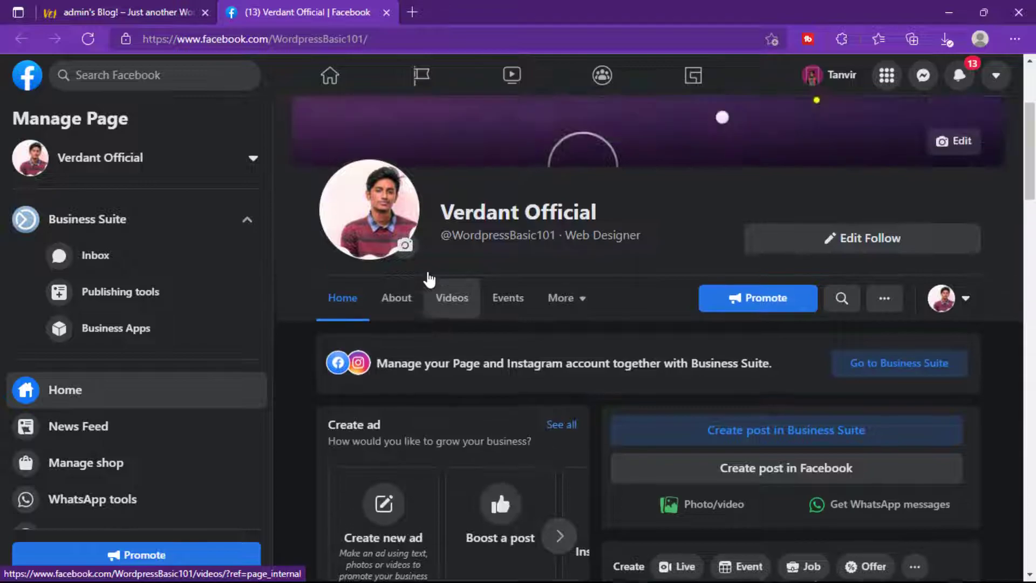
Open Demo Slider's Slide 2, select its phone image, then go back to the dashboard
click(126, 12)
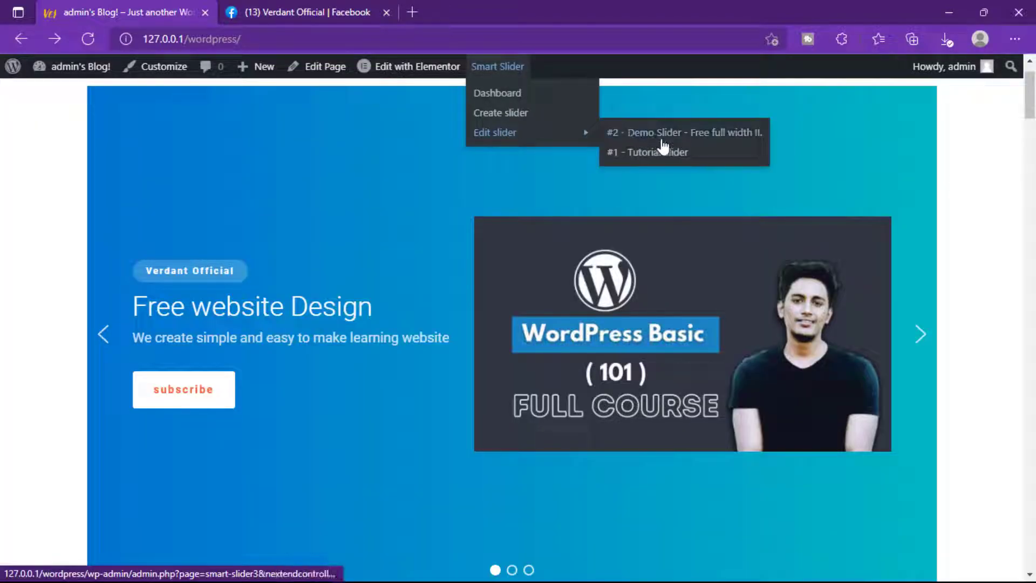
click(684, 132)
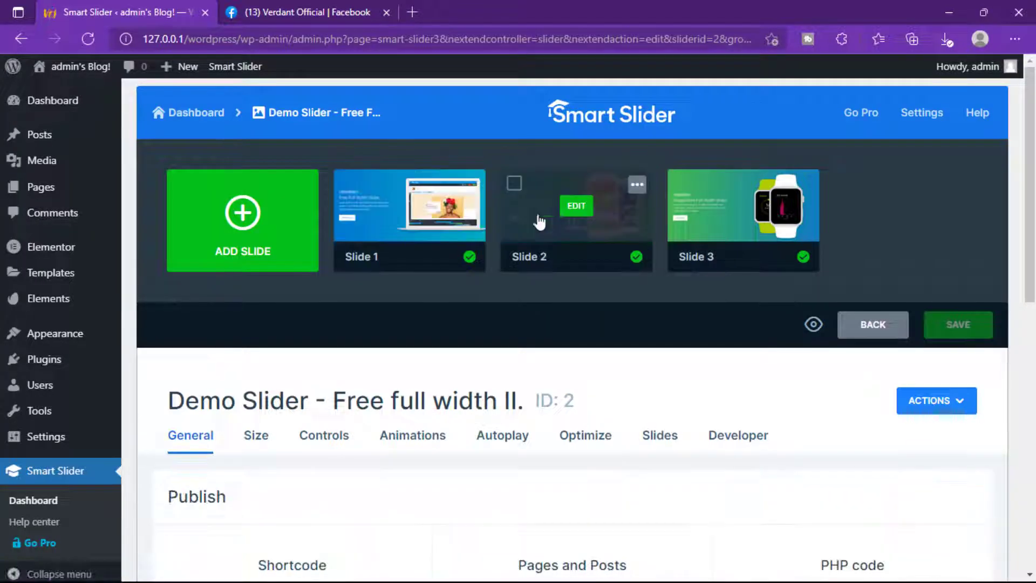
click(576, 206)
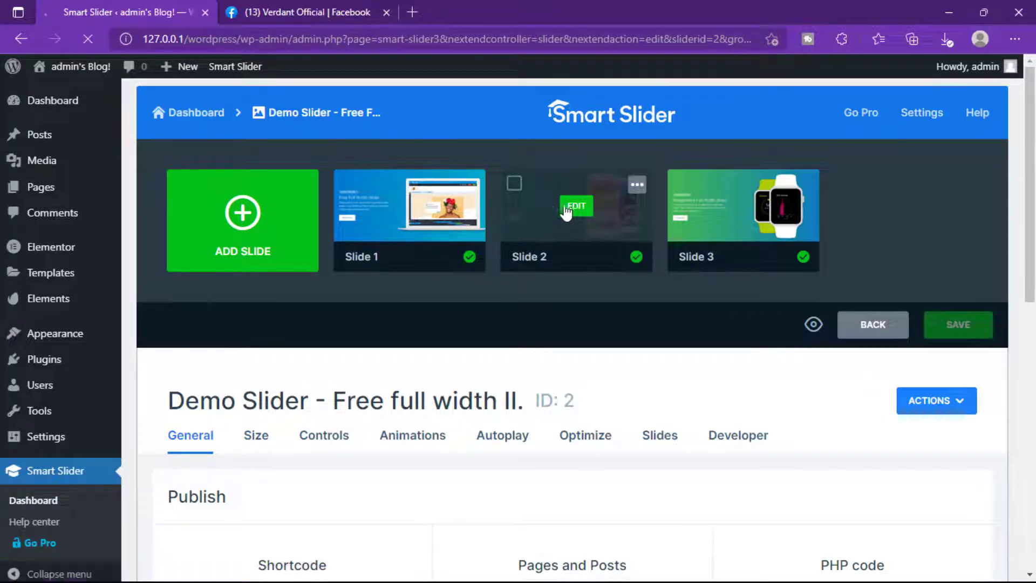
click(576, 205)
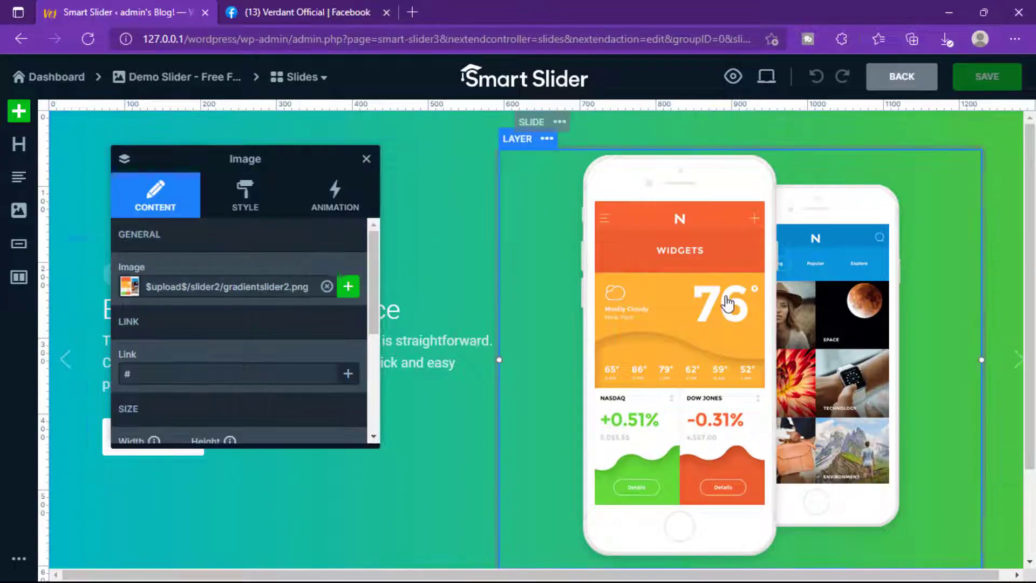
drag(244, 159, 288, 199)
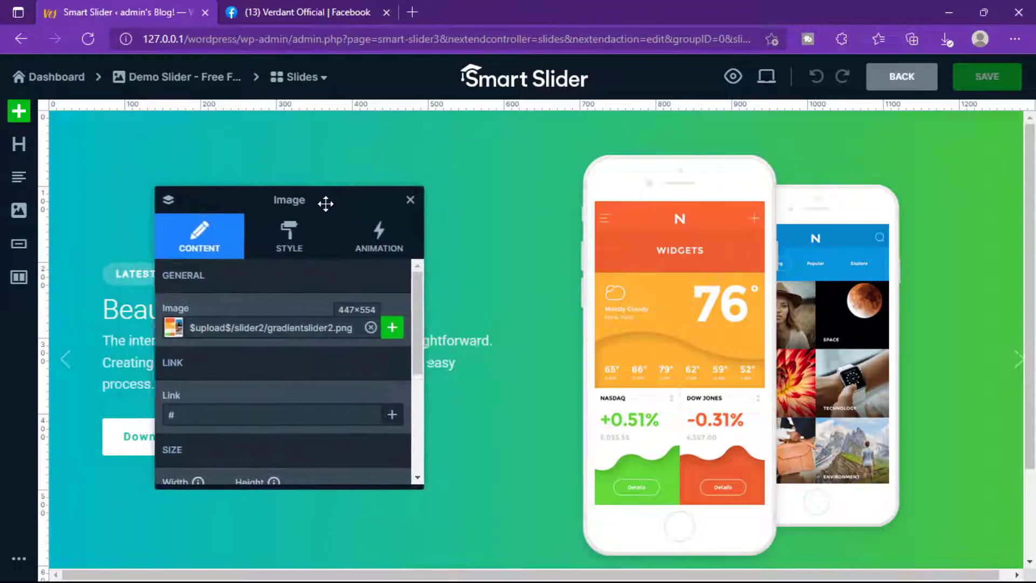
click(21, 39)
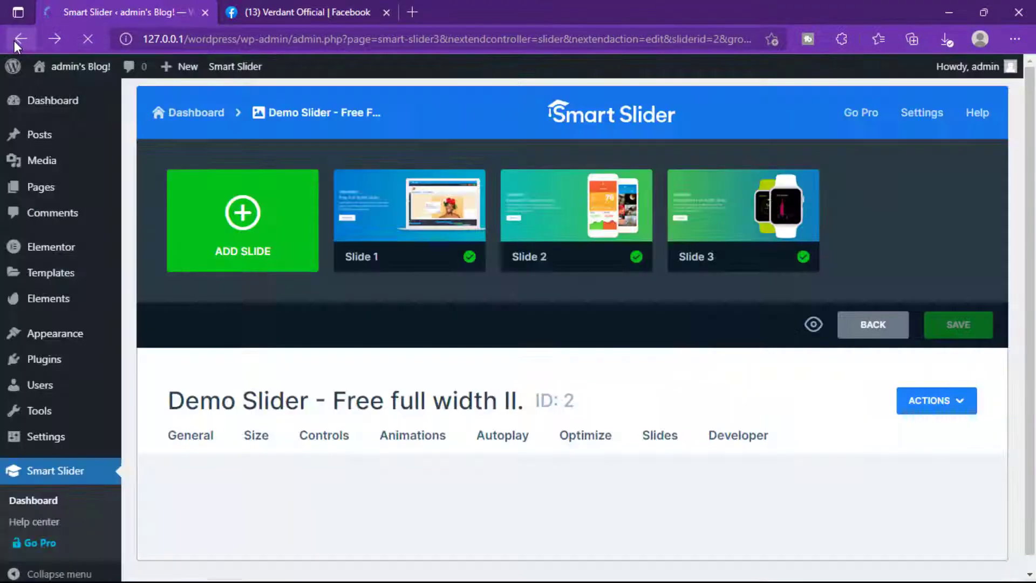
click(20, 39)
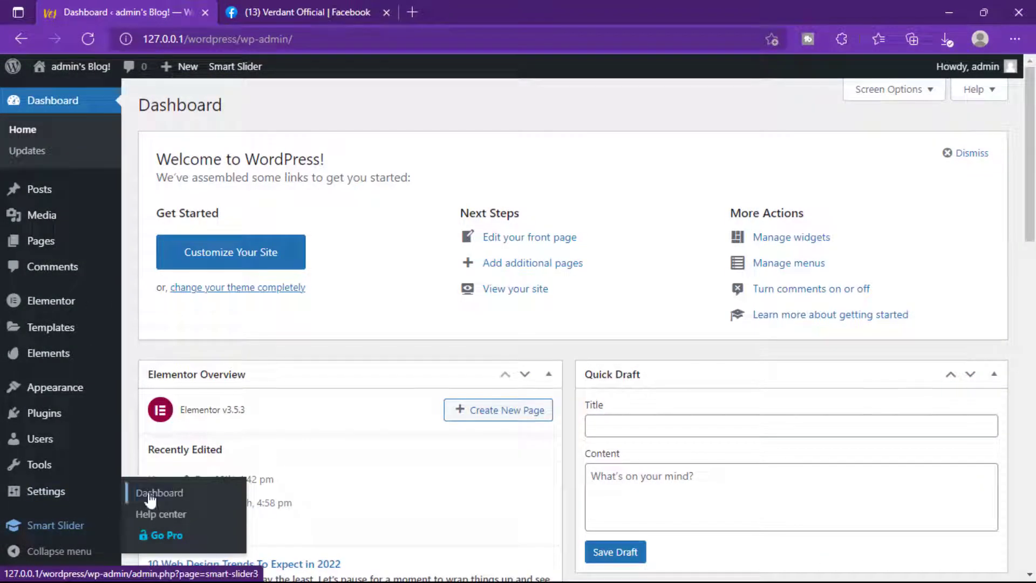
Start a new Smart Slider project from a template and scroll through the Pro template library
click(160, 493)
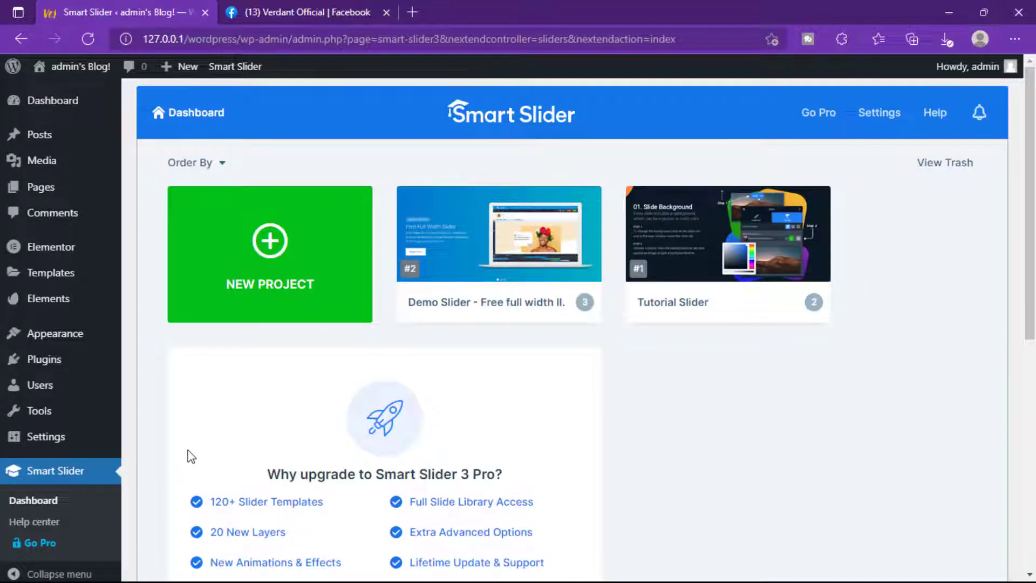
mouse_move(270, 254)
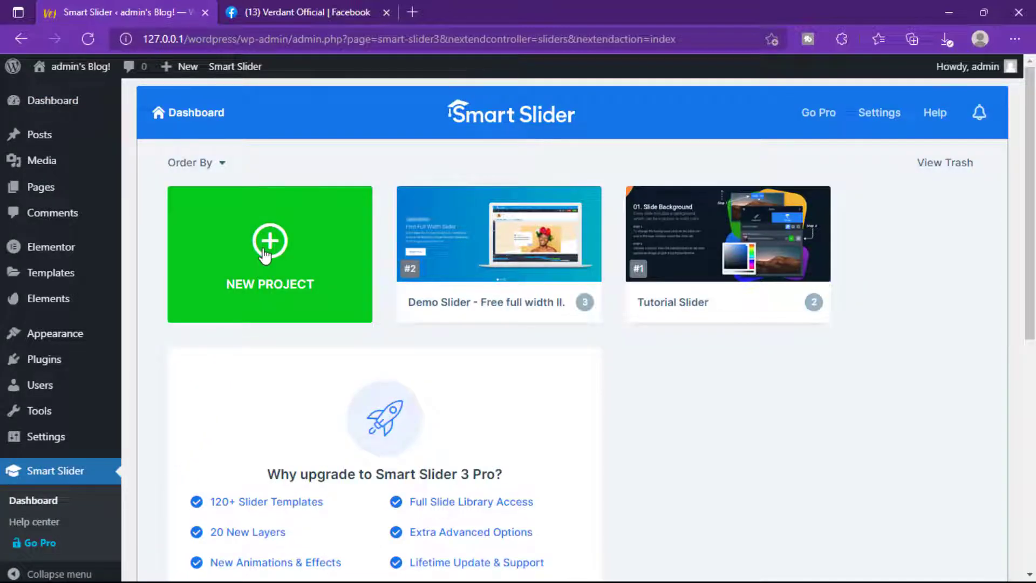
click(269, 254)
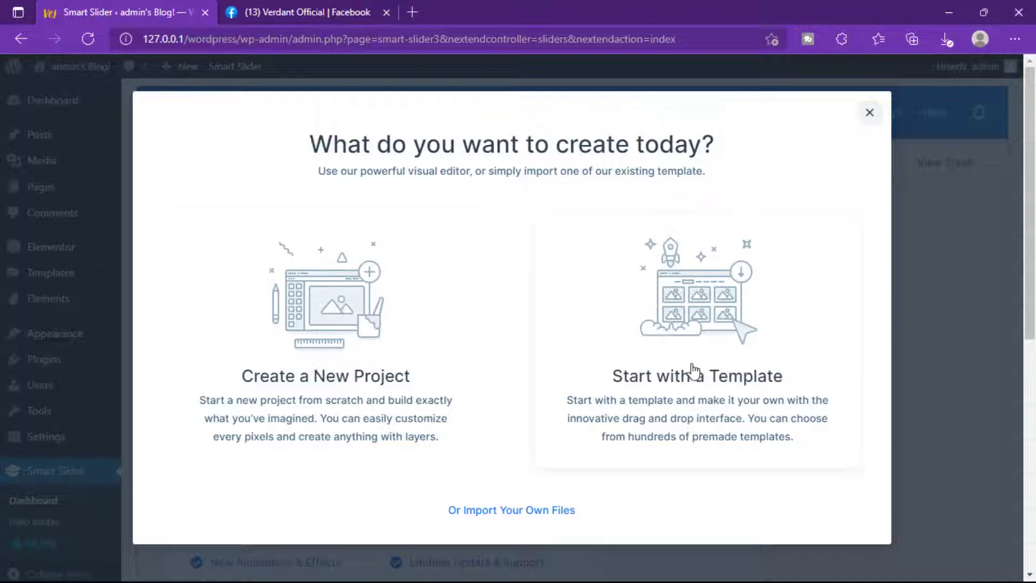
click(696, 376)
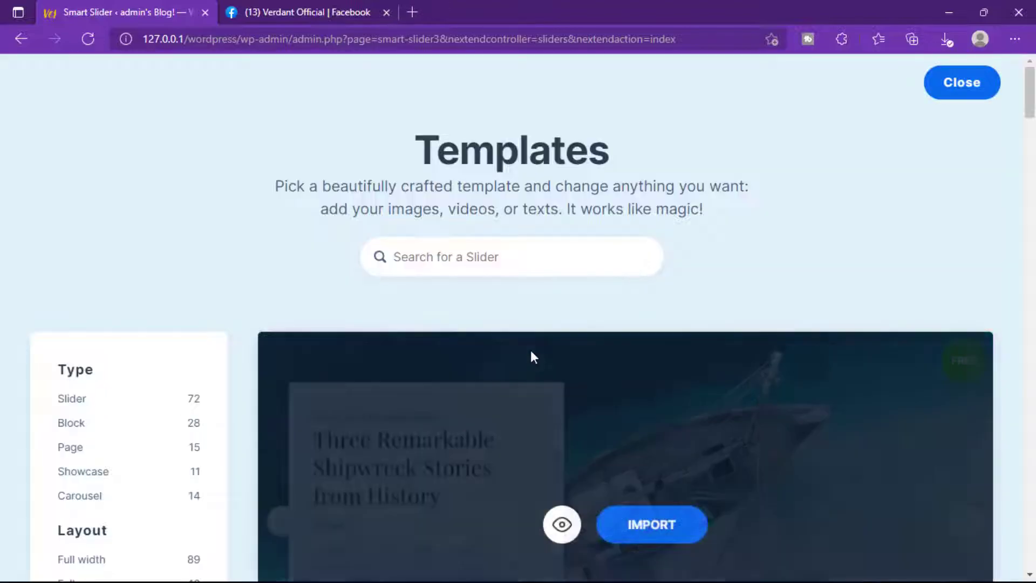
scroll(down, 3)
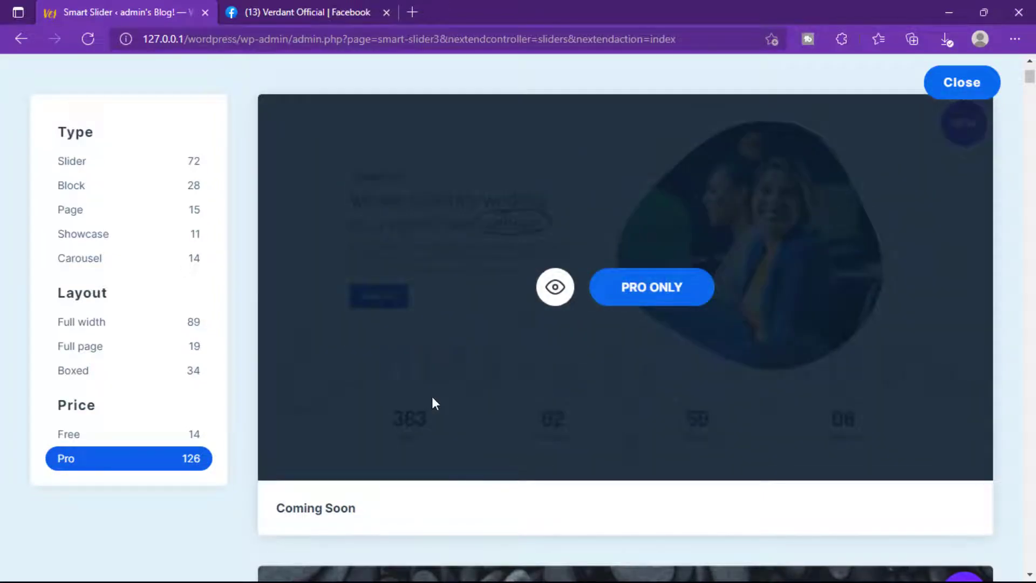
scroll(down, 3)
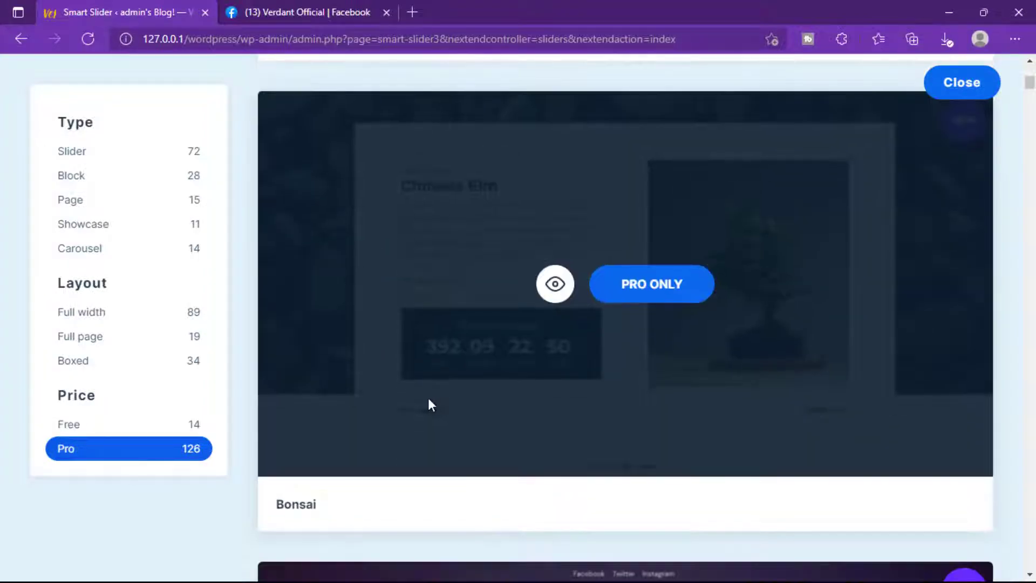
scroll(down, 3)
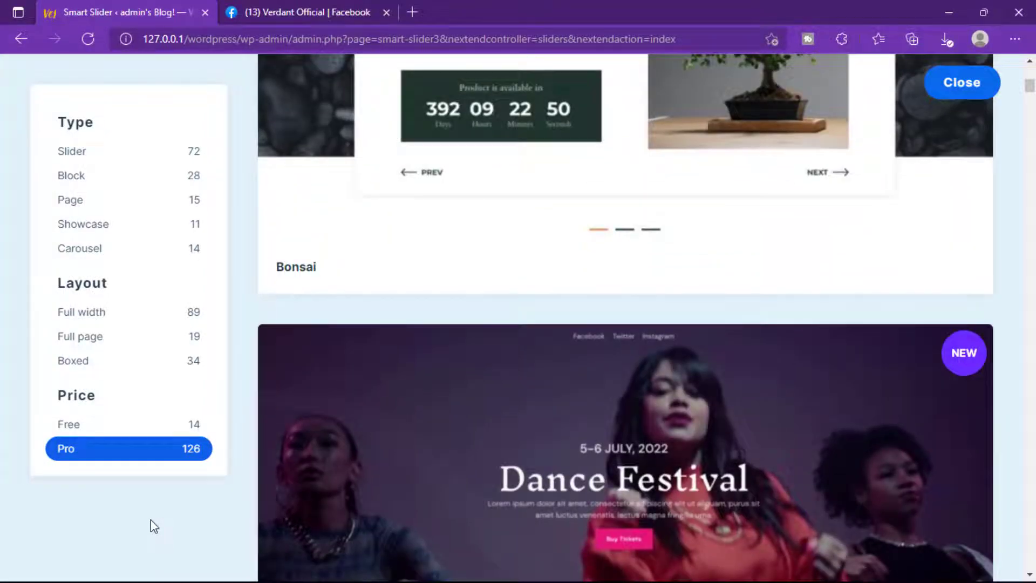
scroll(down, 3)
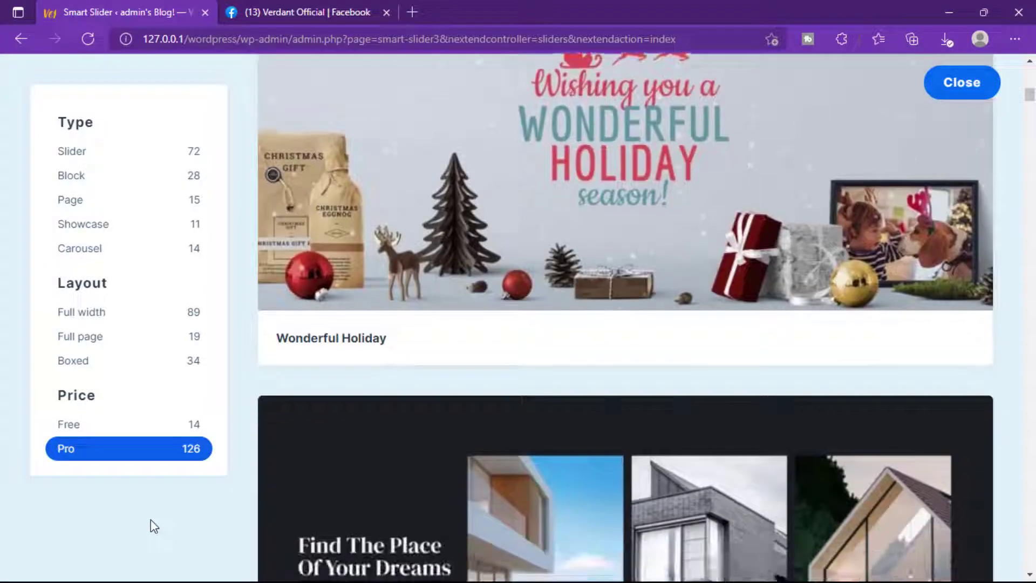
scroll(down, 3)
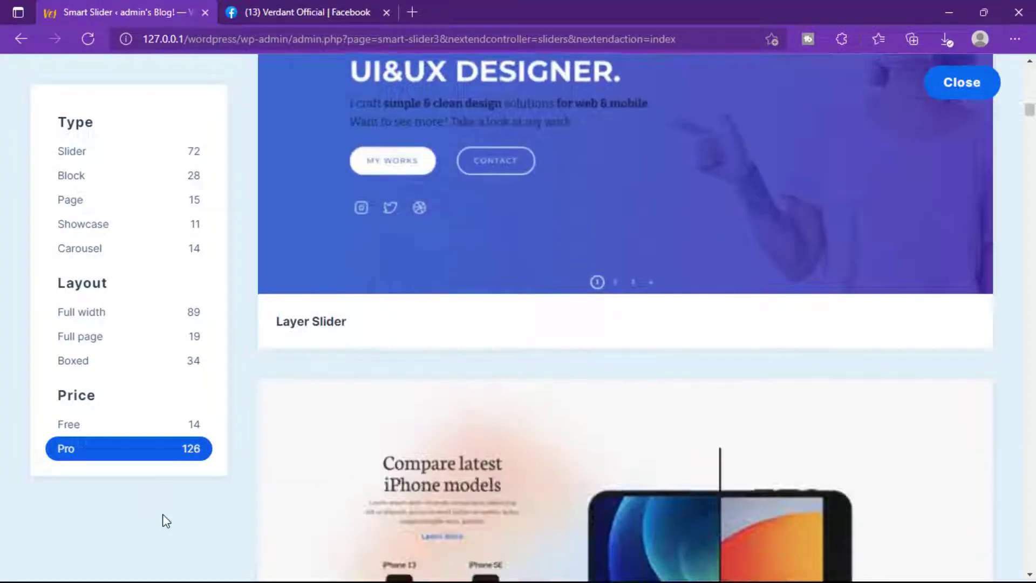
scroll(down, 3)
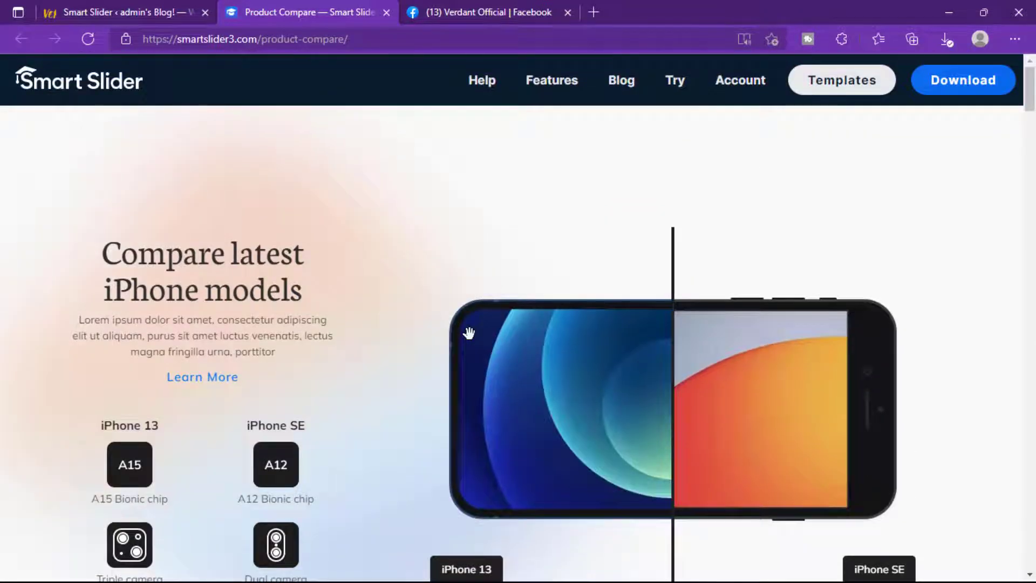
Scroll the slider-type templates and preview the Rotating Slider template
scroll(down, 3)
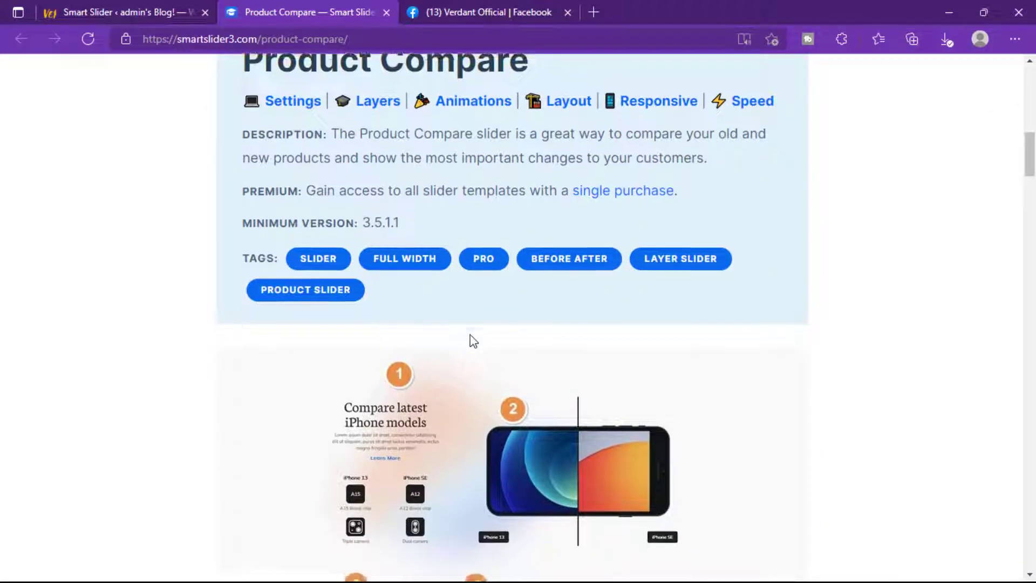
scroll(down, 3)
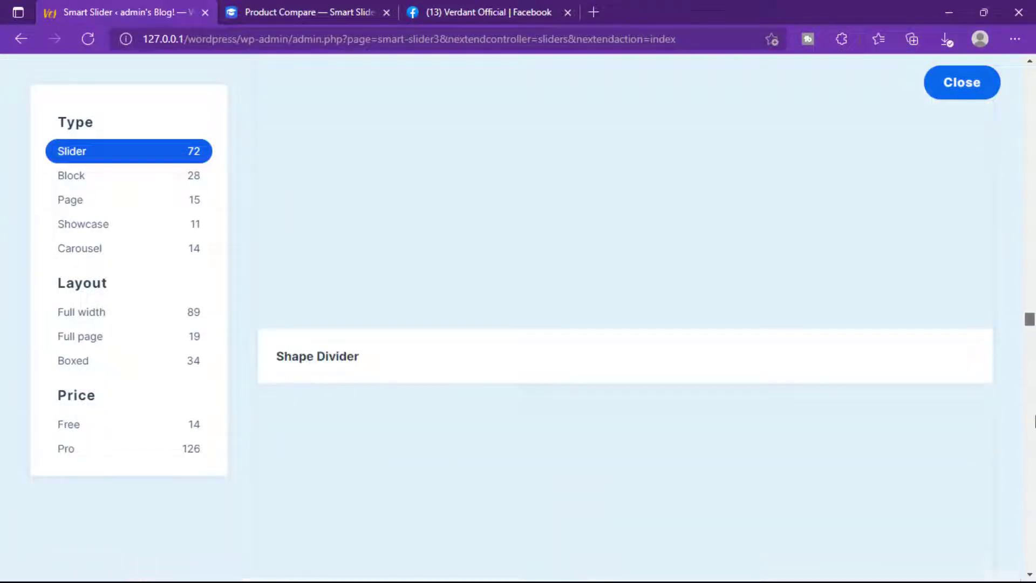
scroll(down, 3)
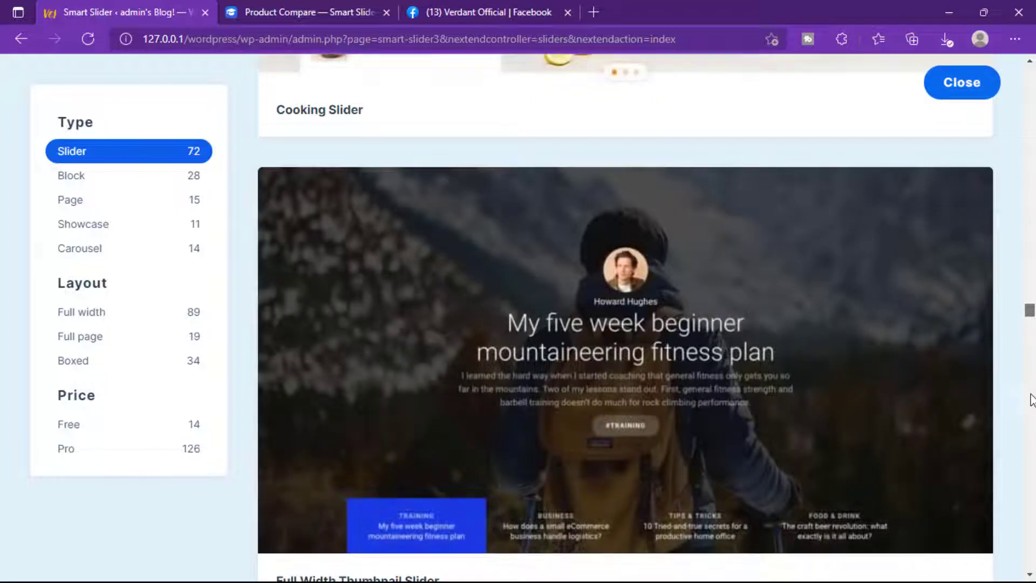
scroll(down, 3)
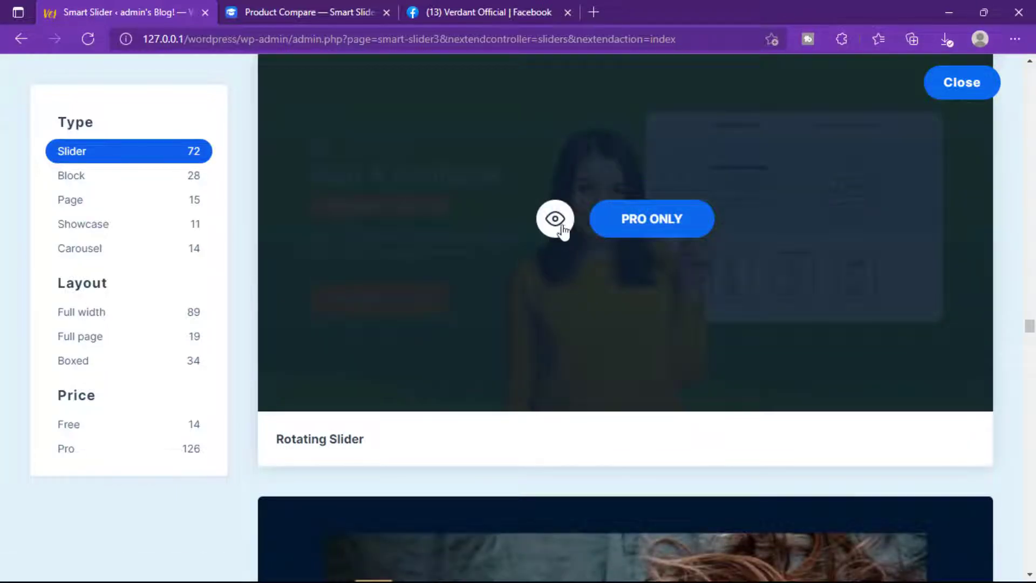
click(556, 219)
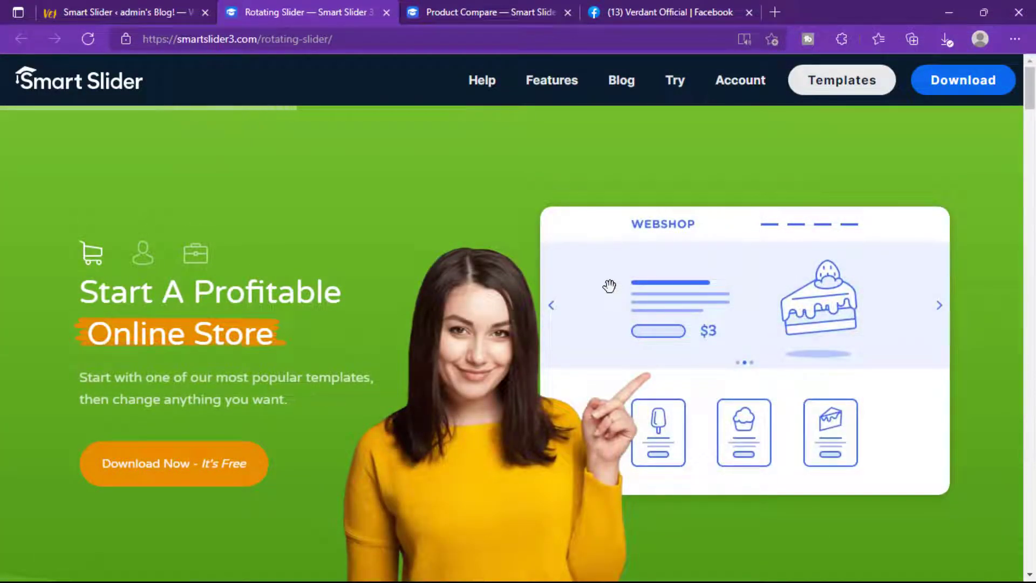
Scroll the Rotating Slider demo page, then open the Smart Slider pricing page
scroll(down, 3)
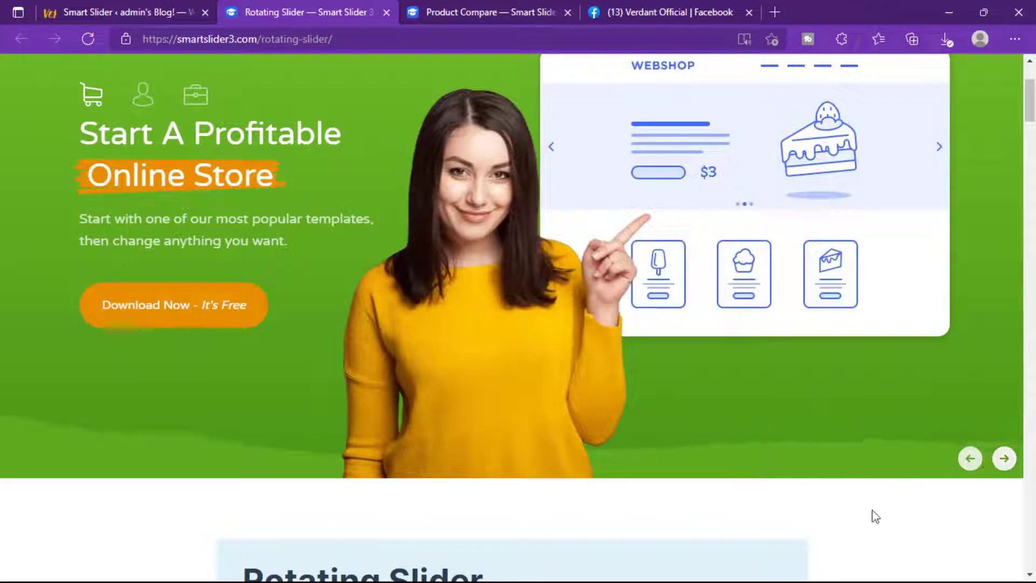
scroll(up, 3)
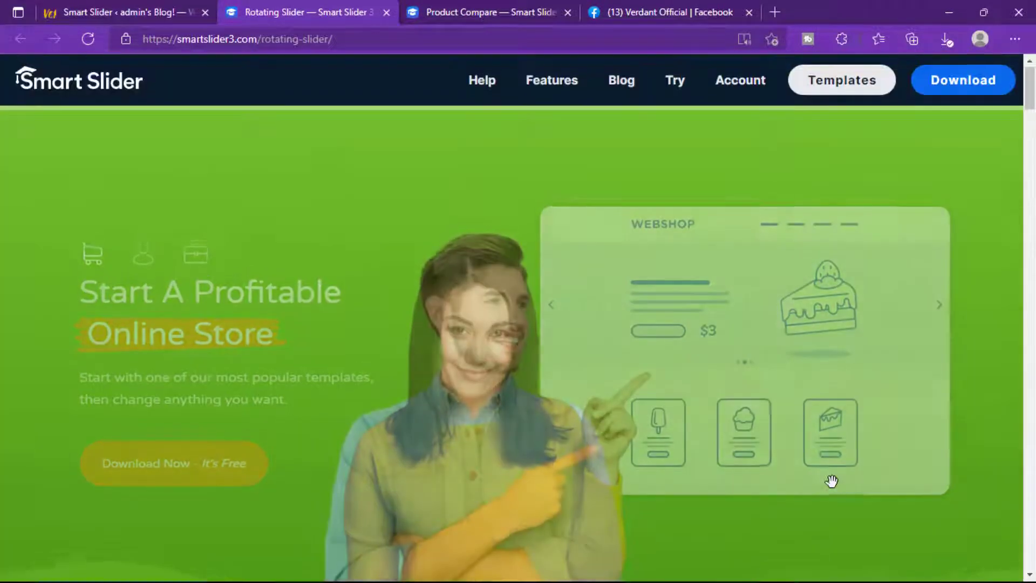
click(963, 80)
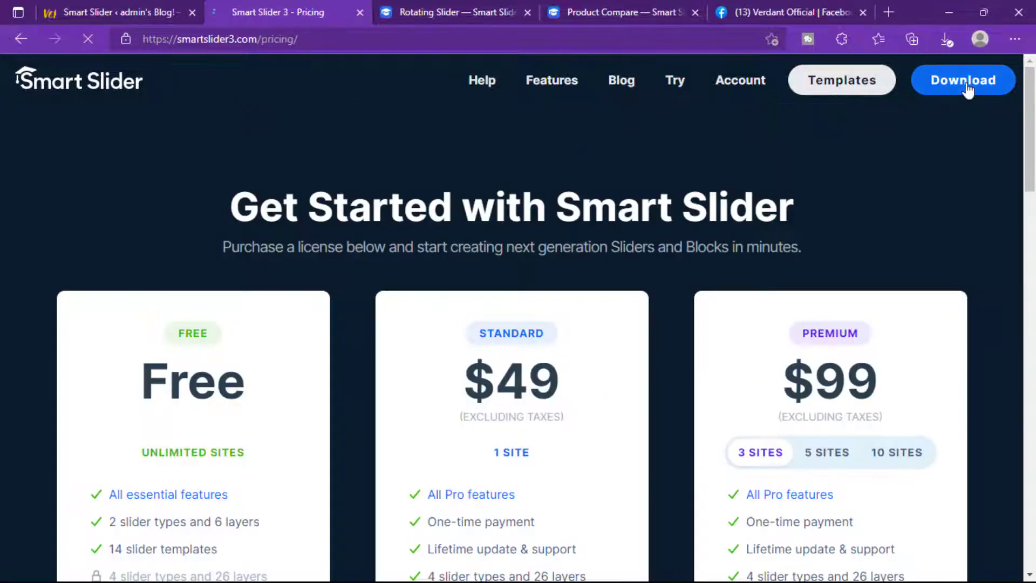
scroll(down, 3)
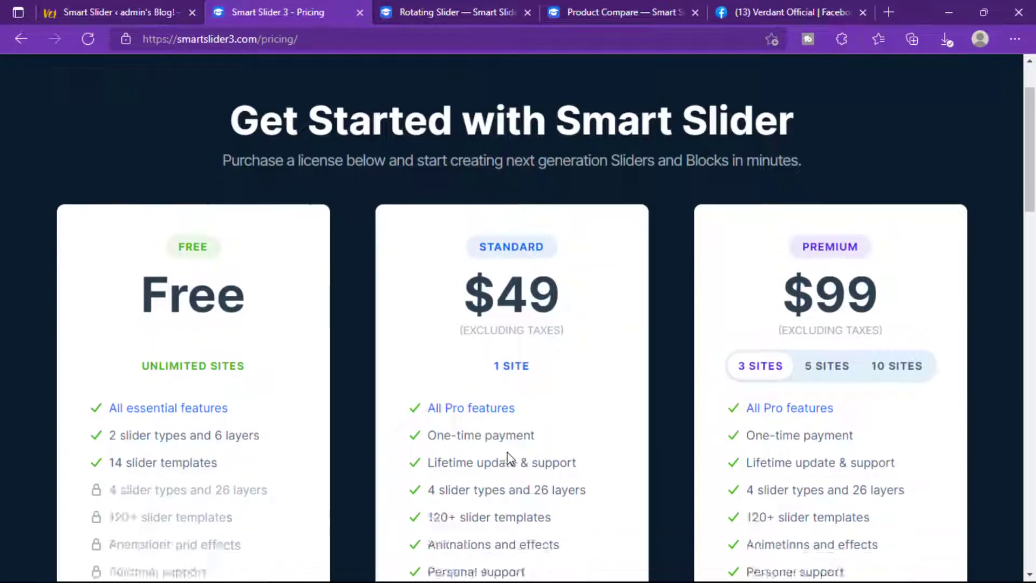
scroll(down, 3)
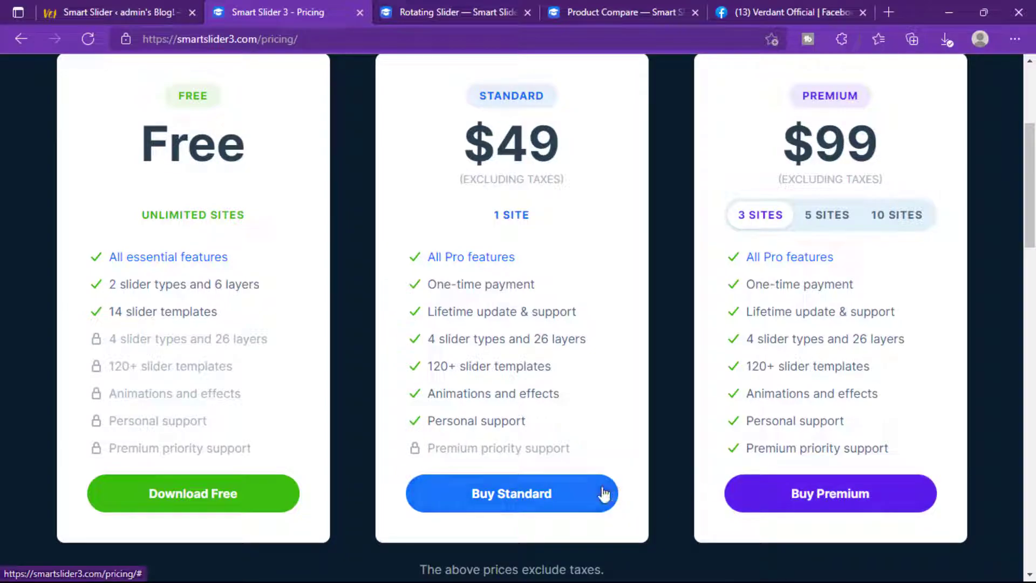
scroll(up, 3)
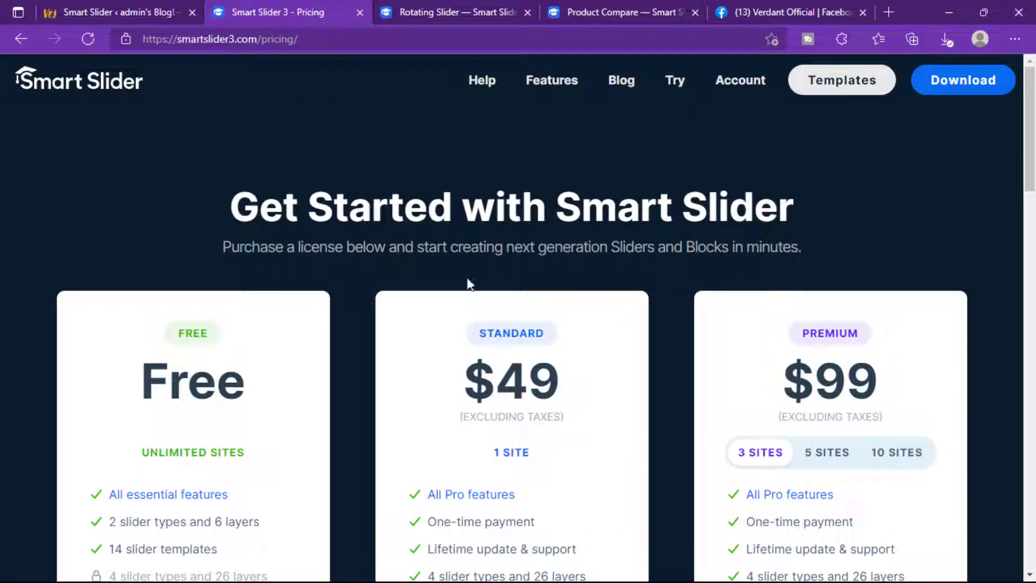